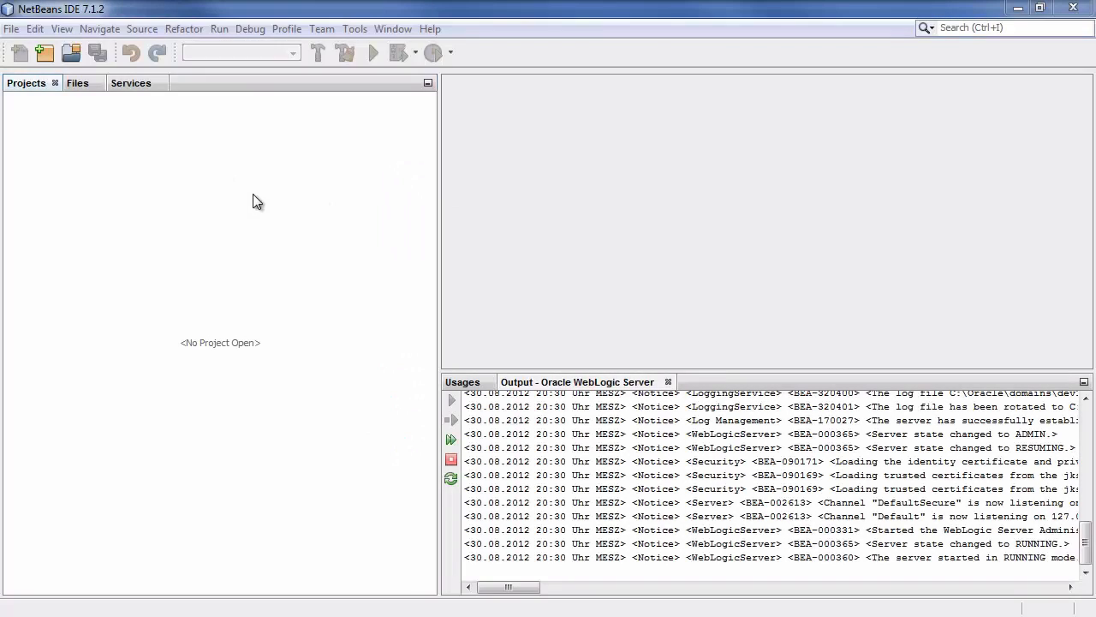
- Start a new Java Web Application project named SimpleSpringJMX
click(45, 53)
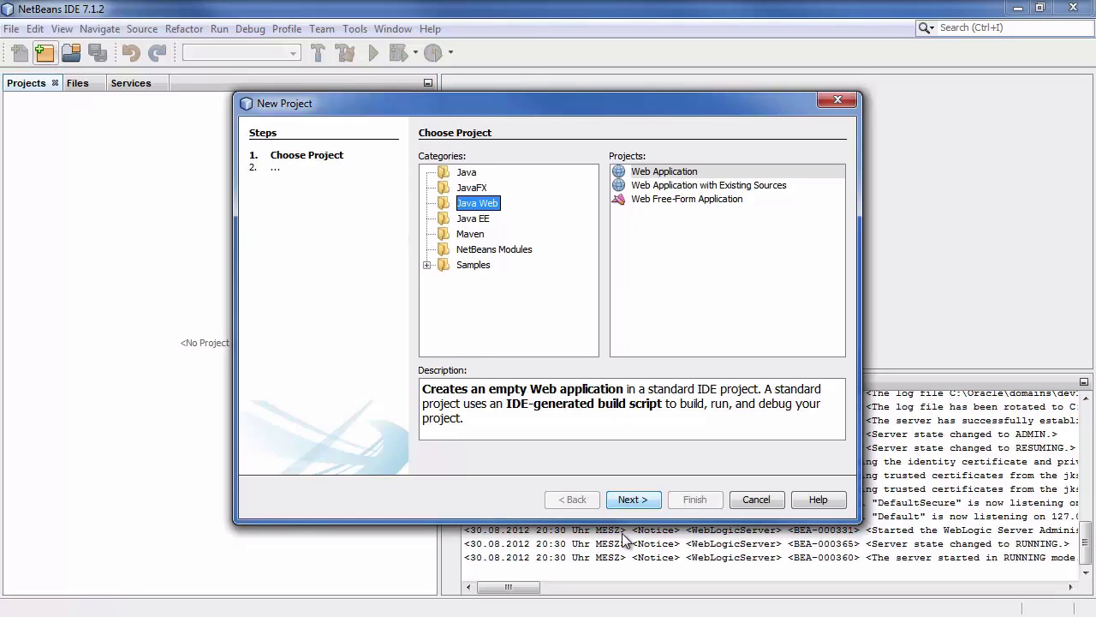
click(634, 500)
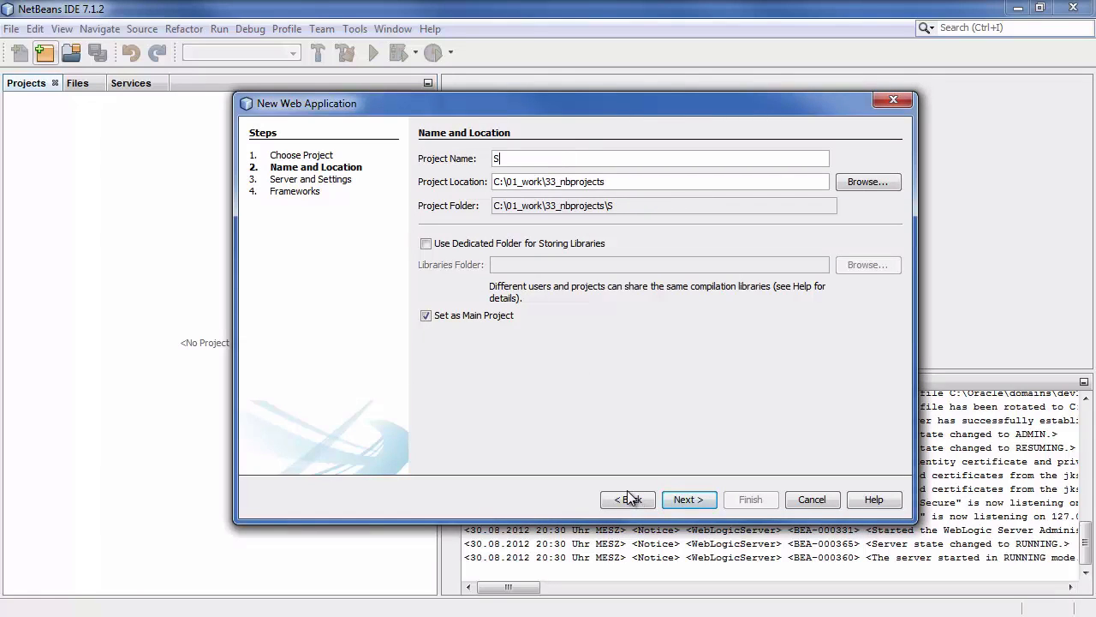
text(impleSpringJMX)
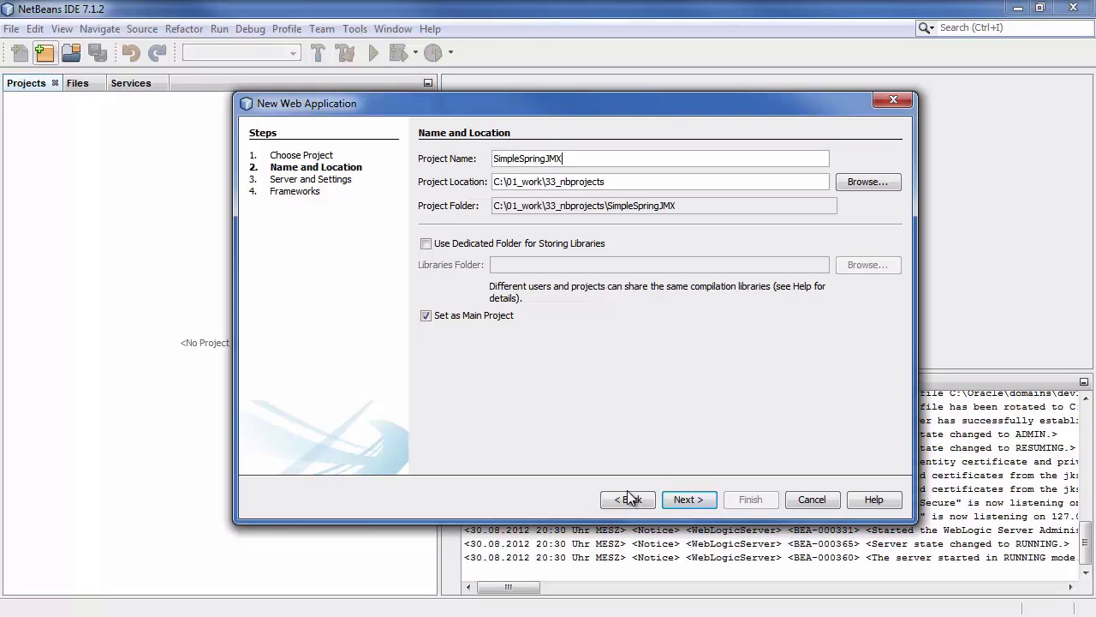
click(689, 500)
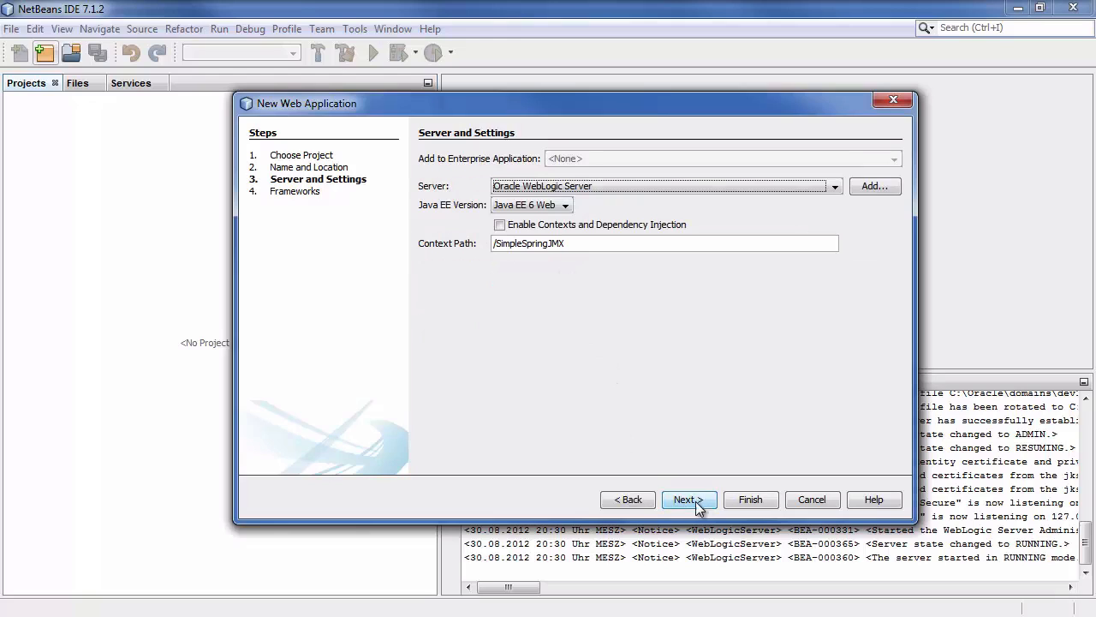
- Target Oracle WebLogic Server and finish the project with no frameworks
click(685, 500)
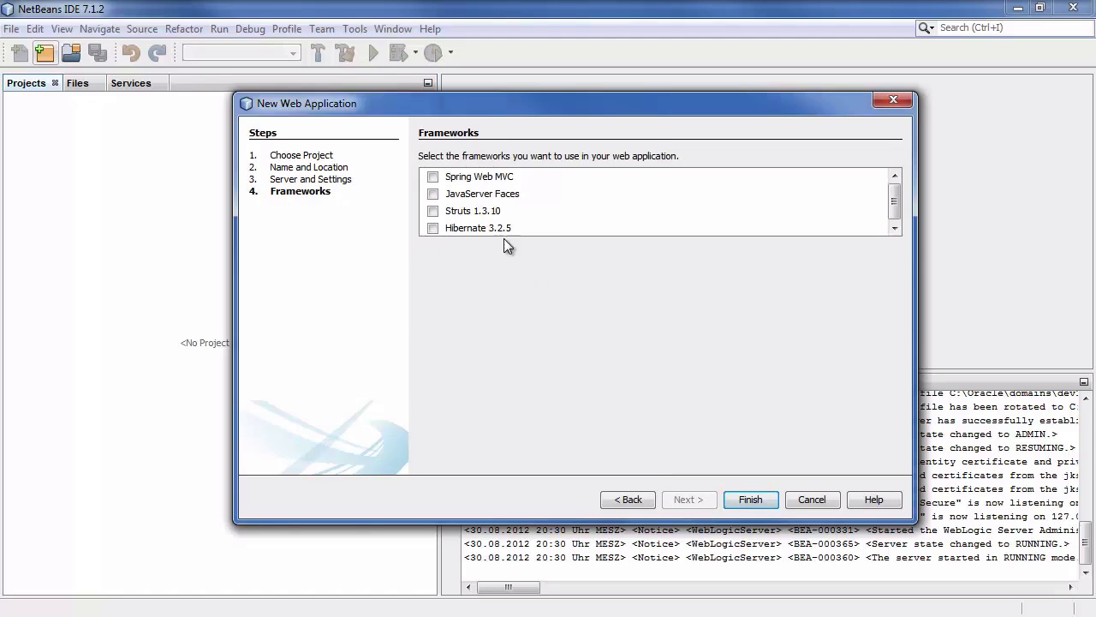
mouse_move(489, 188)
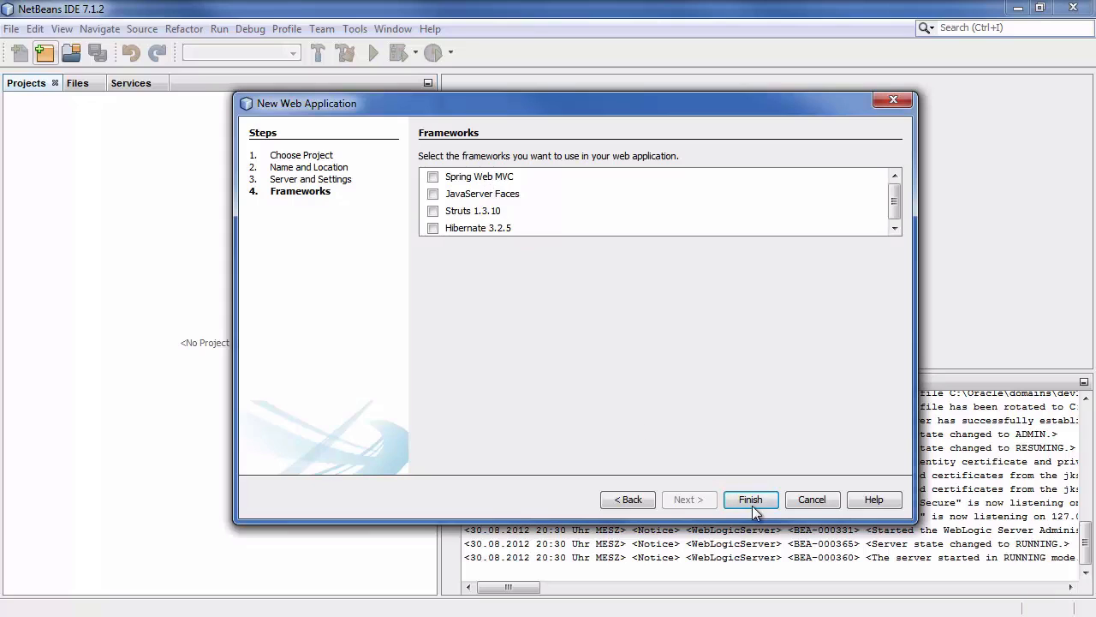
click(751, 500)
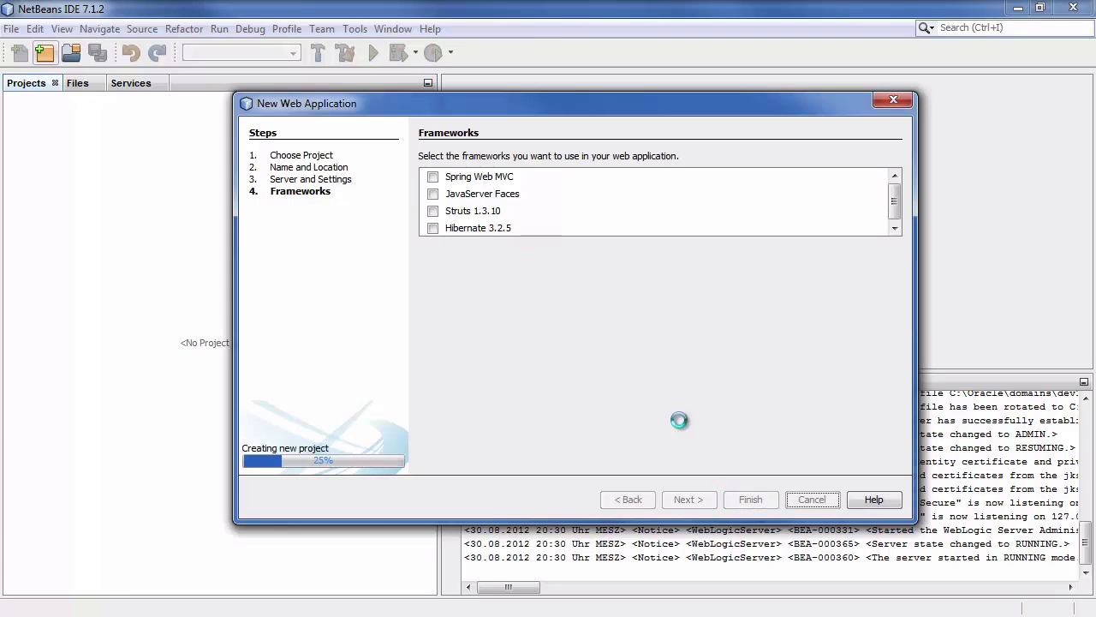
click(750, 500)
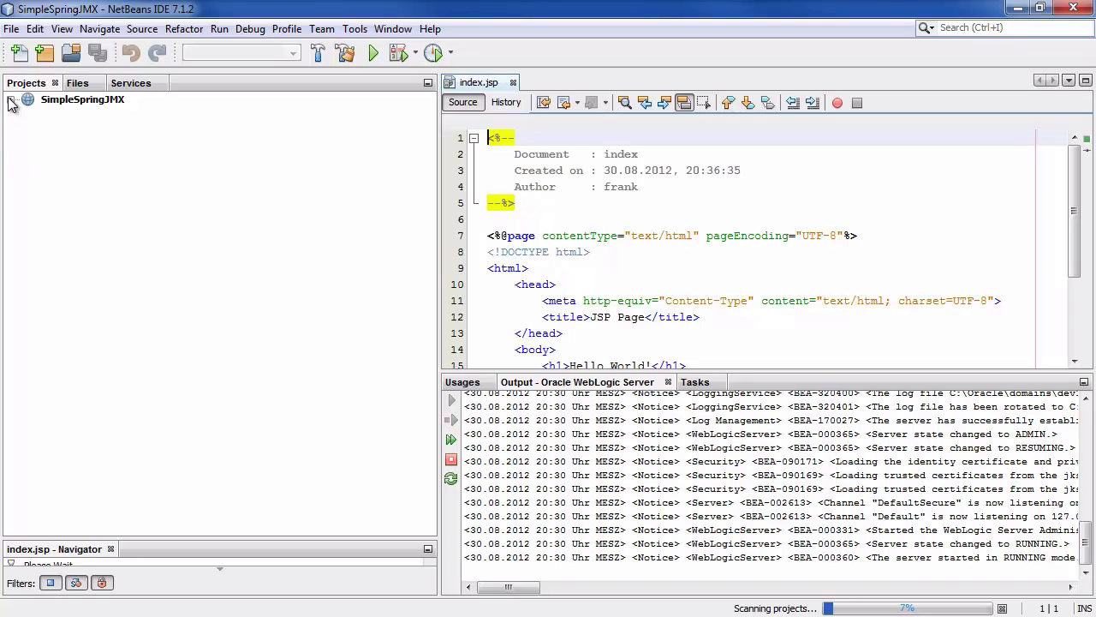
- Start a new Java class from the project's default source package
click(12, 99)
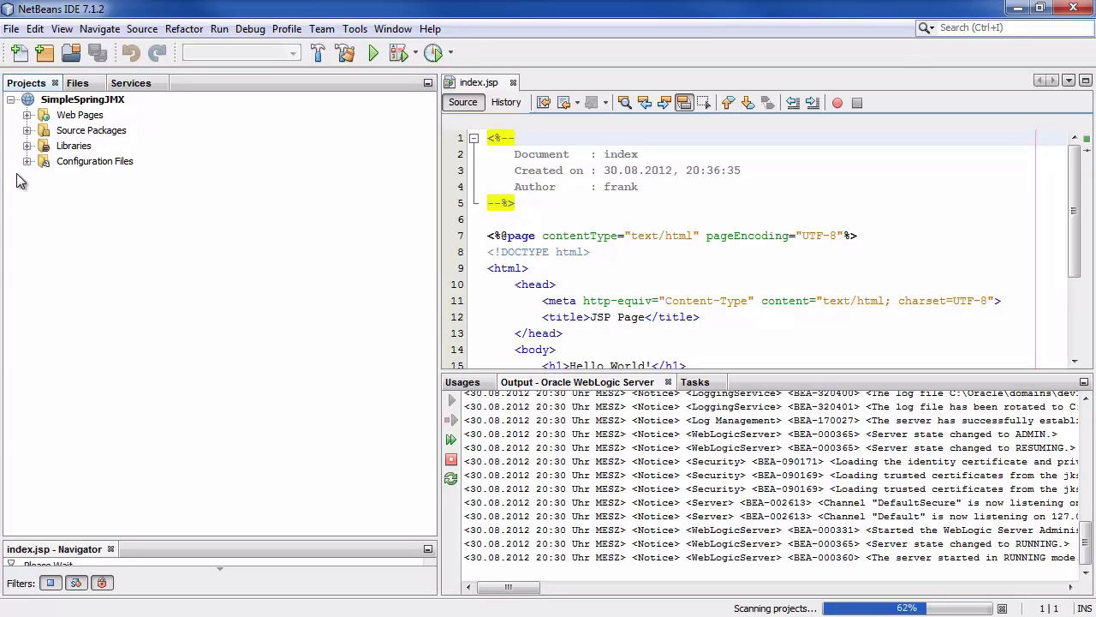
click(28, 130)
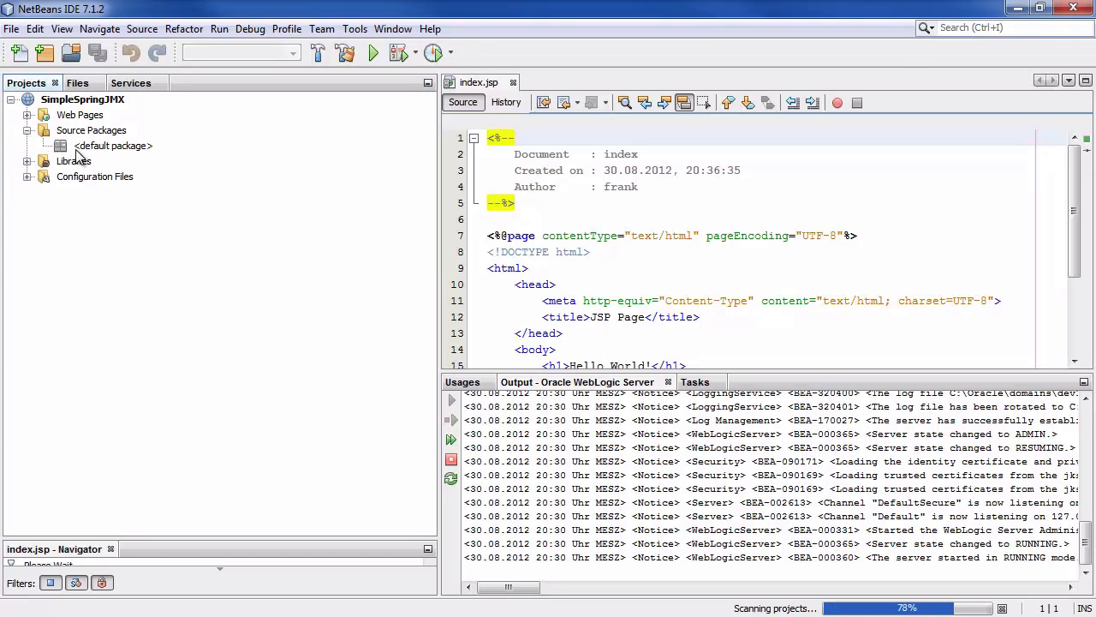
right_click(114, 146)
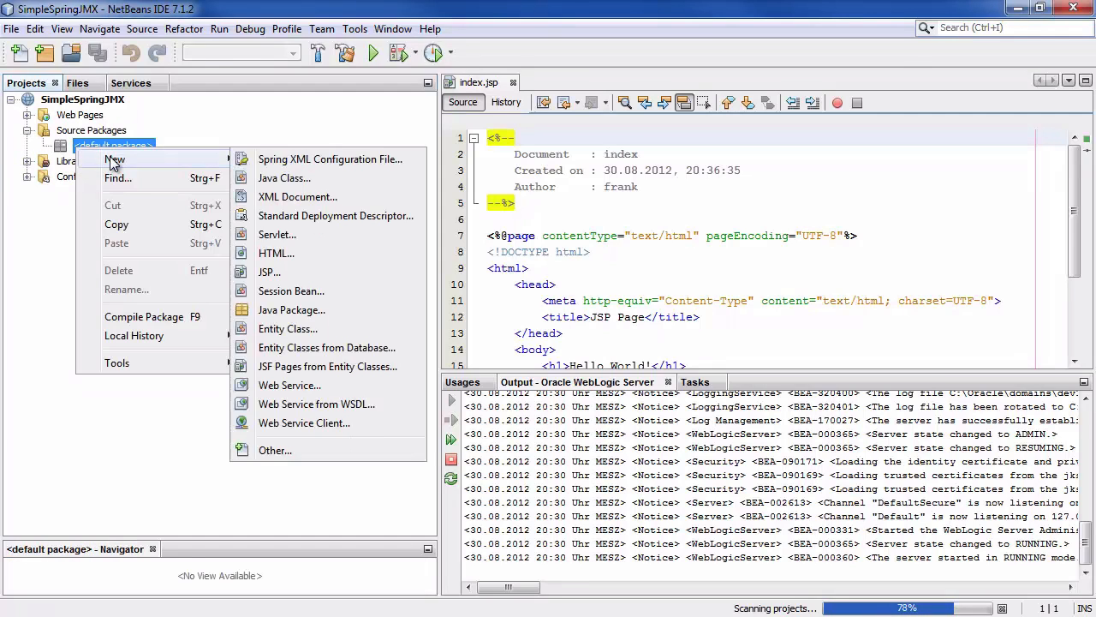
click(285, 177)
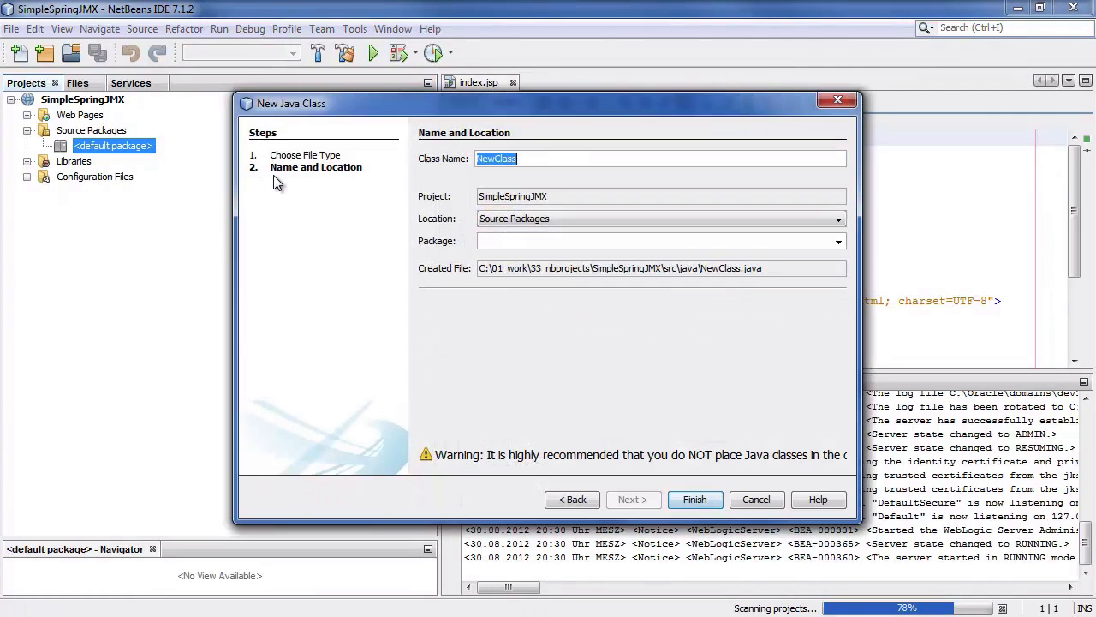
- Create class ManagedColor in package com.examples.devcast
text(Ma)
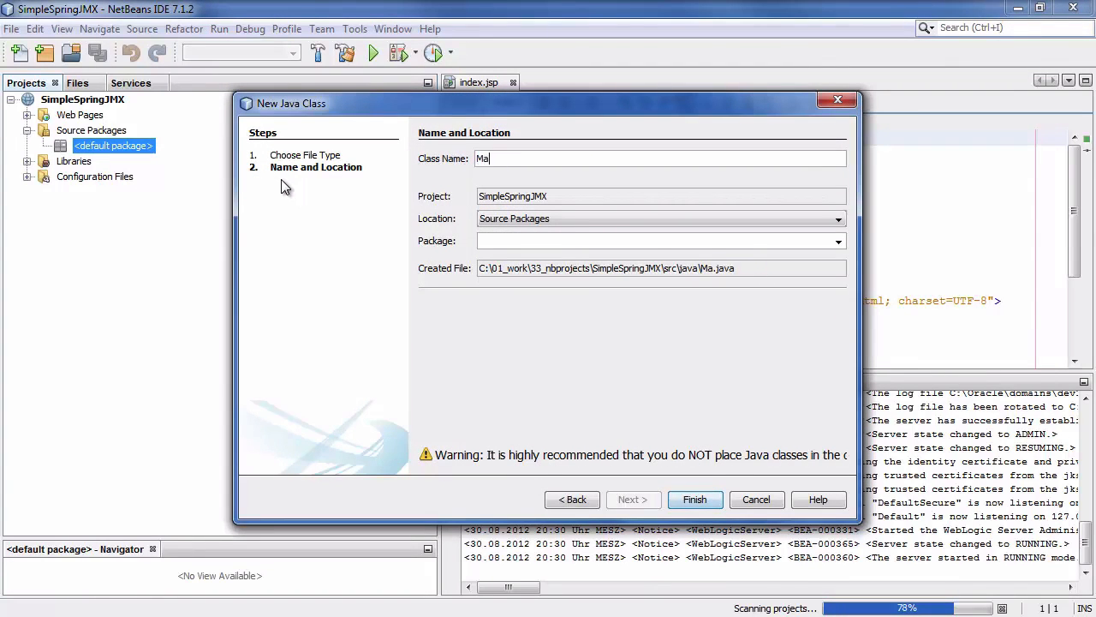
text(nagedColor)
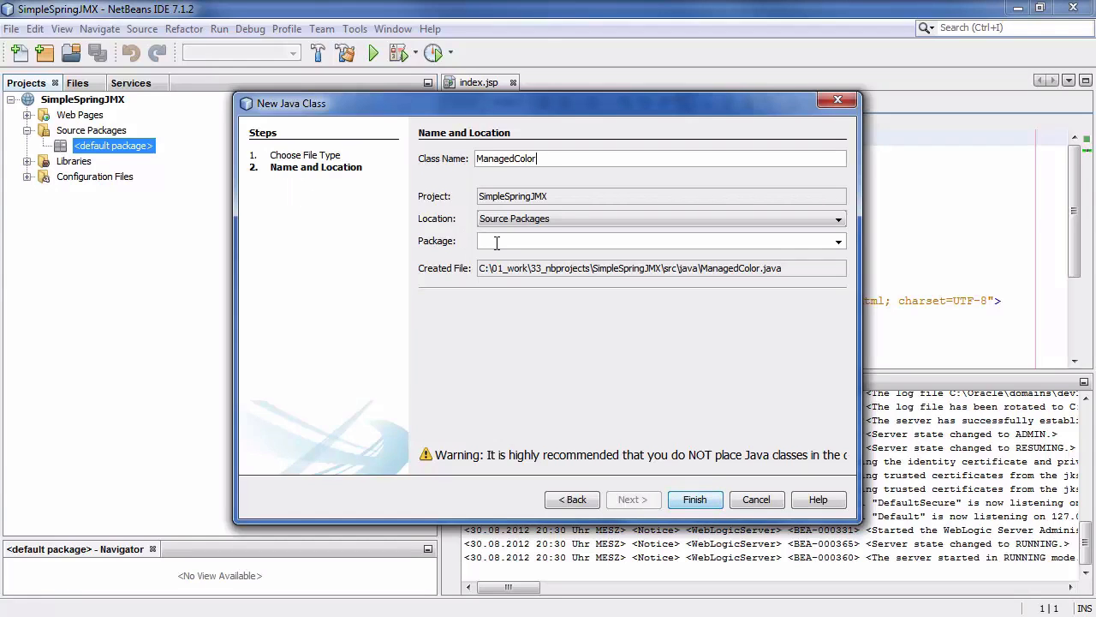
text(com)
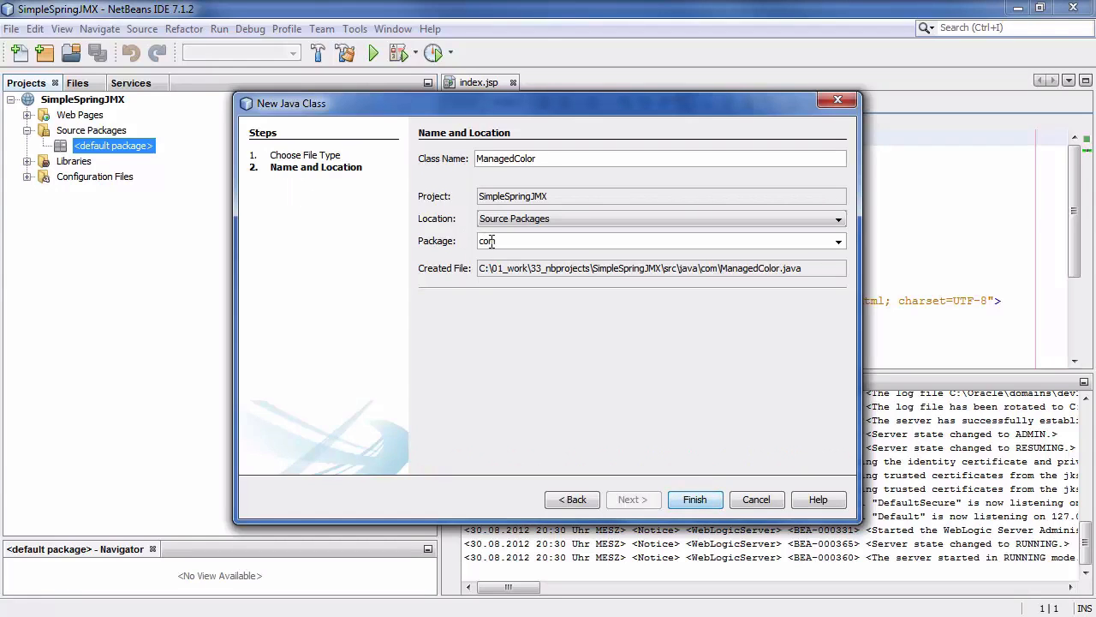
text(.examples-)
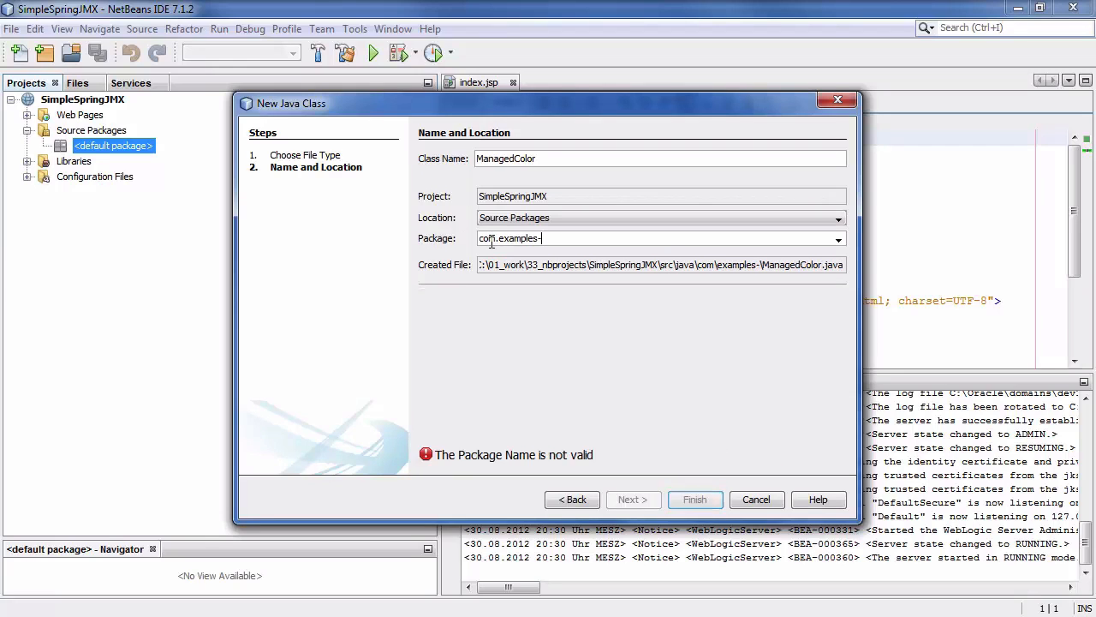
text(.devcast)
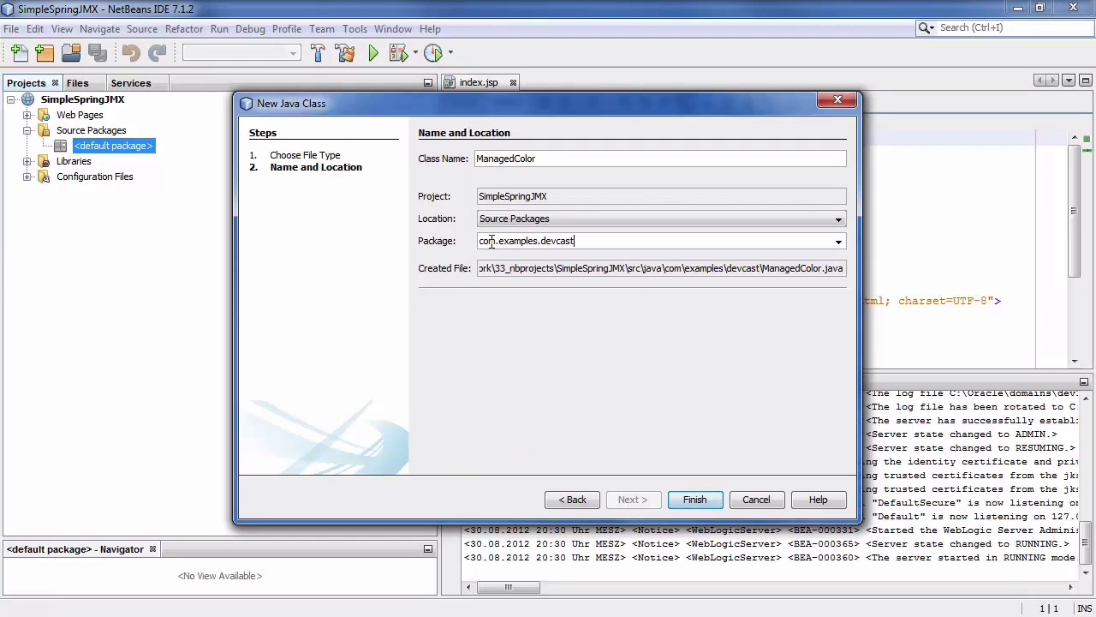
click(695, 500)
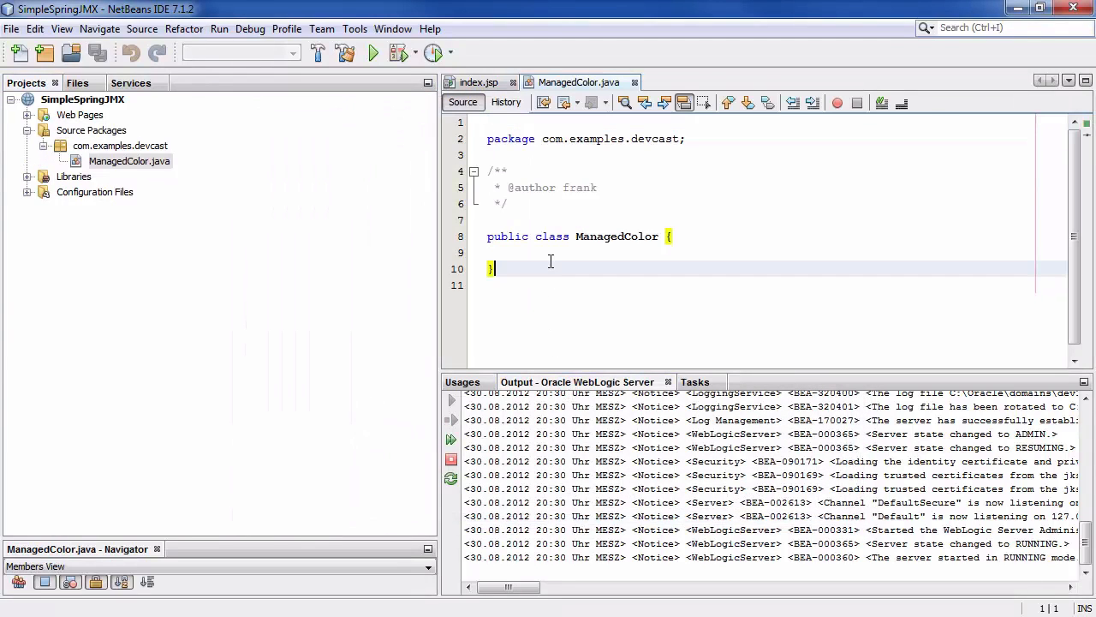
- Declare 'private String color;' and 'private int hits' fields in ManagedColor
key(enter)
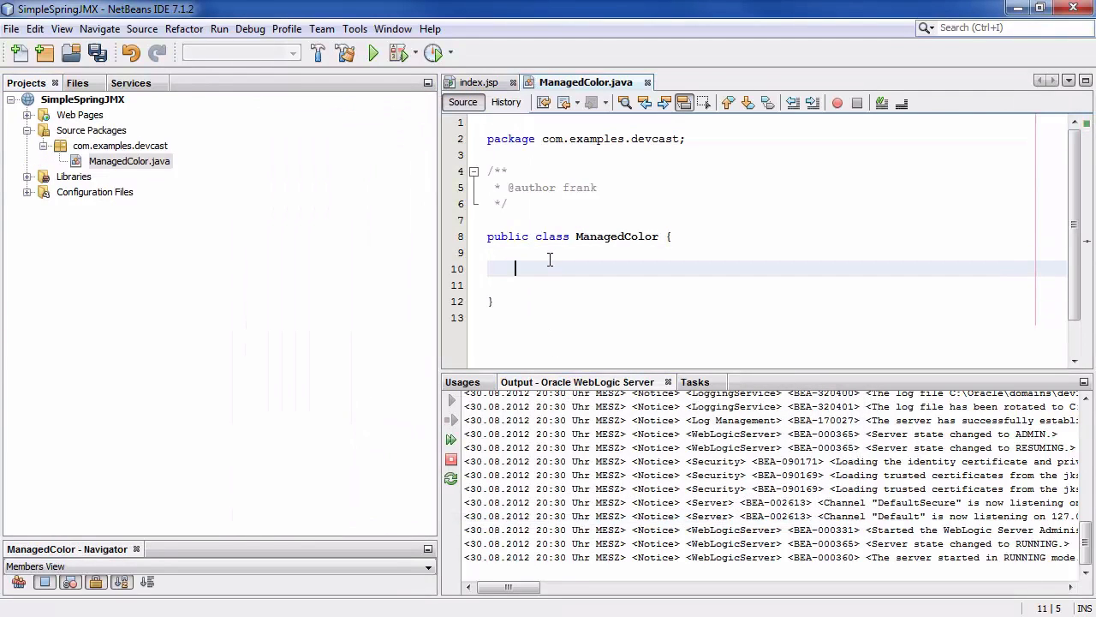
text(private Stri)
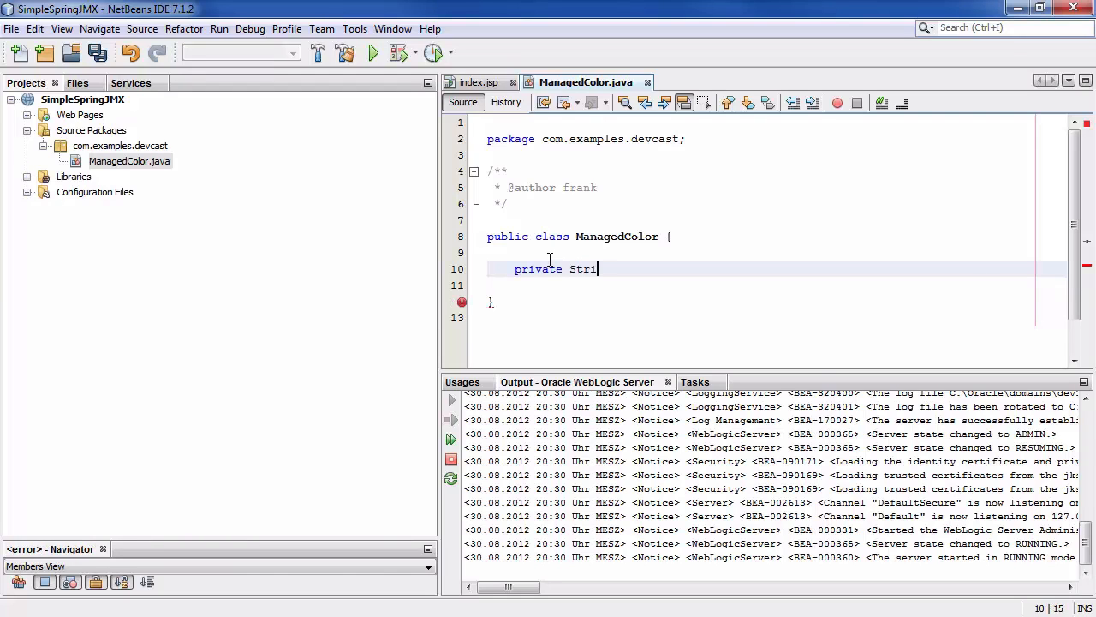
text(ng color;)
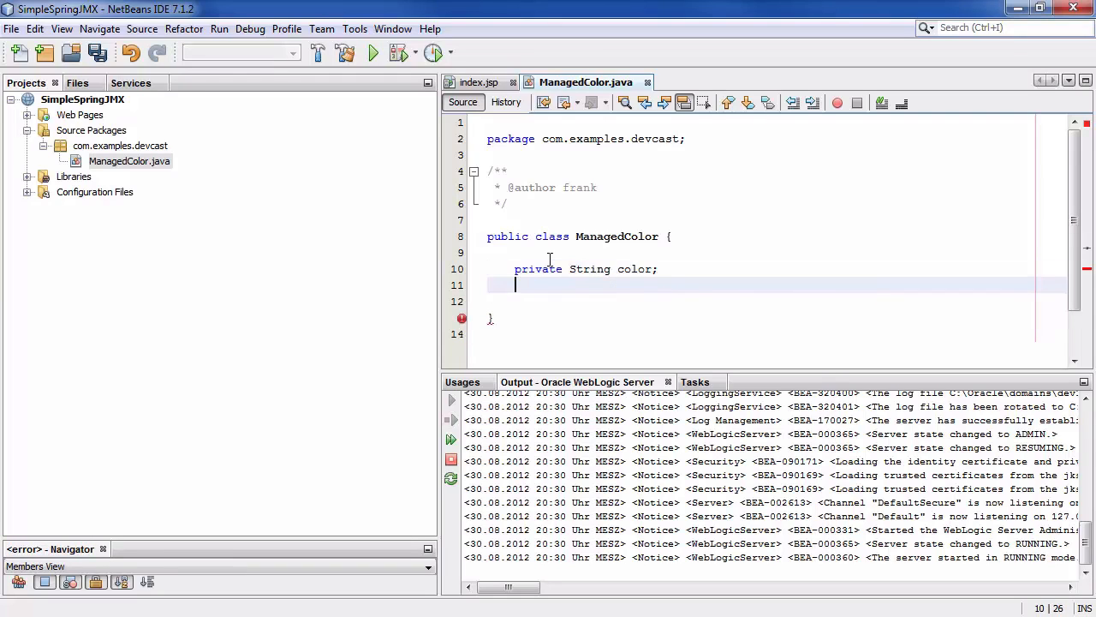
text(private)
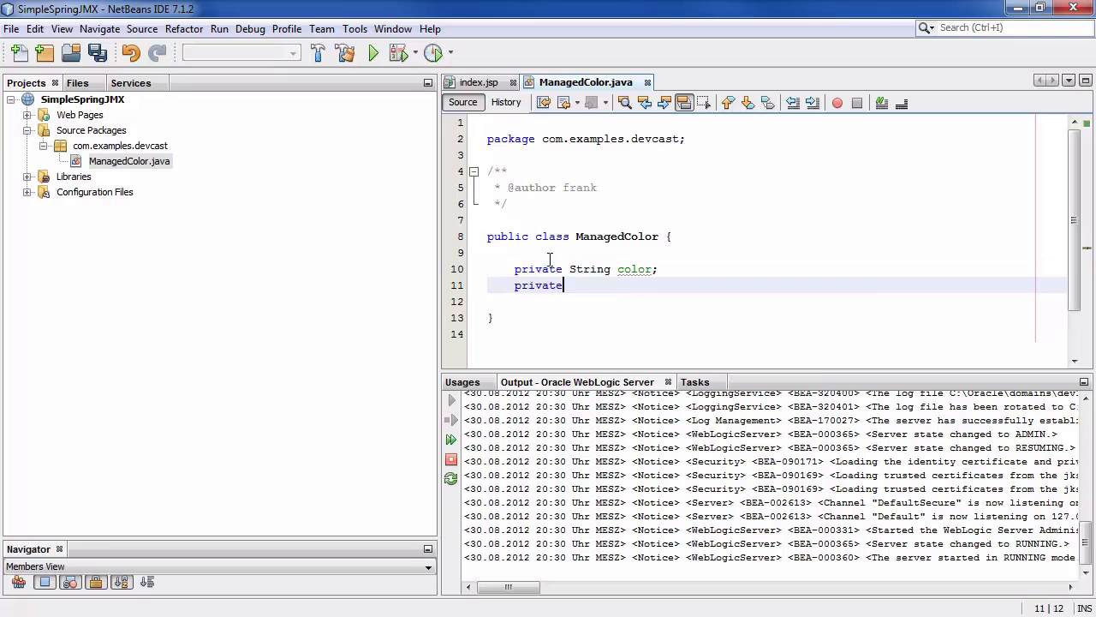
text(int h)
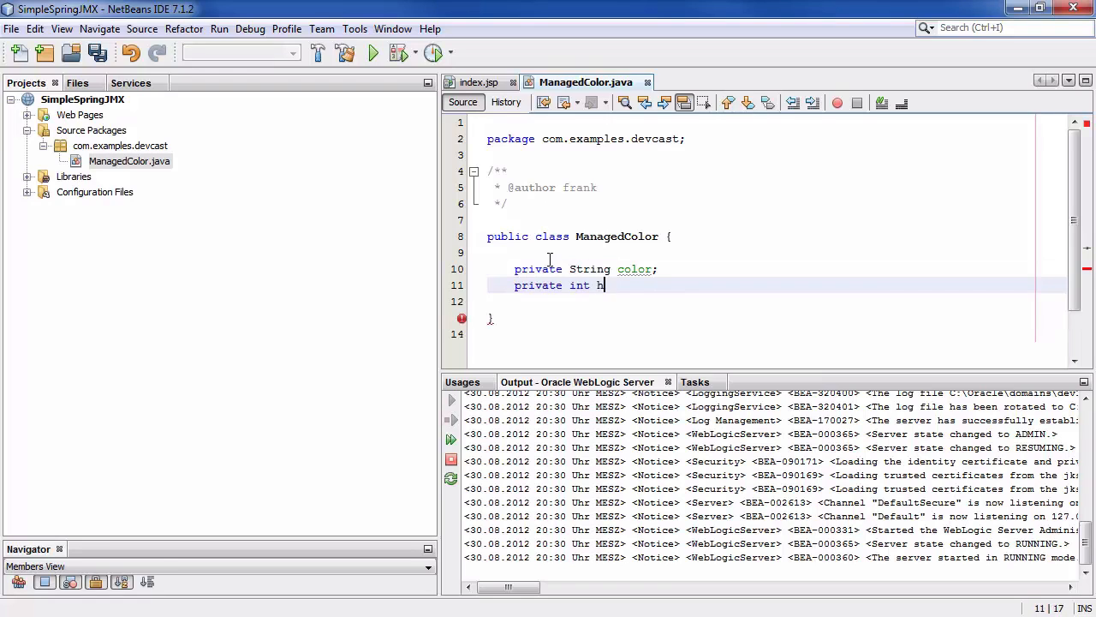
text(its)
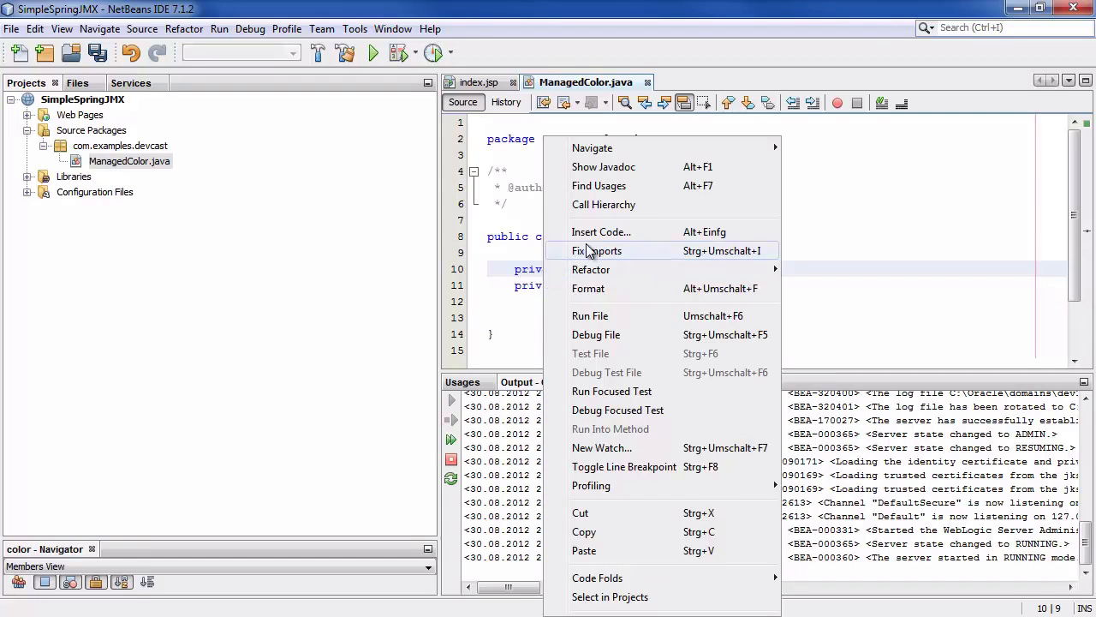
- Generate getColor and setColor via Insert Code > Getter and Setter for the color field
click(599, 231)
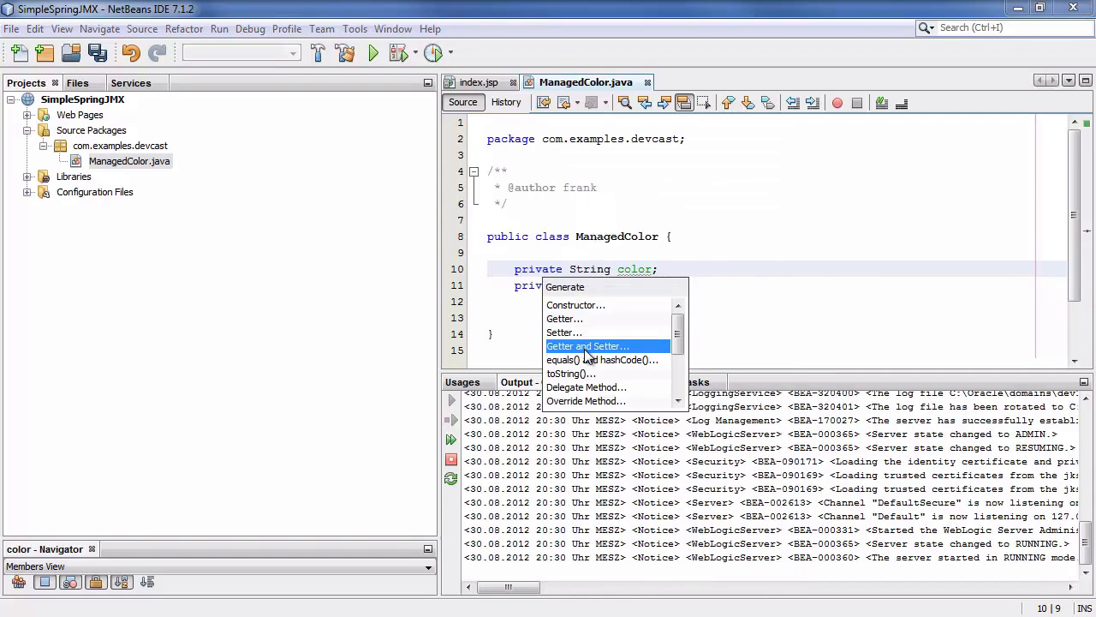
click(588, 346)
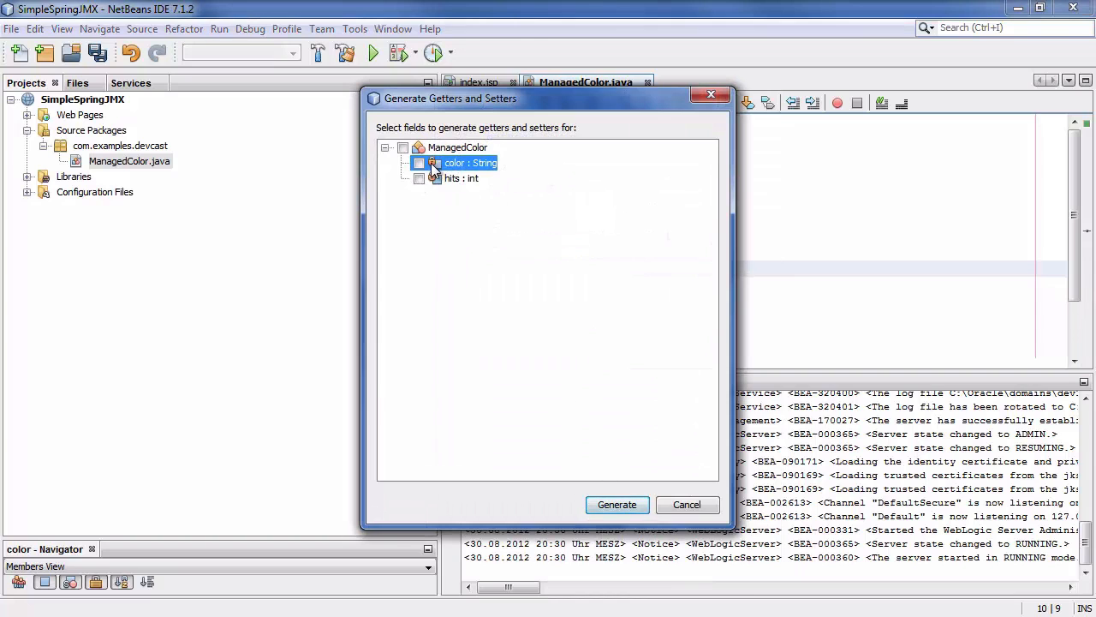
click(420, 162)
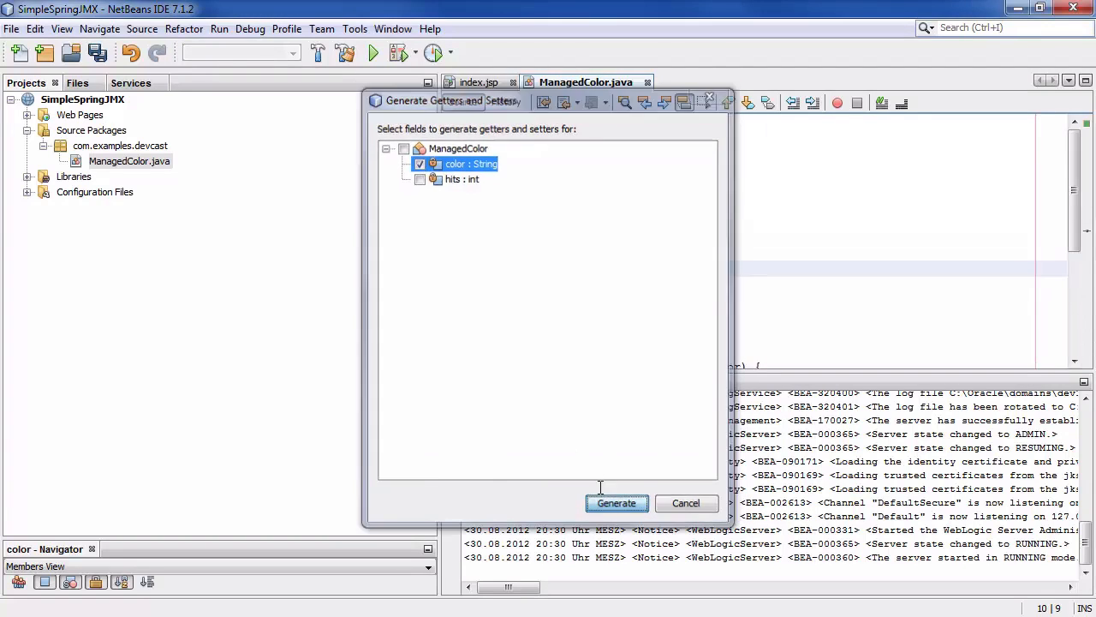
click(617, 504)
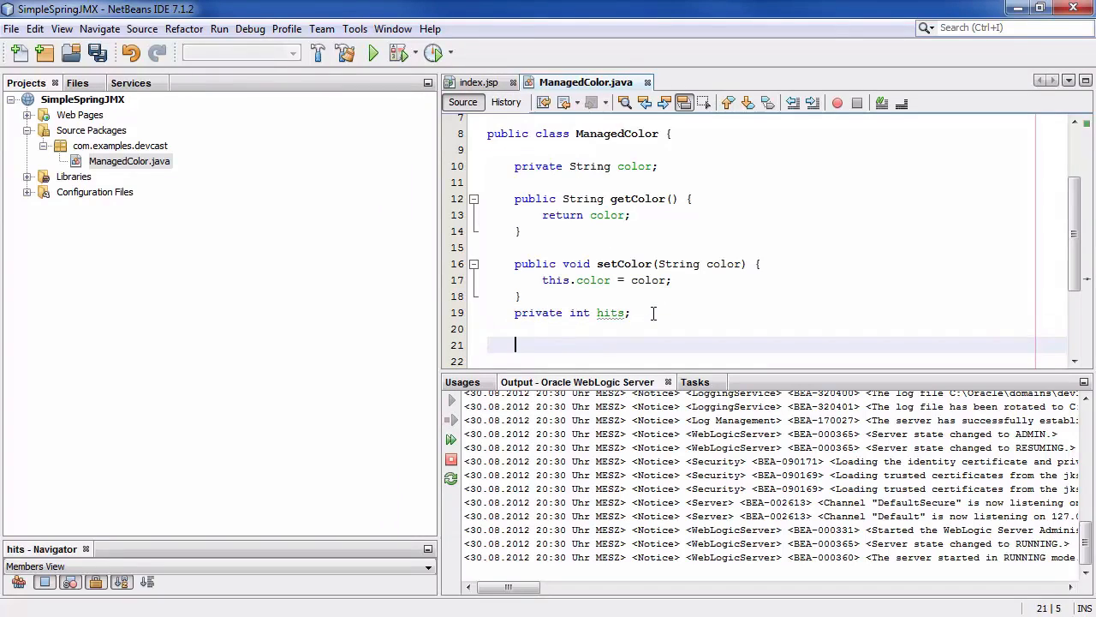
- Write public void increment() printing "hits "+hits, and save the class
text(public)
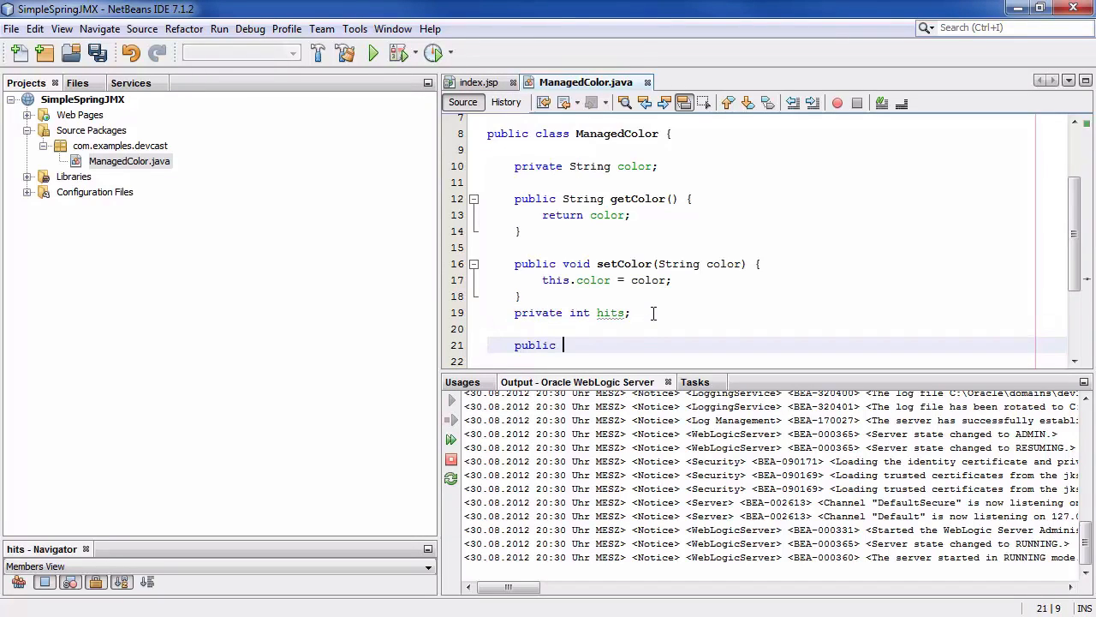
text(void)
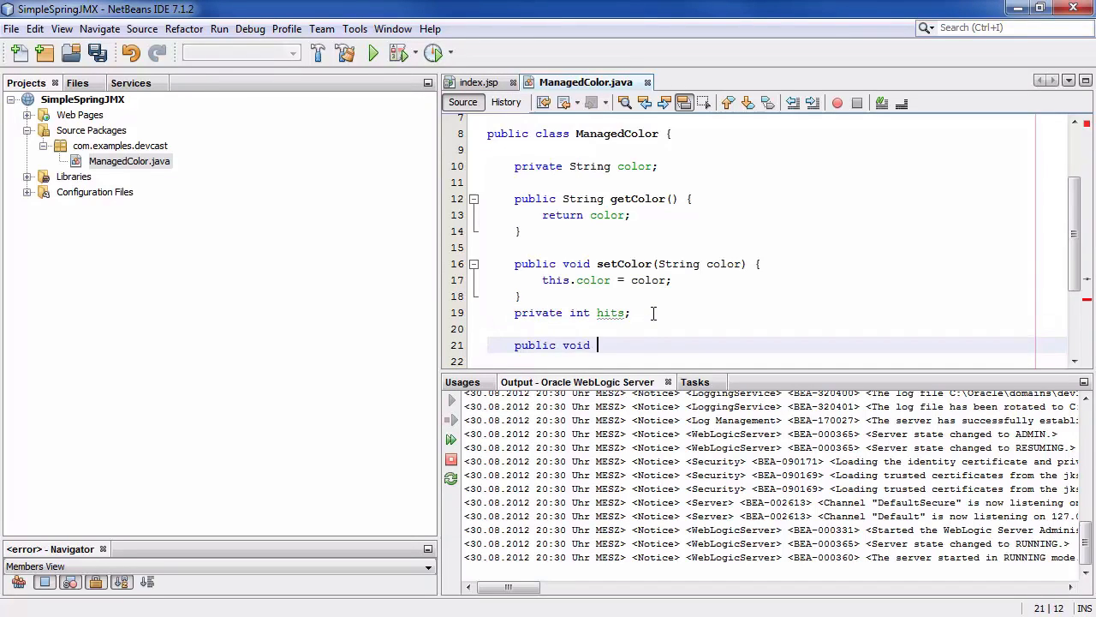
text(increment)
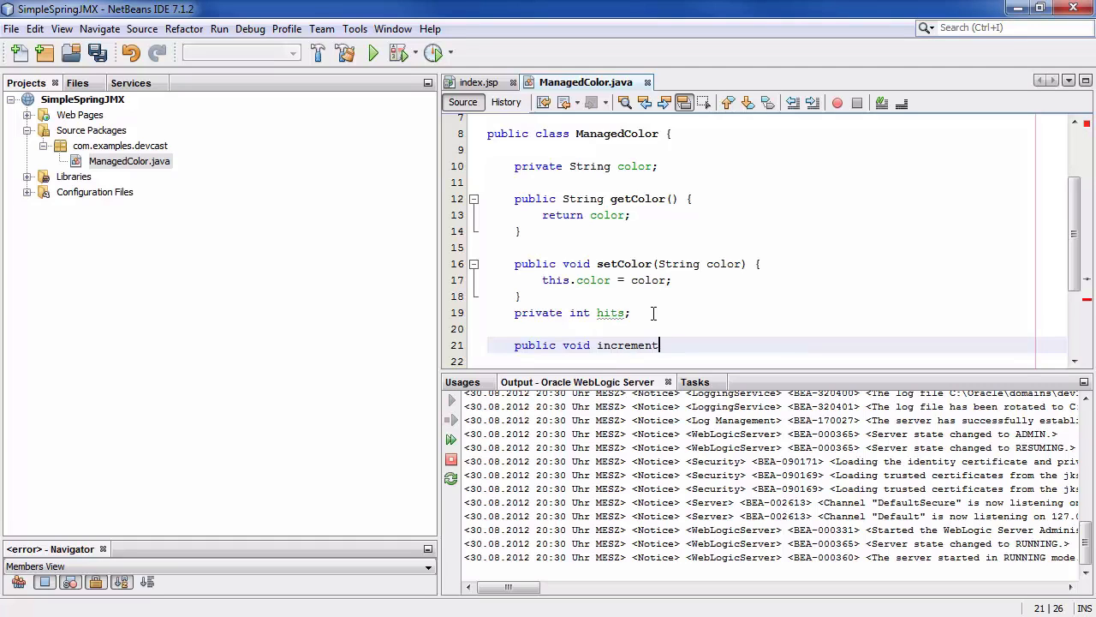
text((){)
click(776, 362)
text(hits++;)
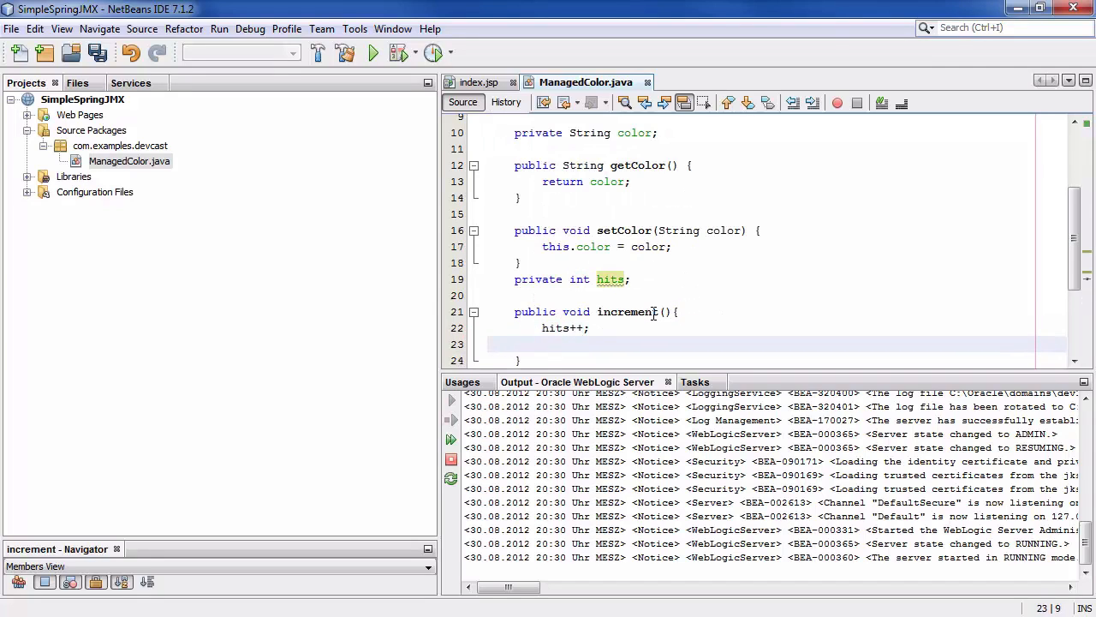
text(System.out.println("");)
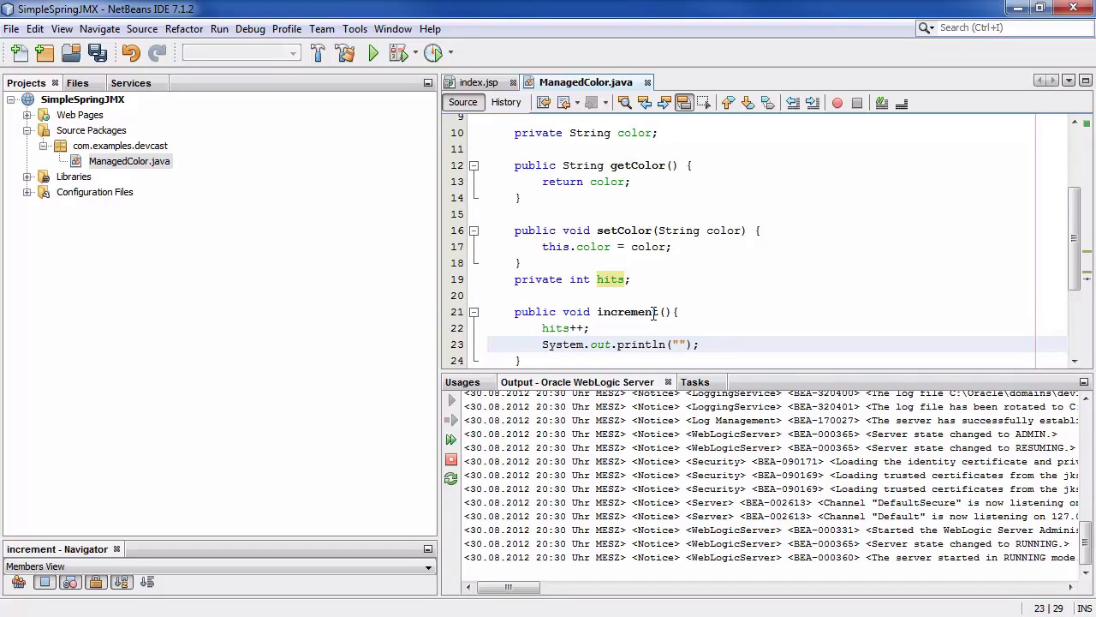
text(hits)
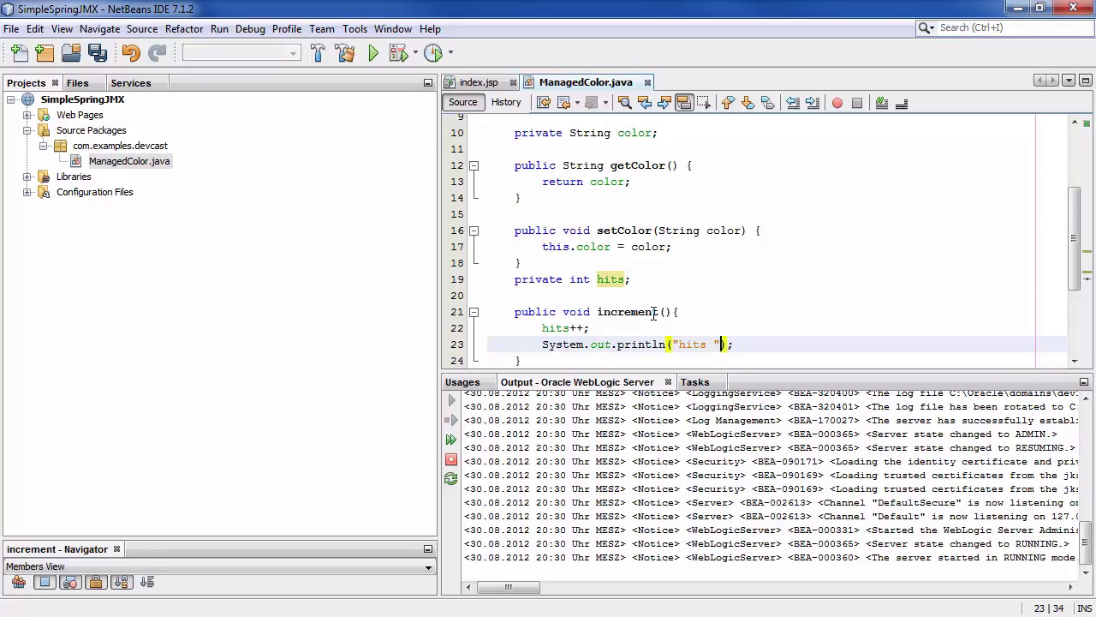
text(+hits)
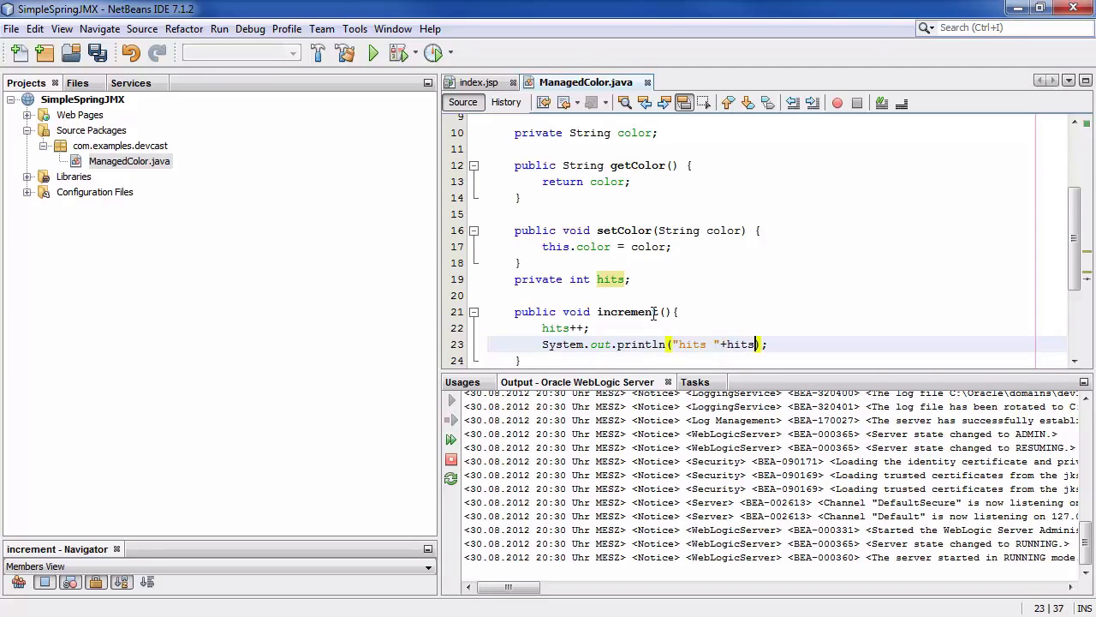
key(ctrl+s)
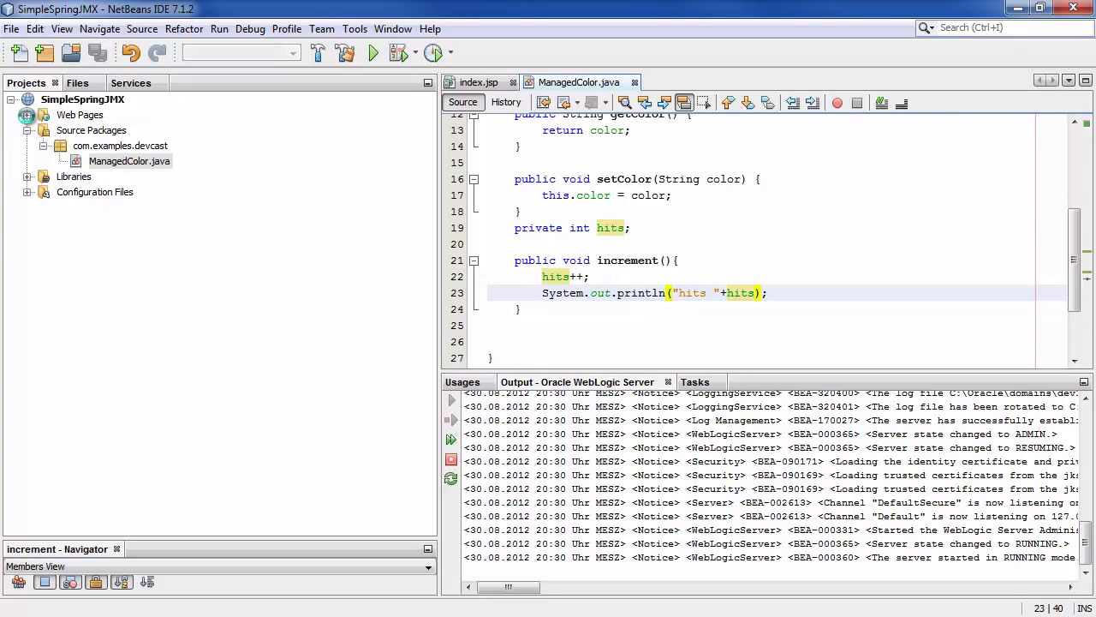
click(27, 113)
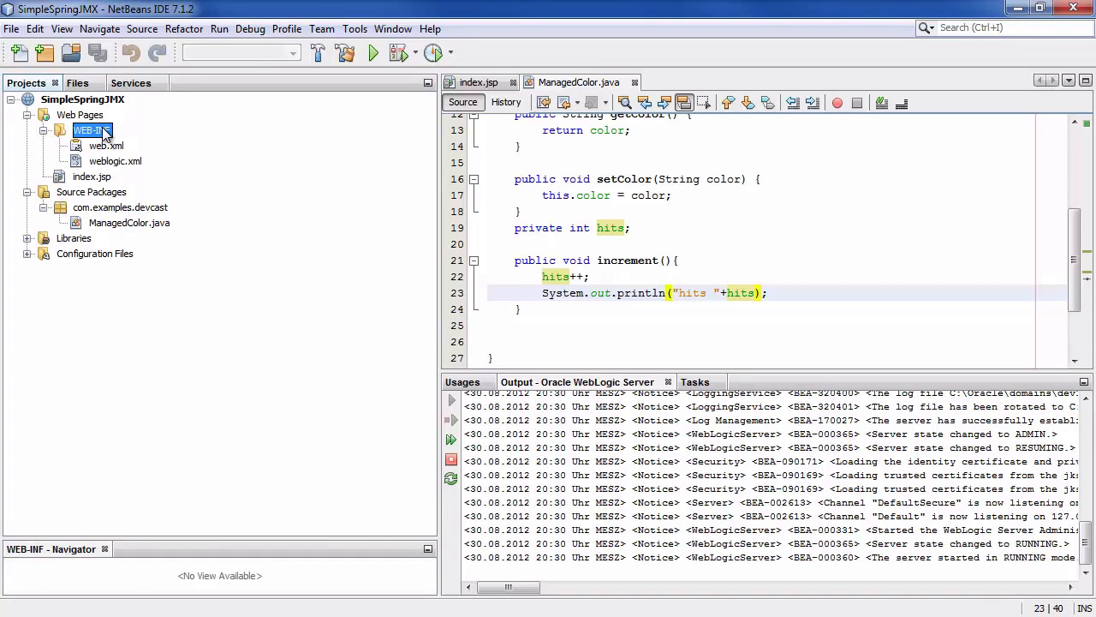
- Start a new Spring XML Configuration File in the WEB-INF folder
right_click(90, 131)
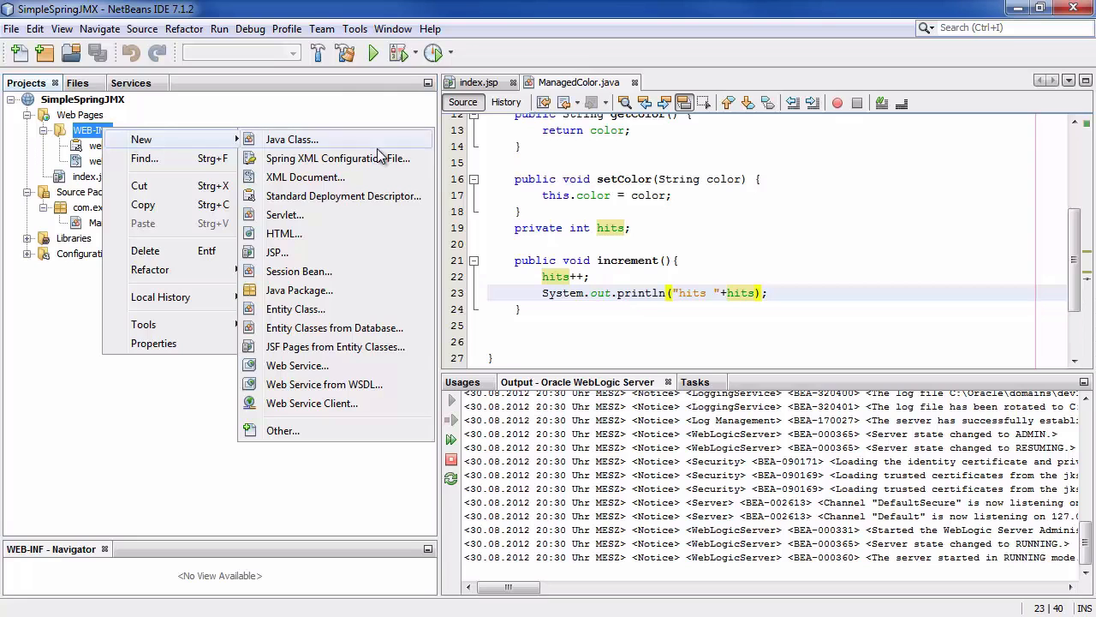
click(283, 430)
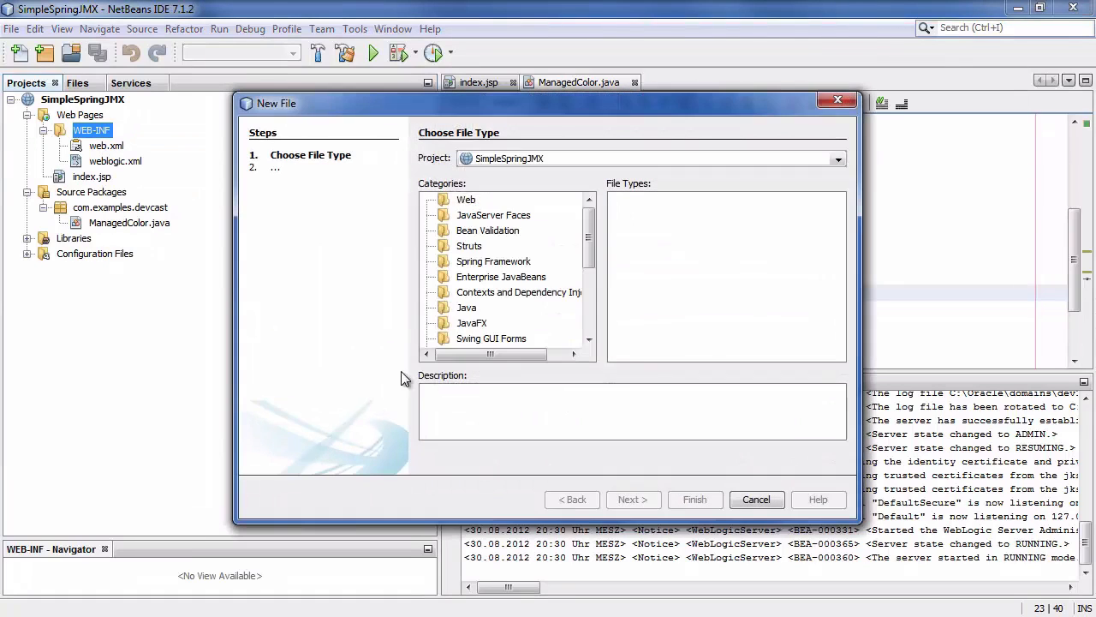
click(493, 261)
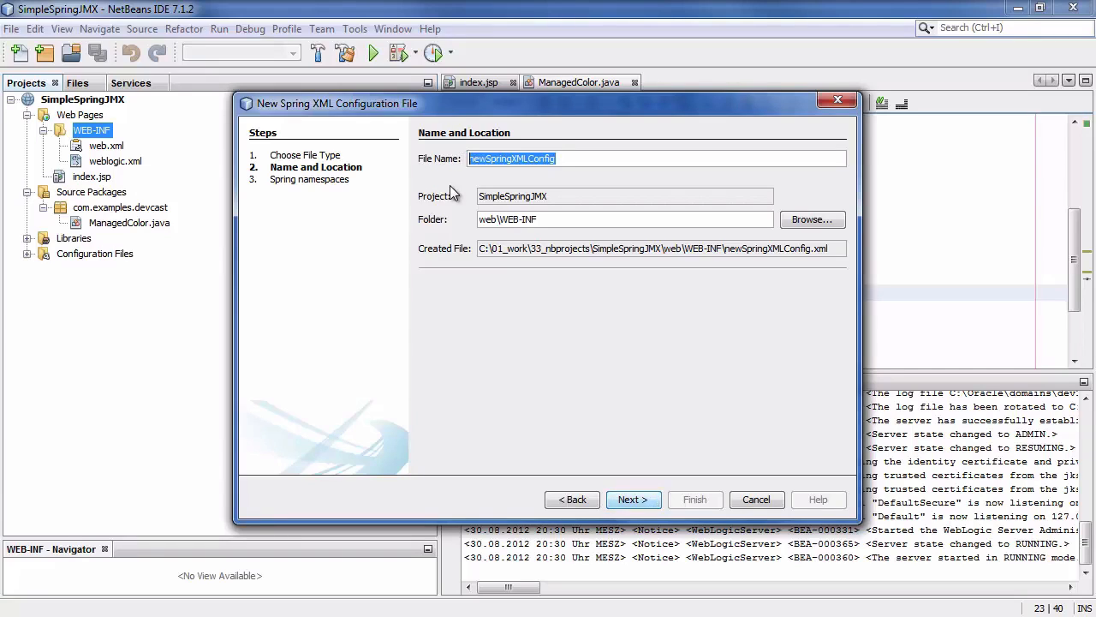
- Name the file applicationContext and finish creating it with default namespaces
text(applicationCO)
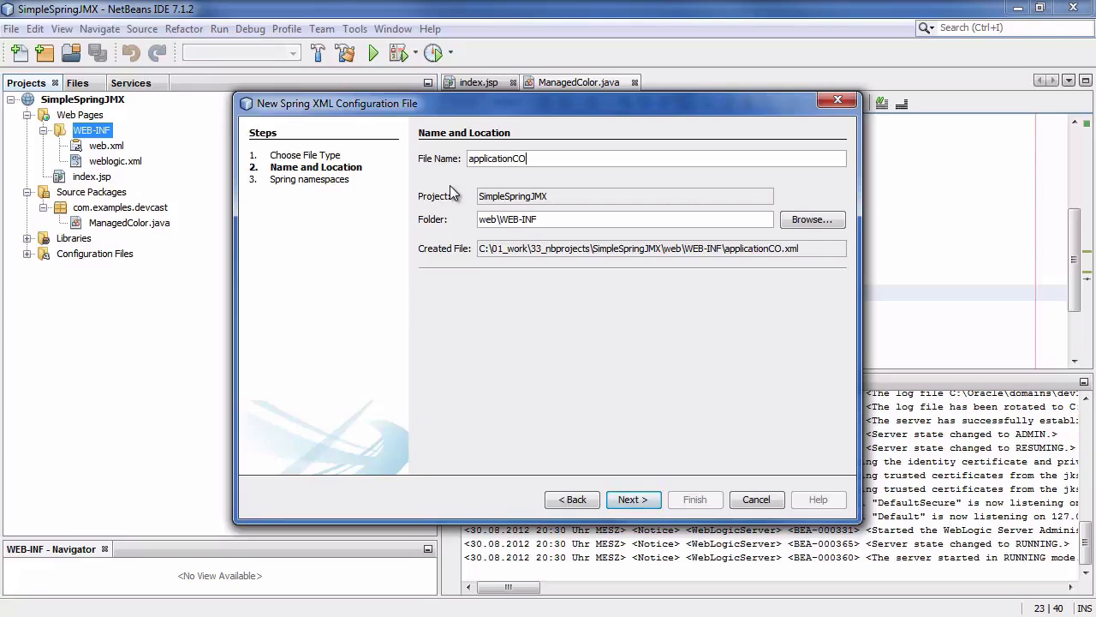
text(nte)
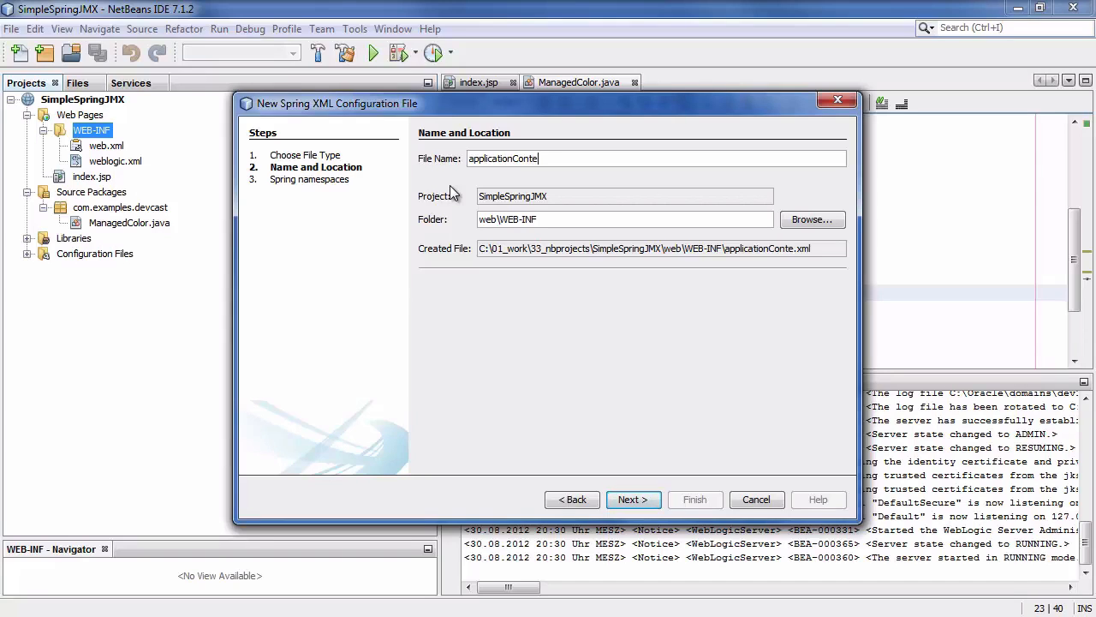
text(xt)
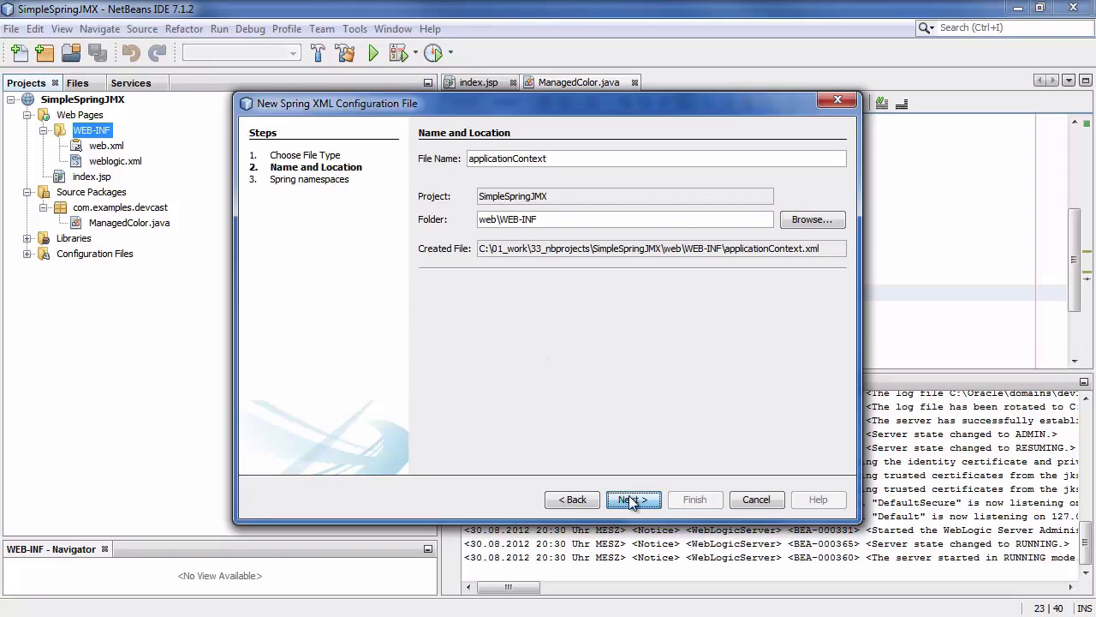
click(634, 500)
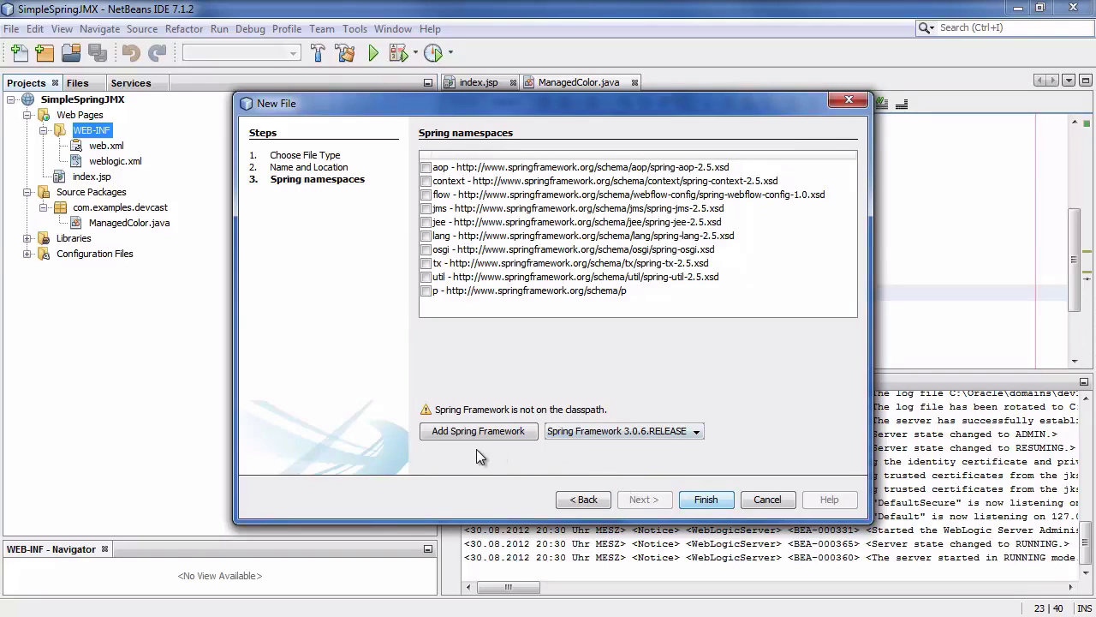
mouse_move(600, 453)
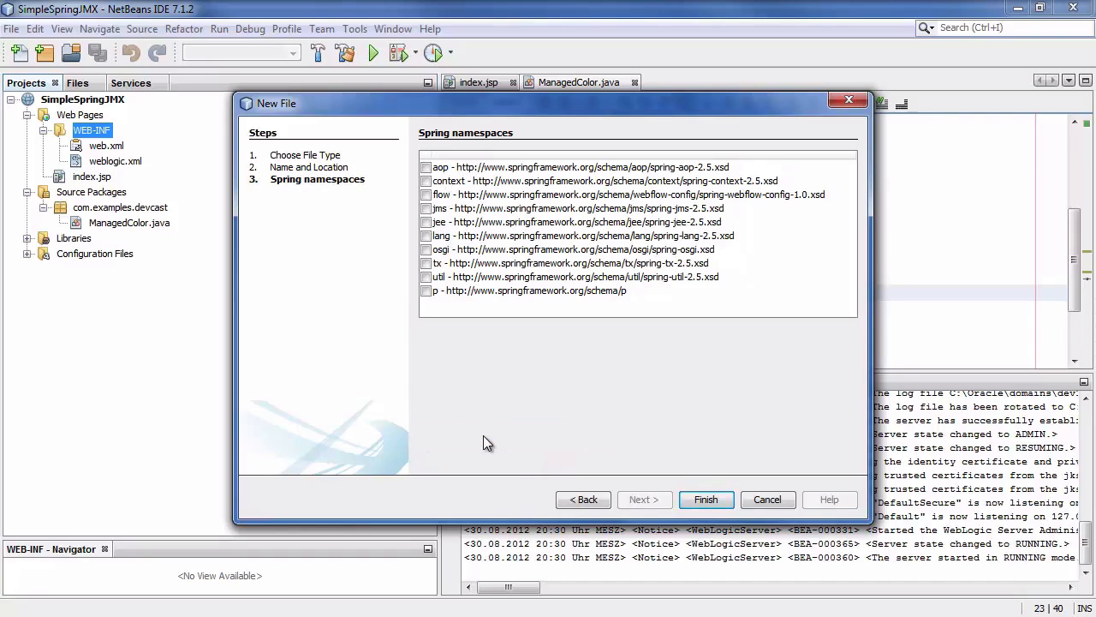
click(706, 500)
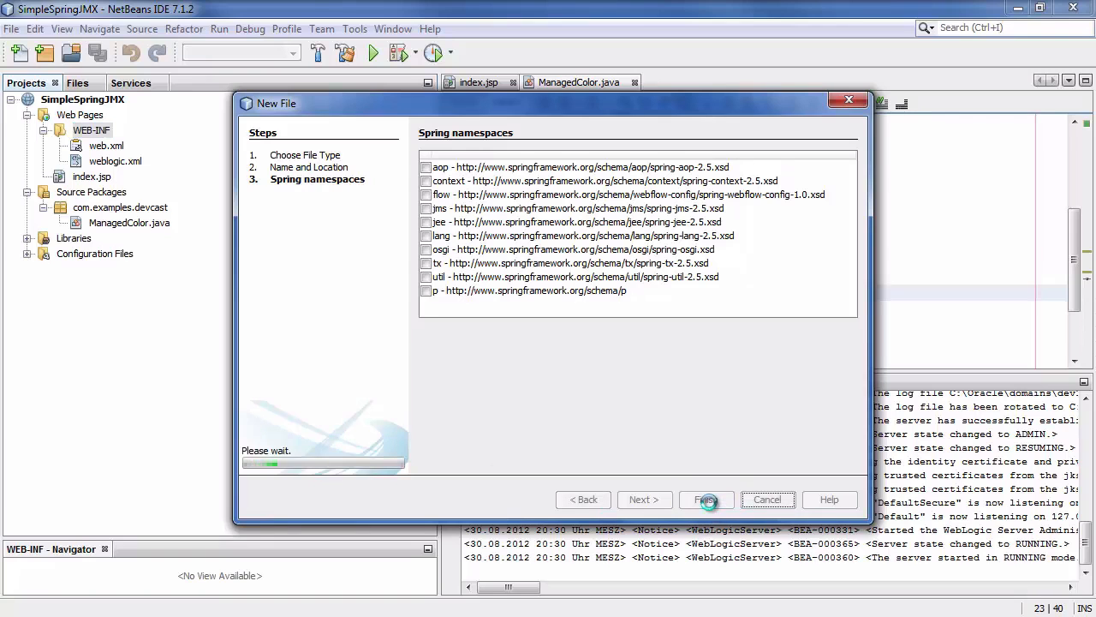
click(706, 500)
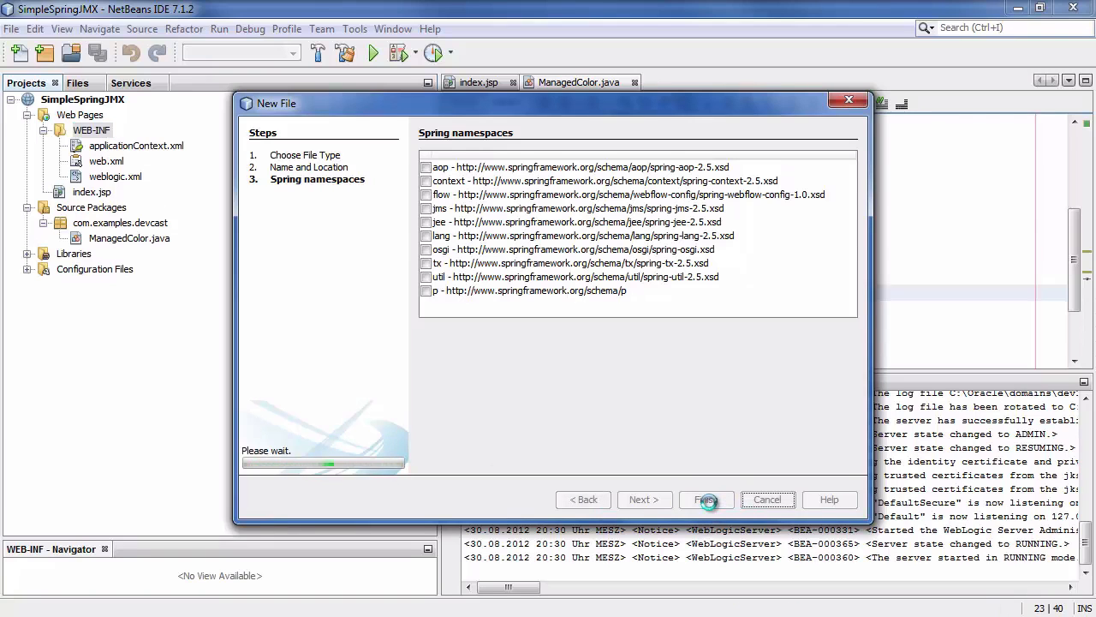
click(706, 501)
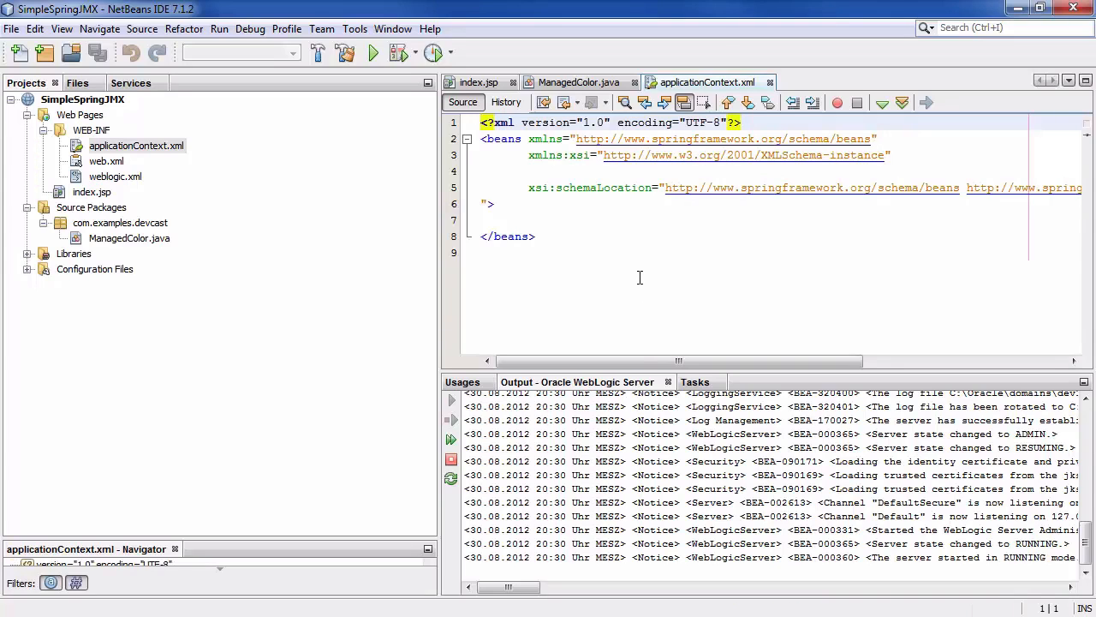
- Add bean 'rainbow' of ManagedColor with color red, then reformat the XML
click(483, 123)
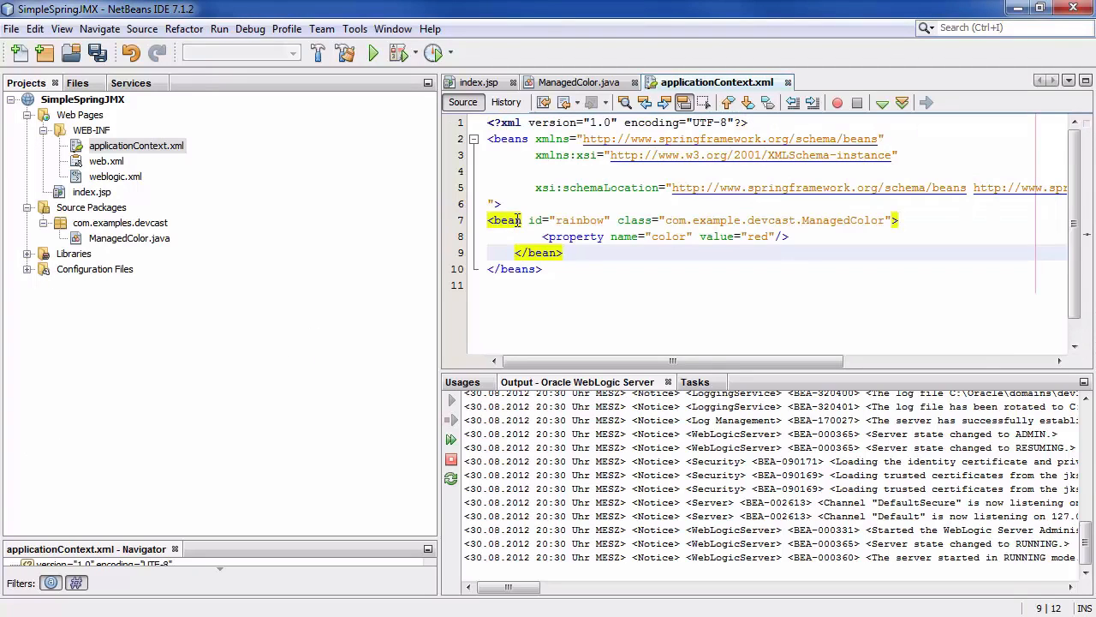
right_click(518, 220)
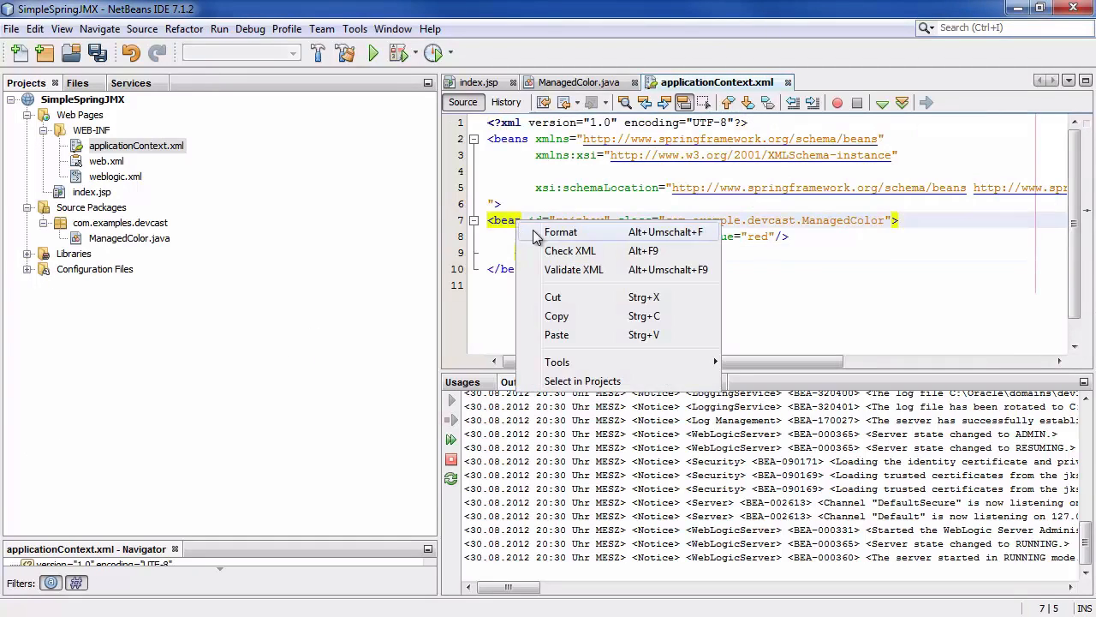
click(560, 233)
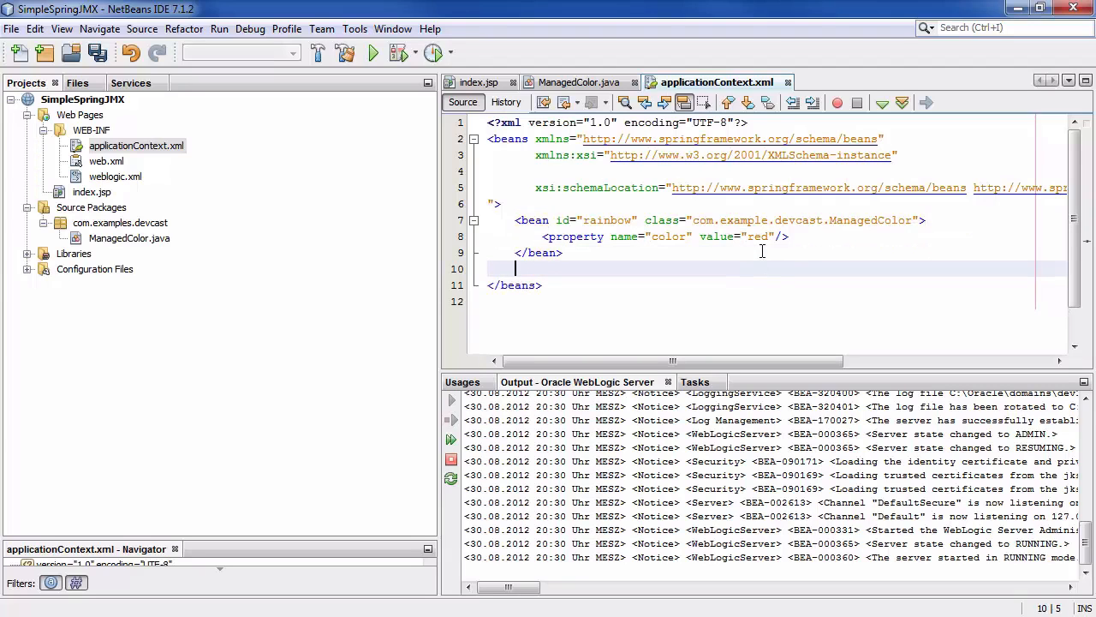
- Register Spring's ContextLoaderListener in web.xml and reformat it
click(107, 161)
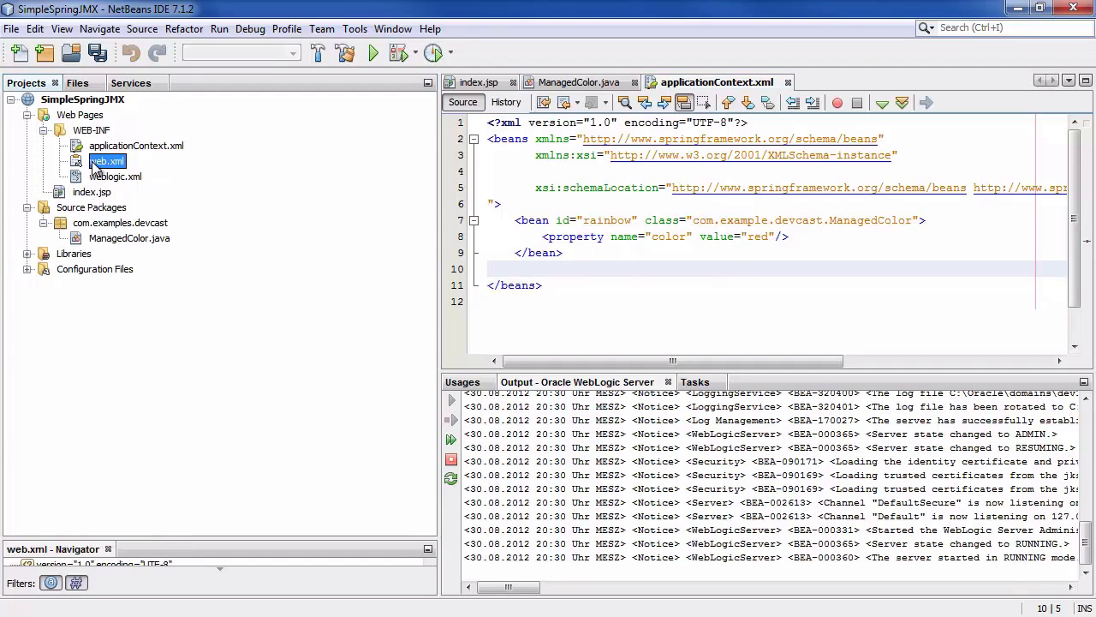
double_click(106, 161)
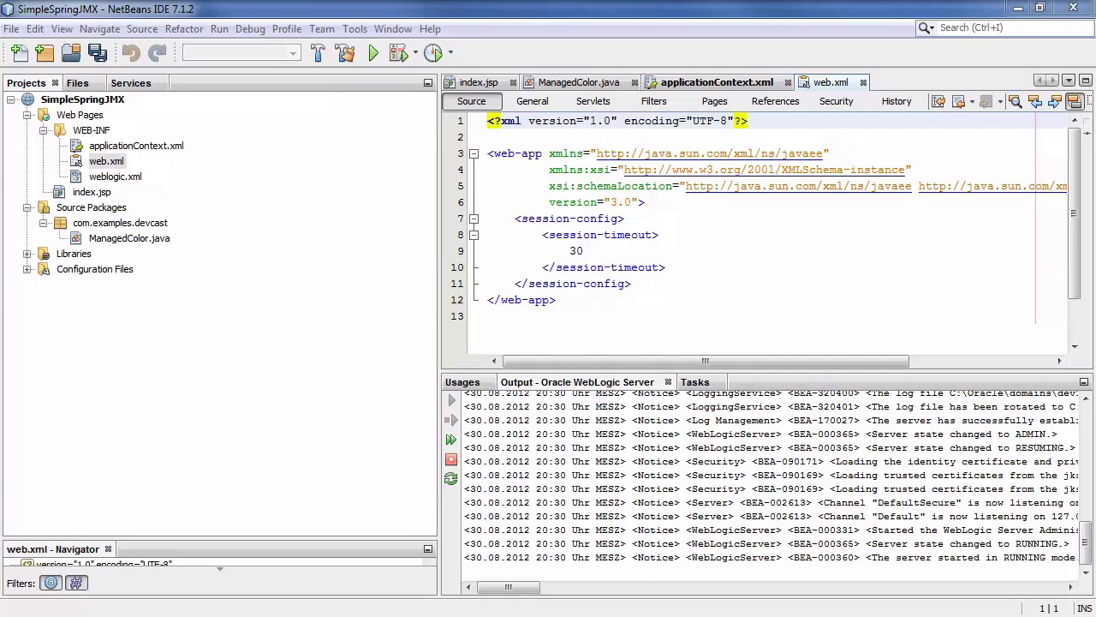
click(608, 268)
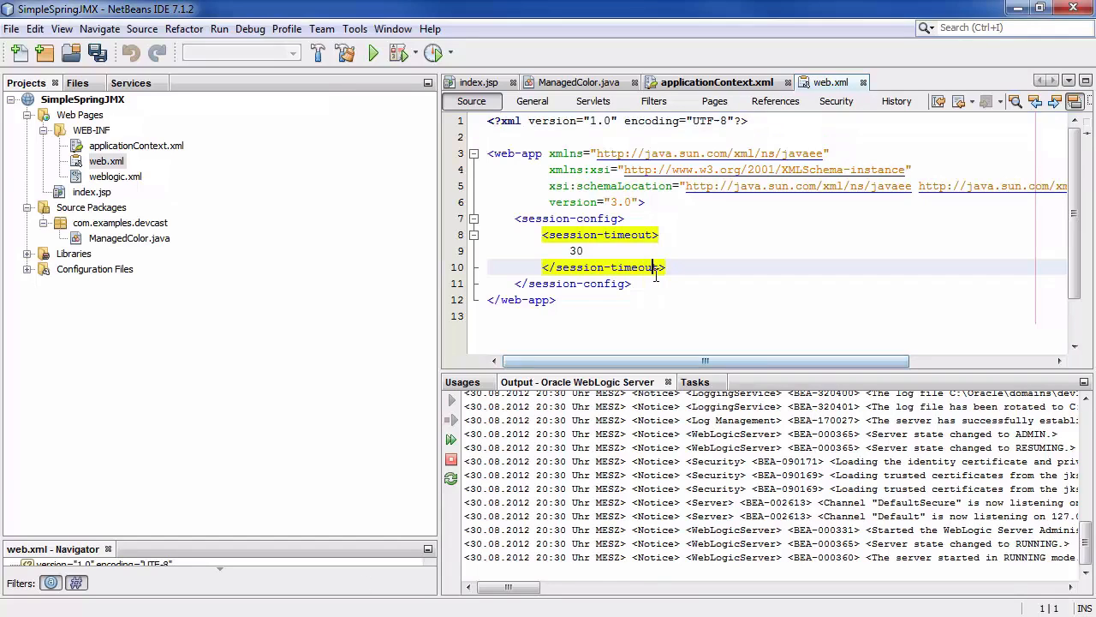
key(enter)
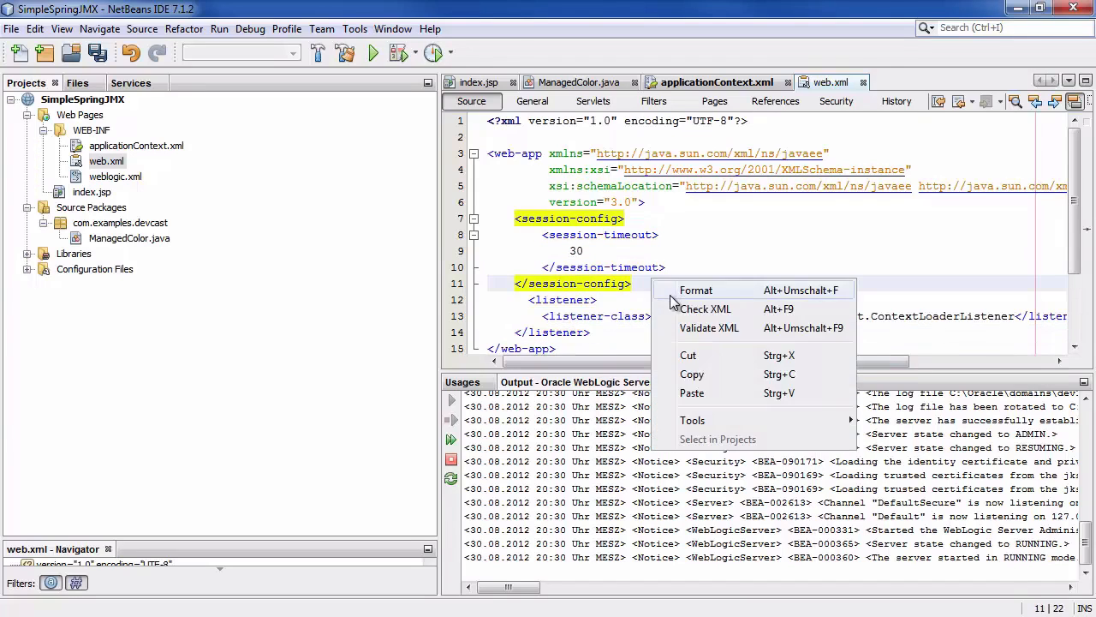
click(695, 290)
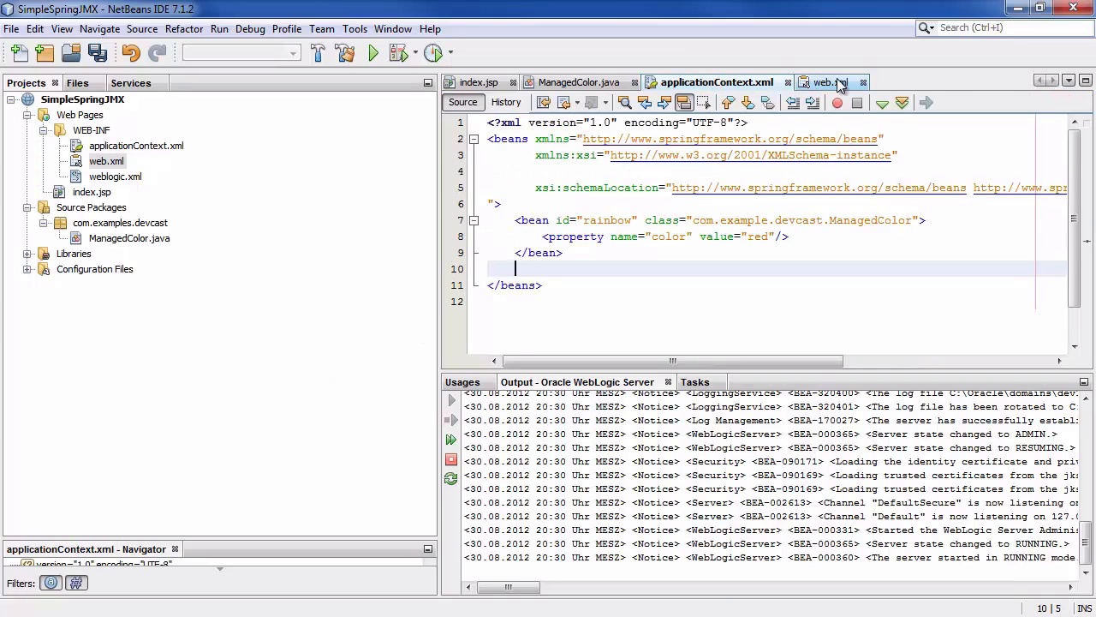
- Review web.xml, then return to the applicationContext.xml bean definitions
click(829, 82)
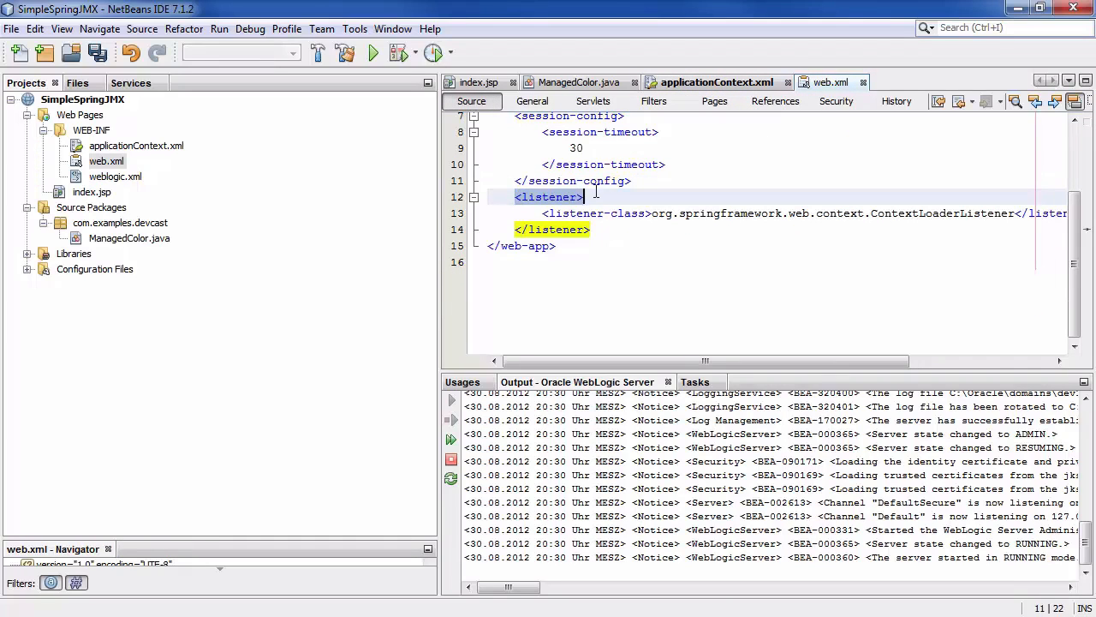
click(629, 275)
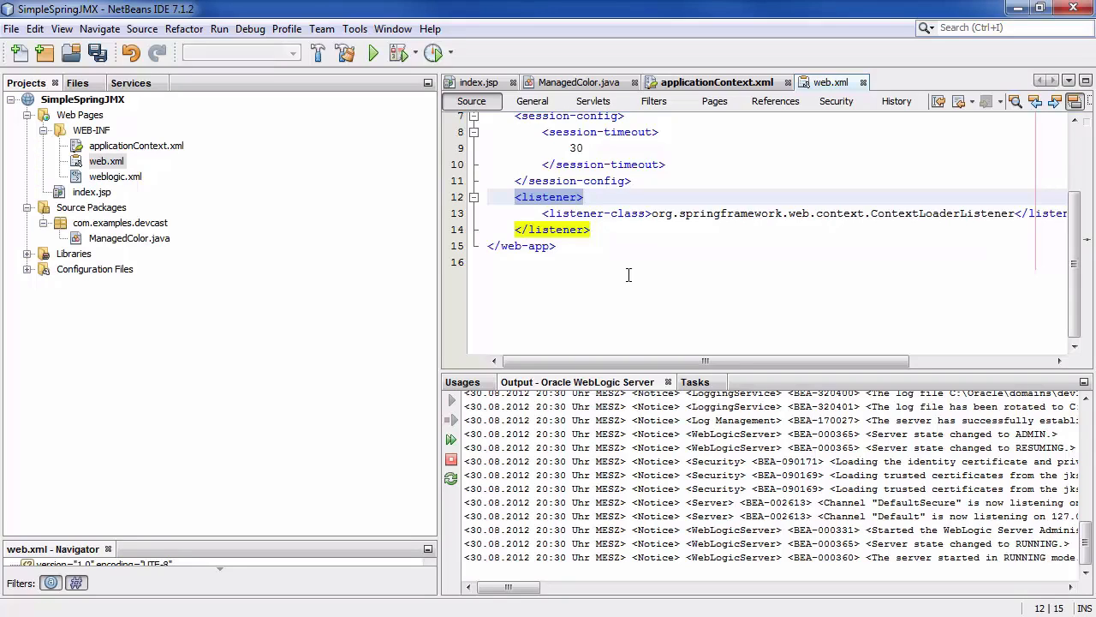
click(584, 197)
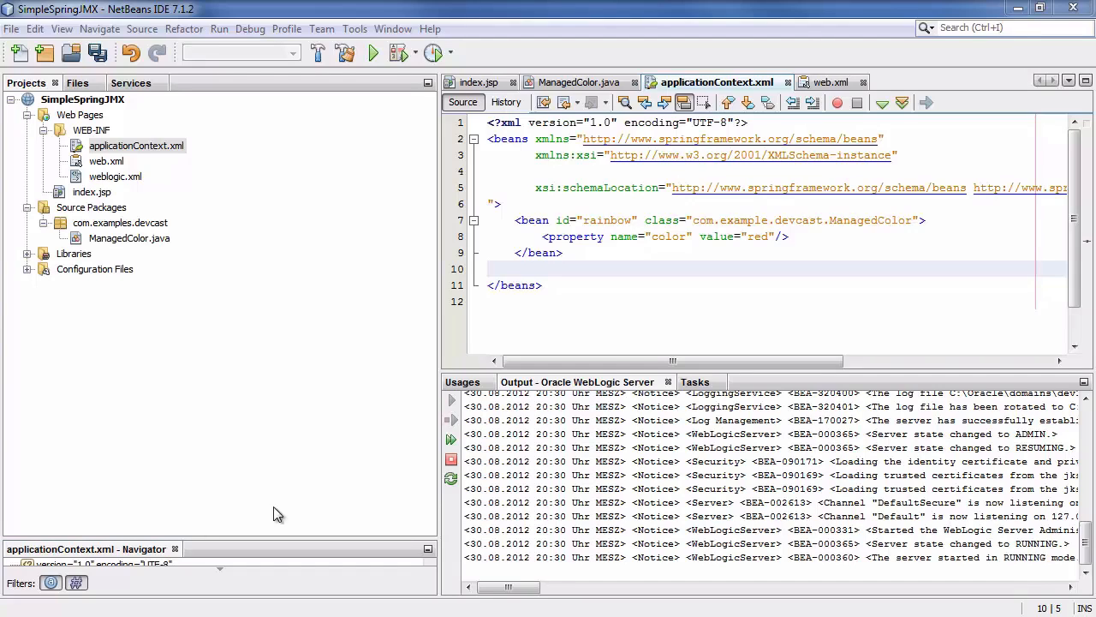
- Review the exporter MBeanExporter bean exposing rainbow as Name=ManagedColor, and save
click(522, 268)
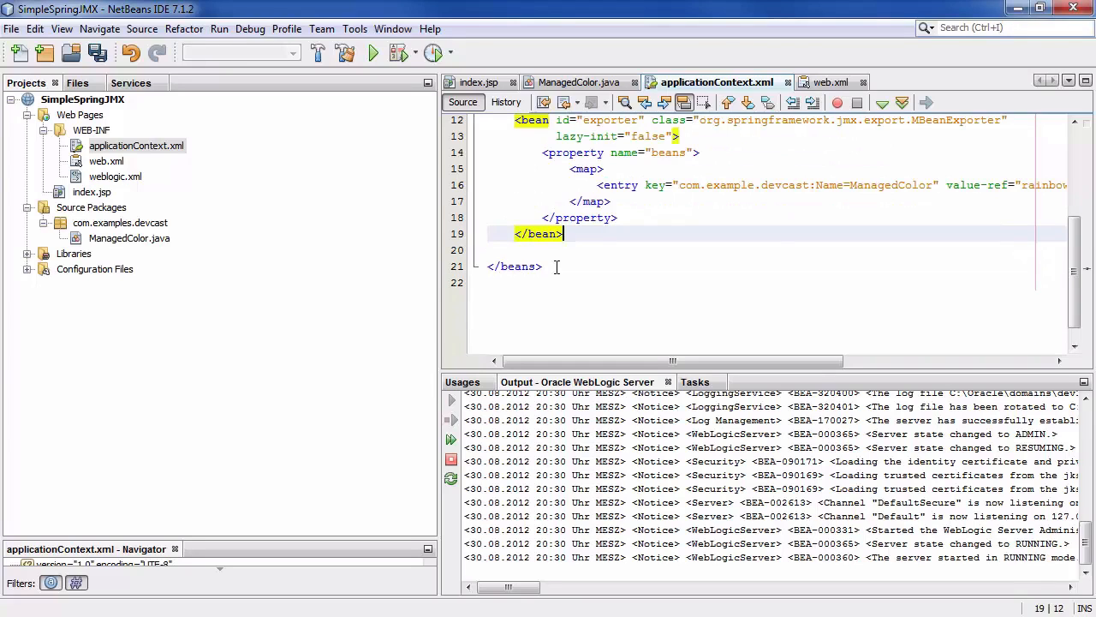
scroll(up, 3)
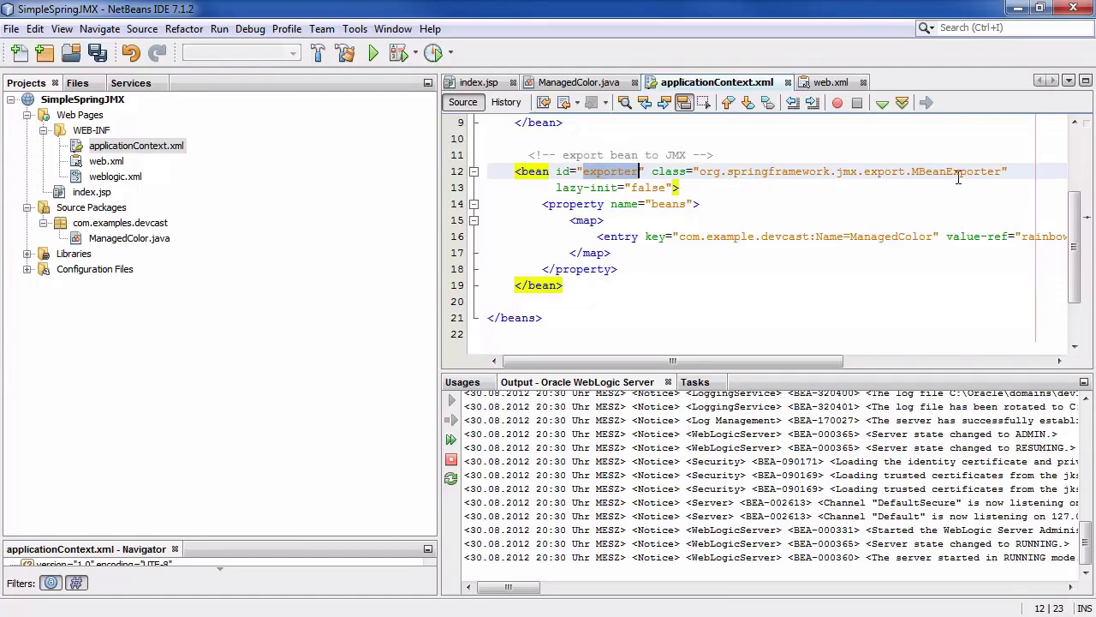
scroll(up, 3)
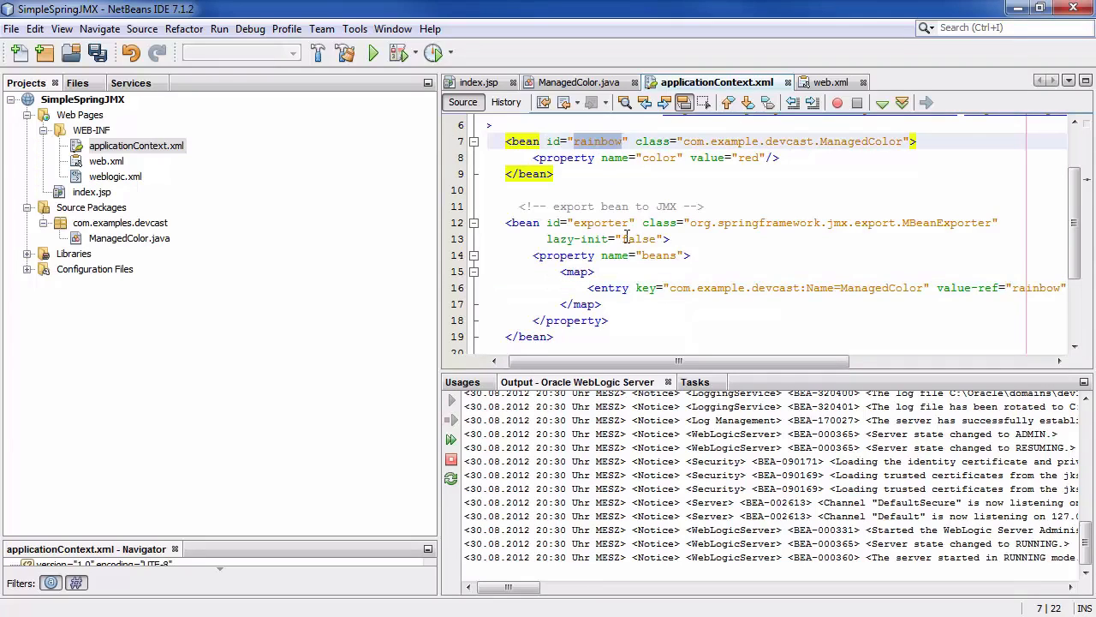
key(ctrl+s)
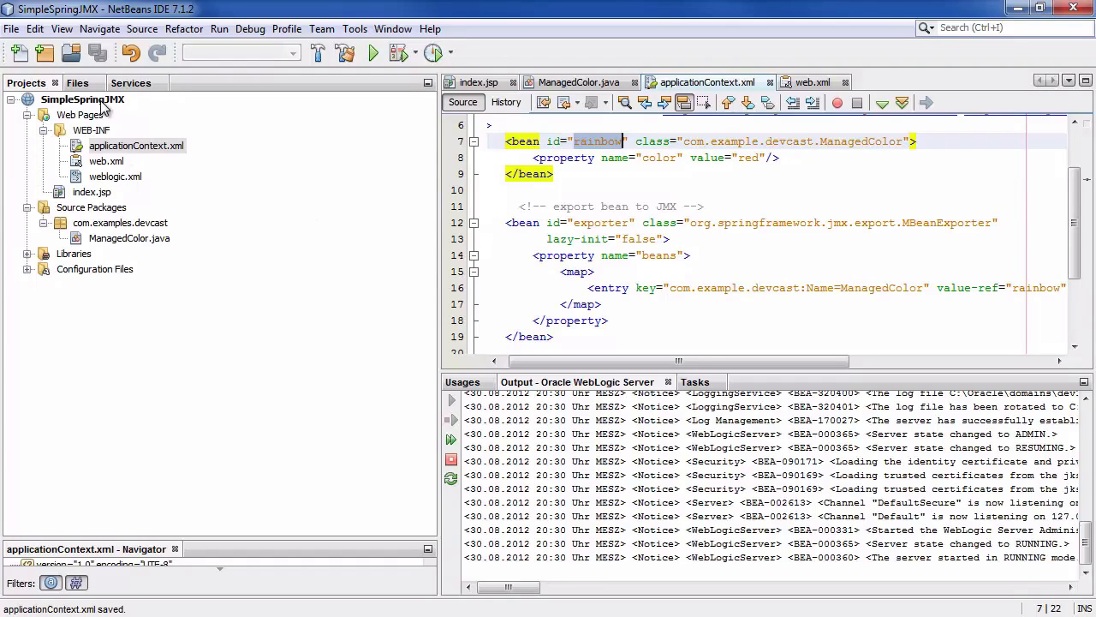
- Clean and build SimpleSpringJMX and check the build output succeeds
right_click(82, 97)
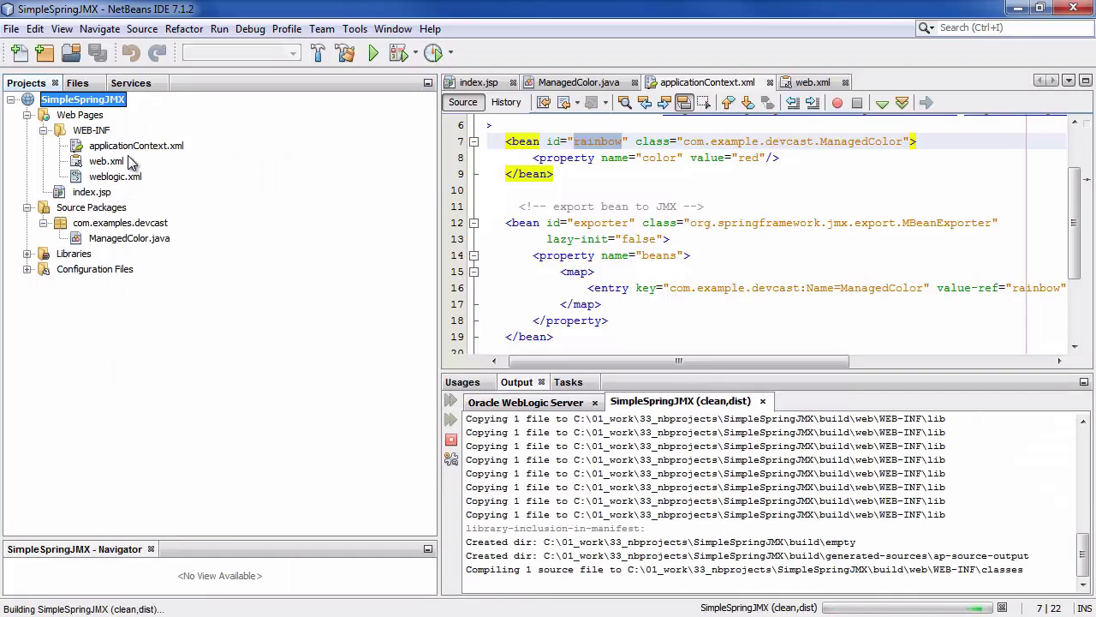
click(524, 401)
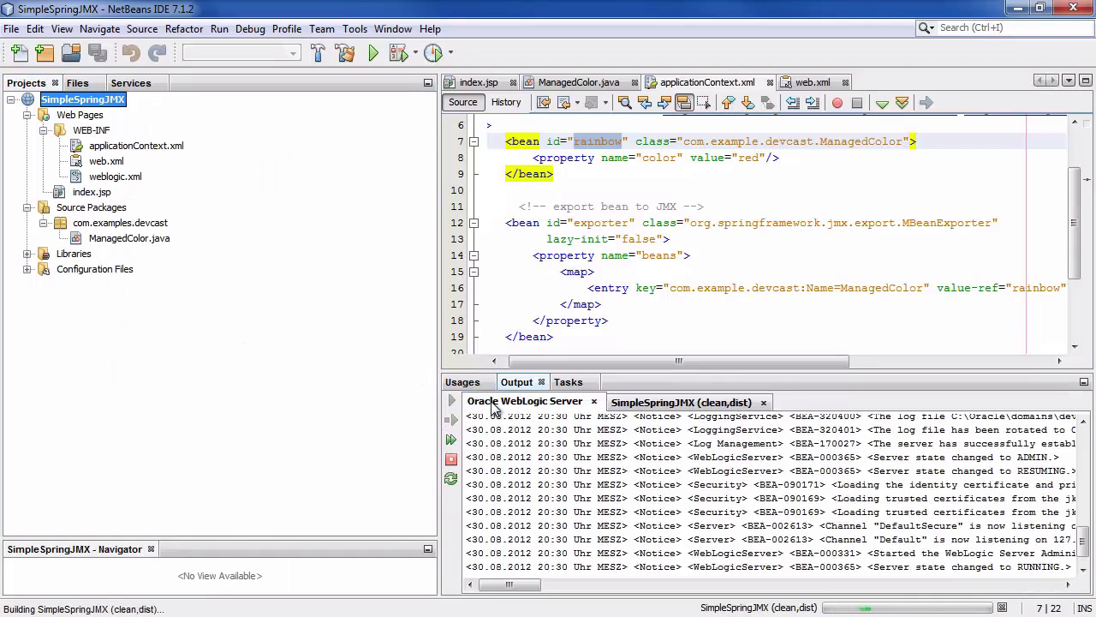
click(682, 401)
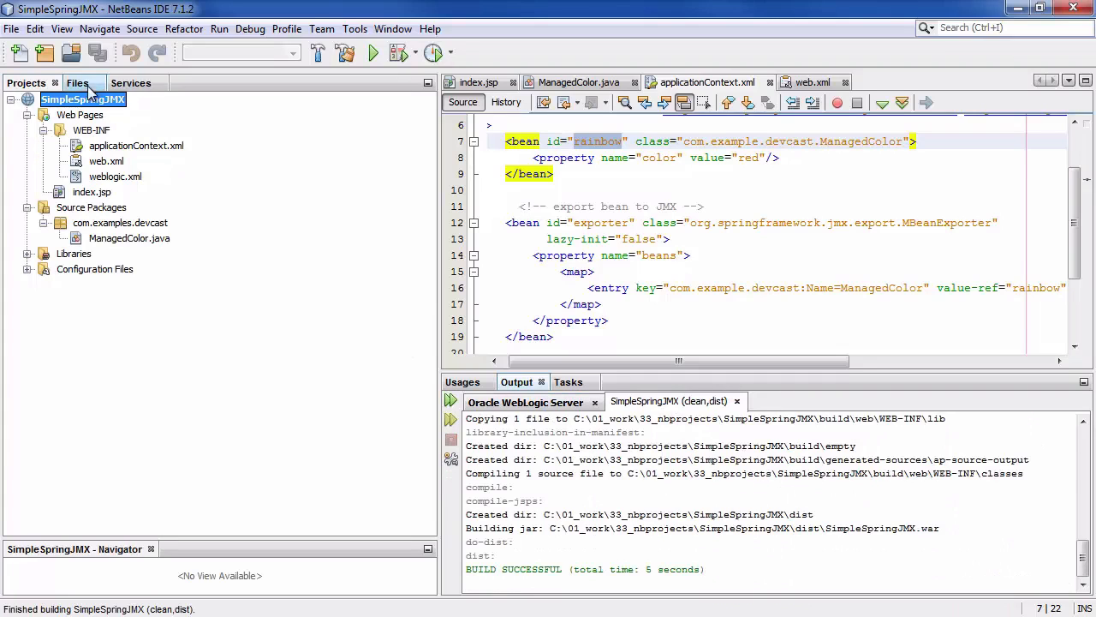
- Deploy the project; WebLogic log reports the rainbow bean class cannot be found
right_click(83, 98)
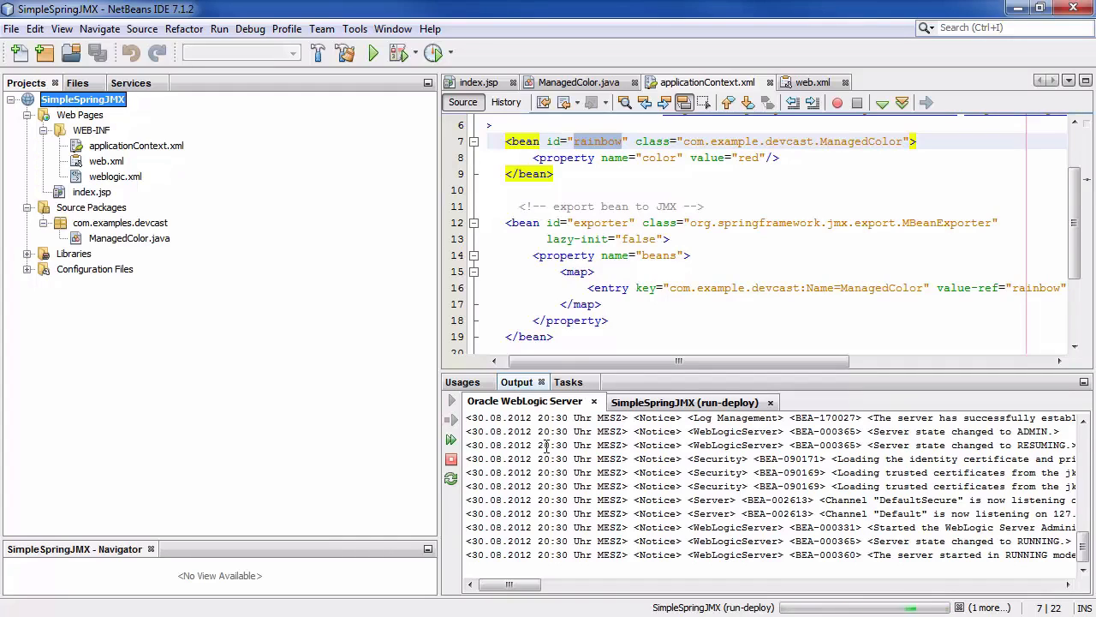
scroll(down, 3)
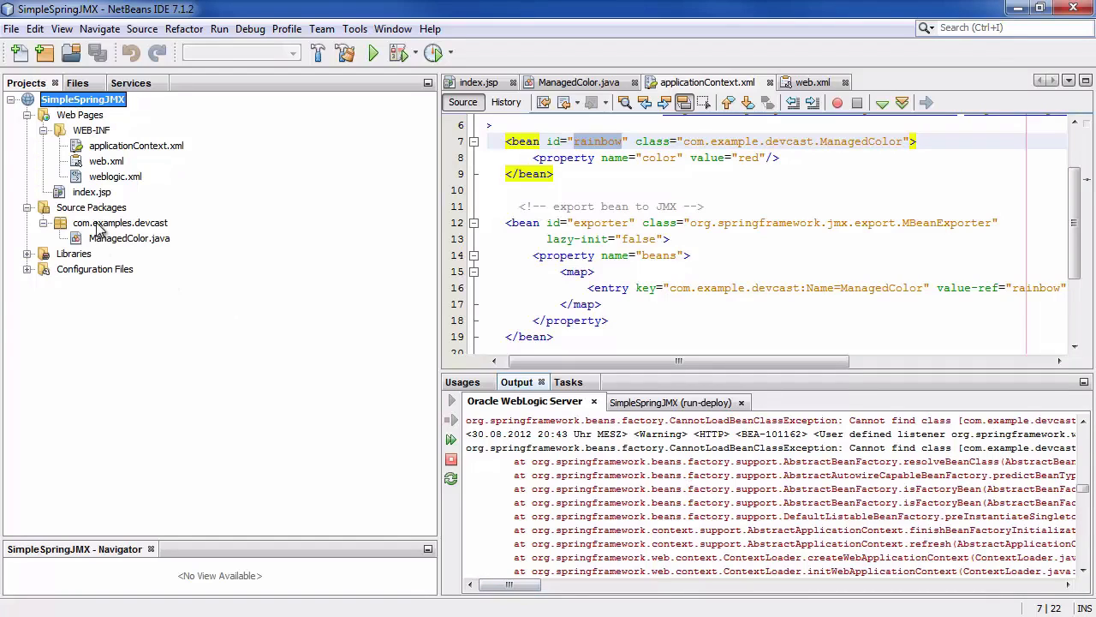
- Rename the com.examples.devcast source package via Refactor > Rename and redeploy SimpleSpringJMX to WebLogic
right_click(120, 223)
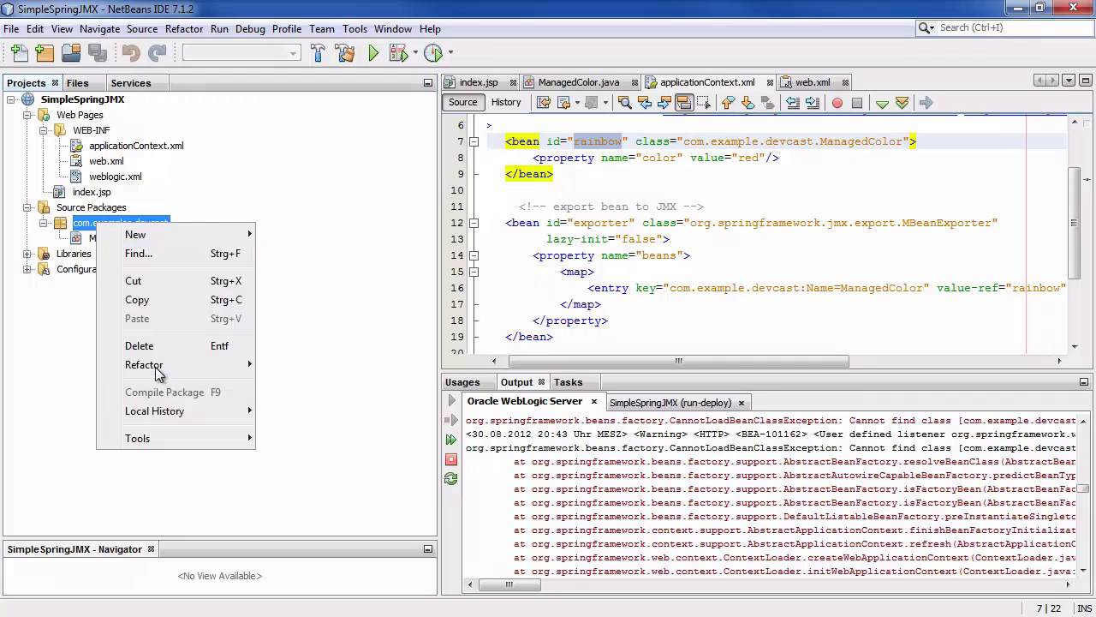
click(144, 363)
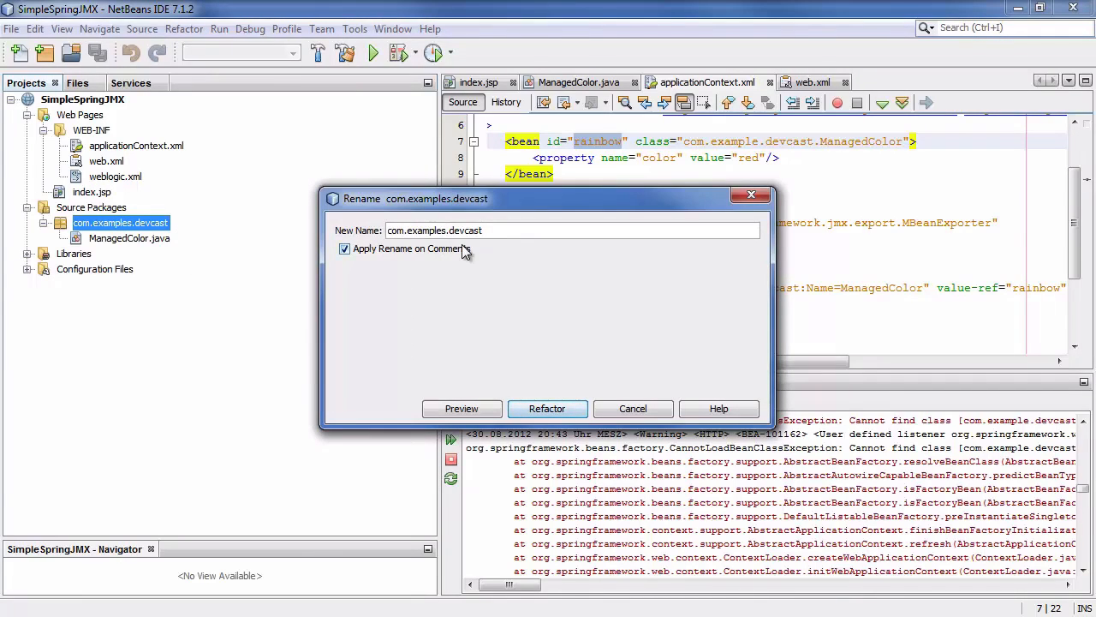
click(548, 407)
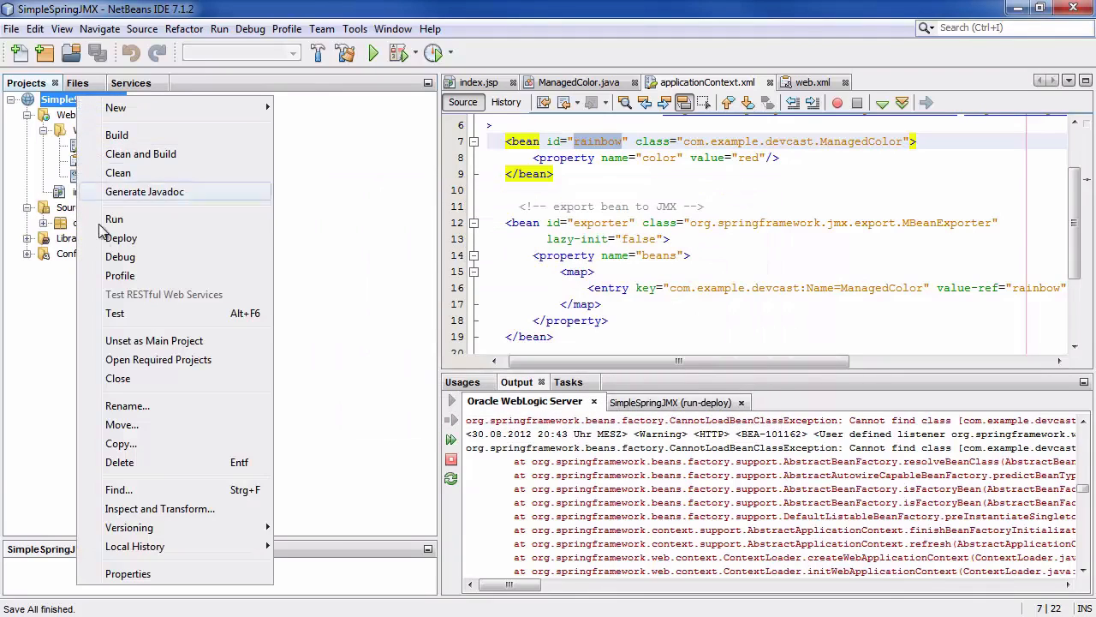
click(119, 236)
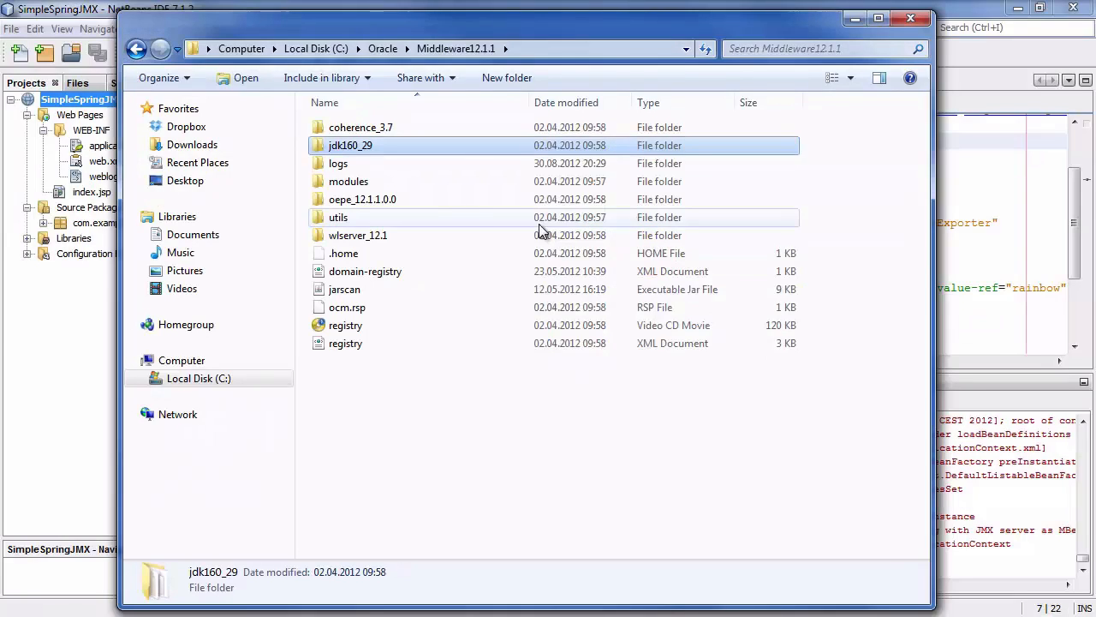
- Launch jconsole from the jdk160_29 bin folder under Oracle Middleware
double_click(349, 143)
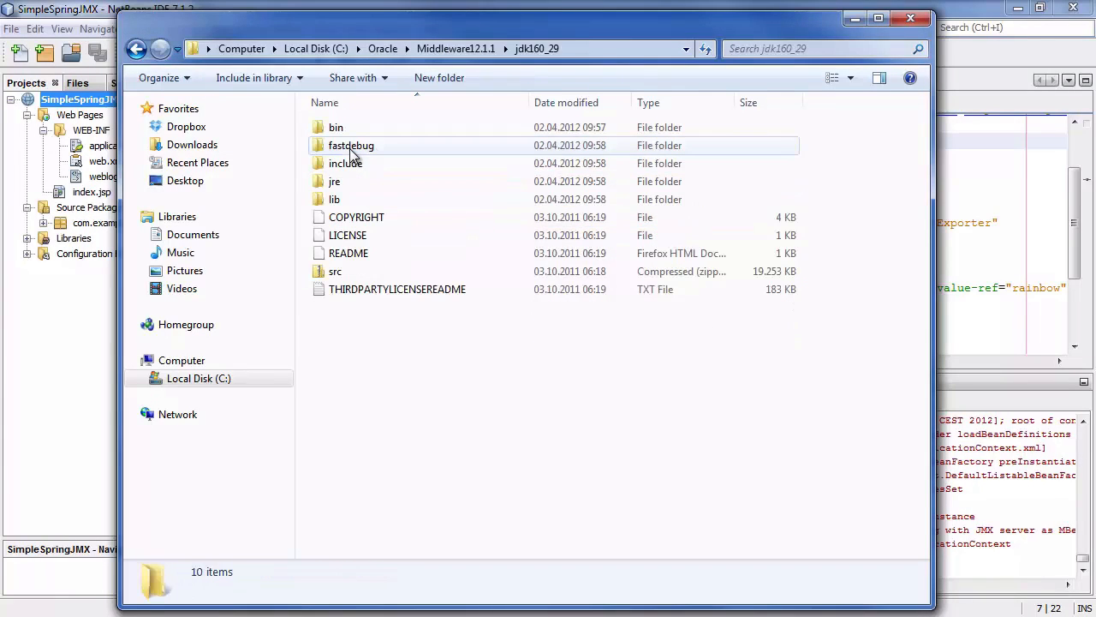
double_click(336, 127)
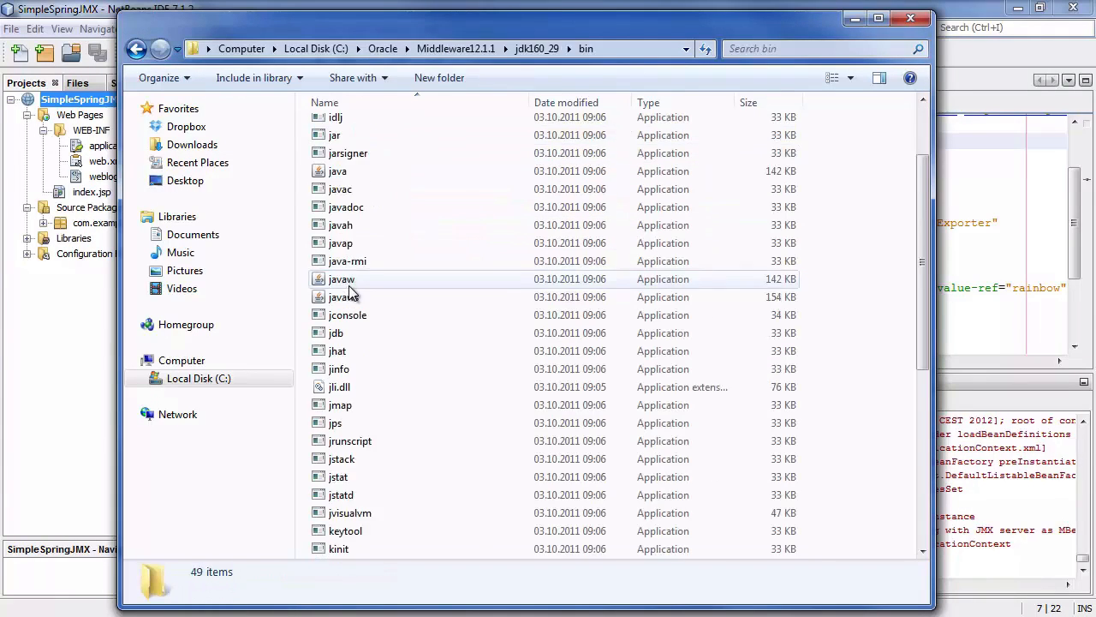
scroll(down, 3)
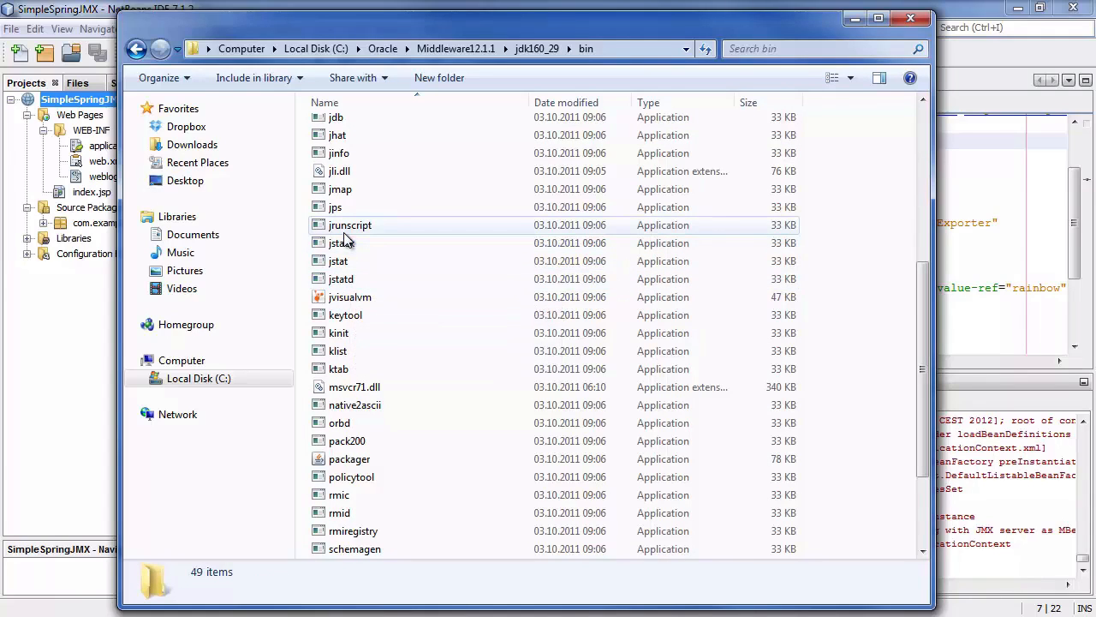
scroll(up, 3)
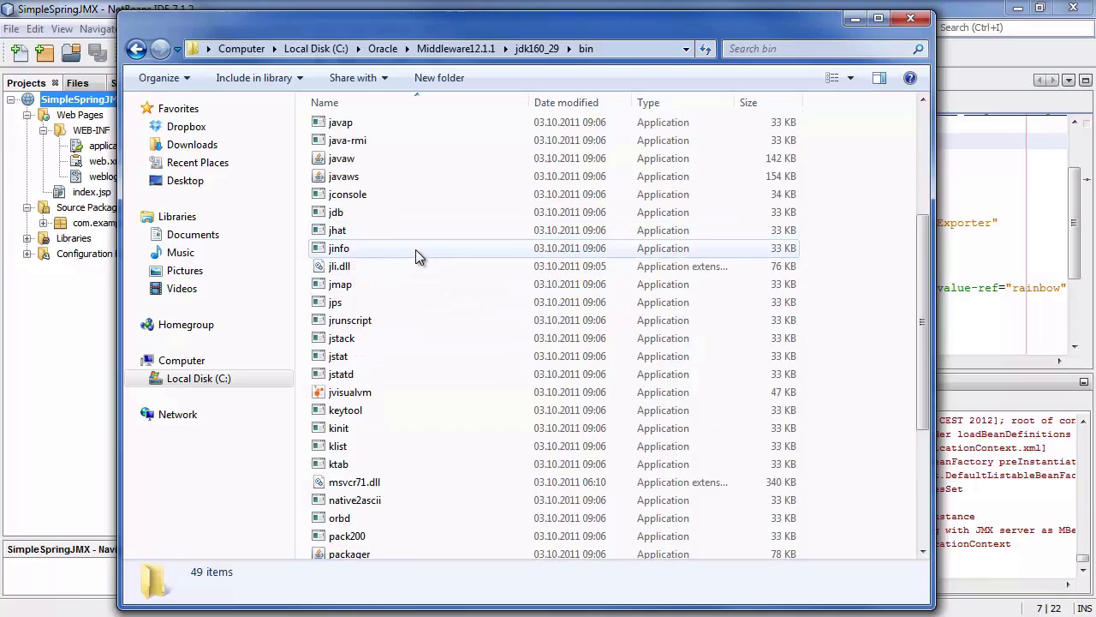
click(346, 194)
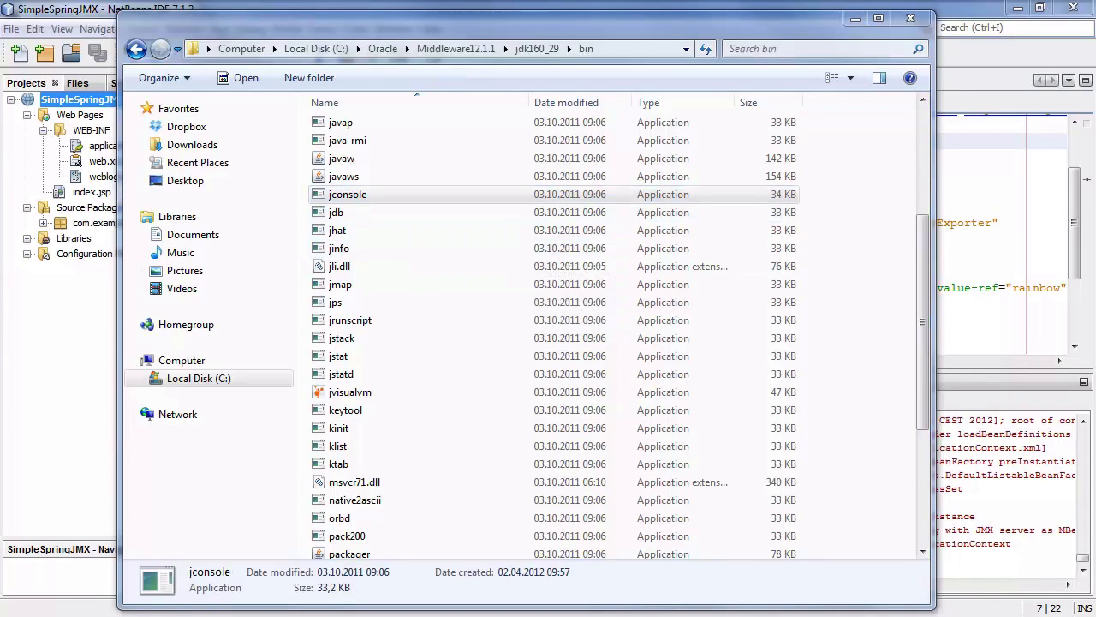
double_click(348, 194)
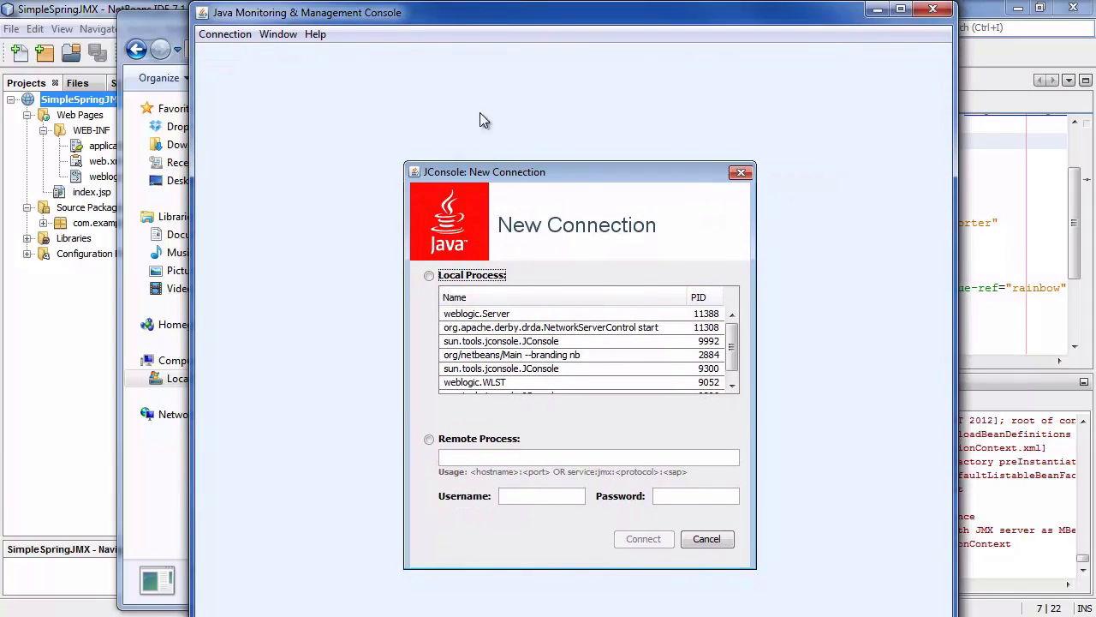
mouse_move(490, 387)
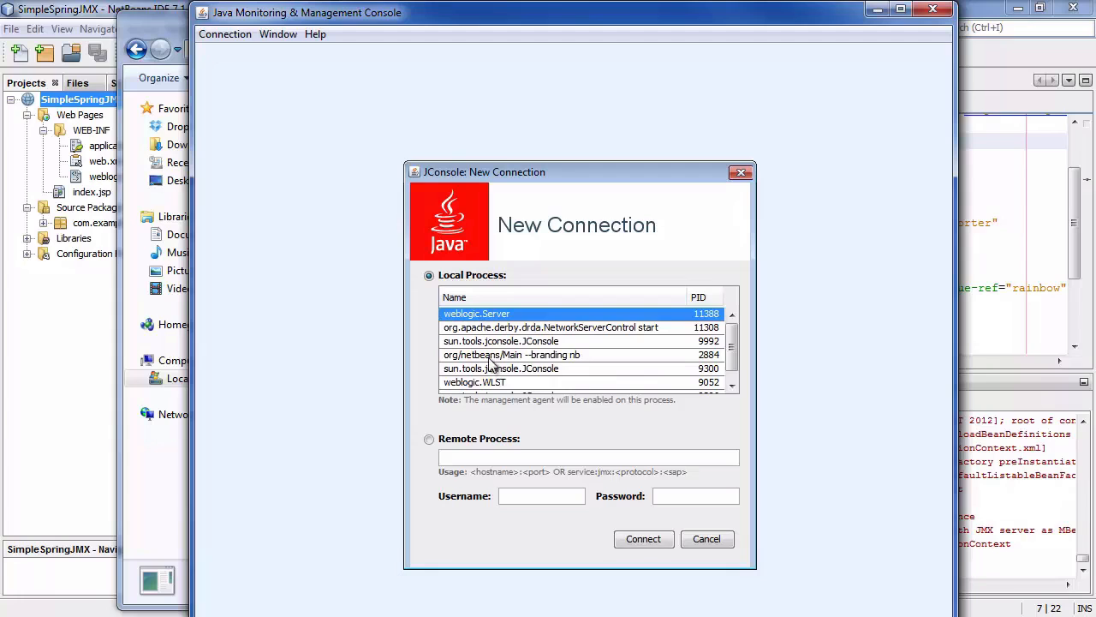
- Connect JConsole to the local weblogic.Server process, browse Memory, Threads, Classes and VM Summary, then the MBeans tree
click(644, 538)
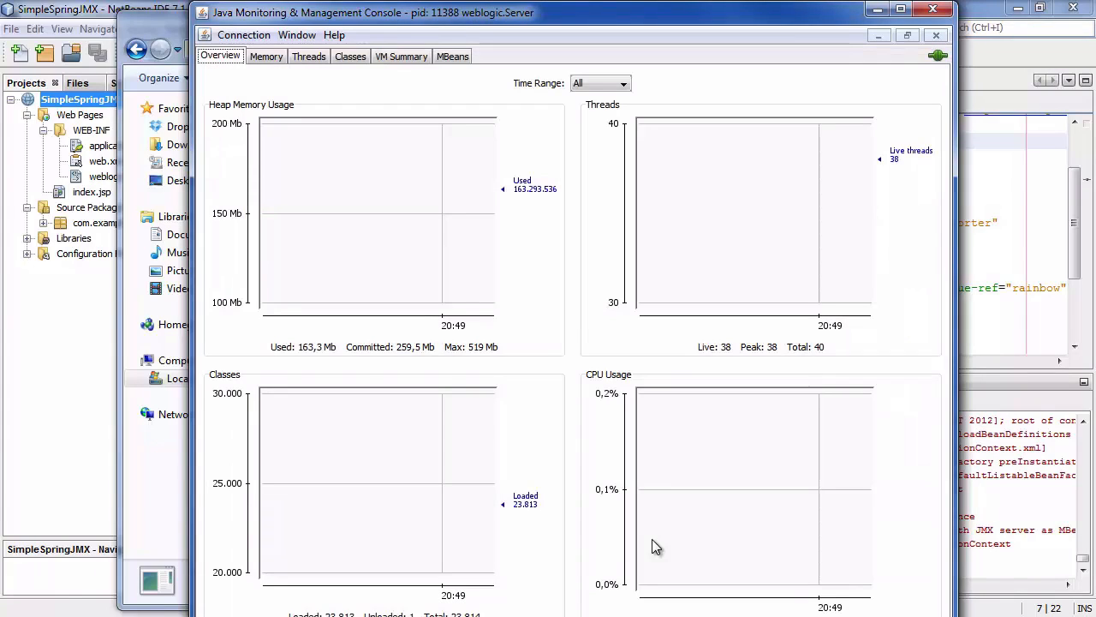
mouse_move(511, 322)
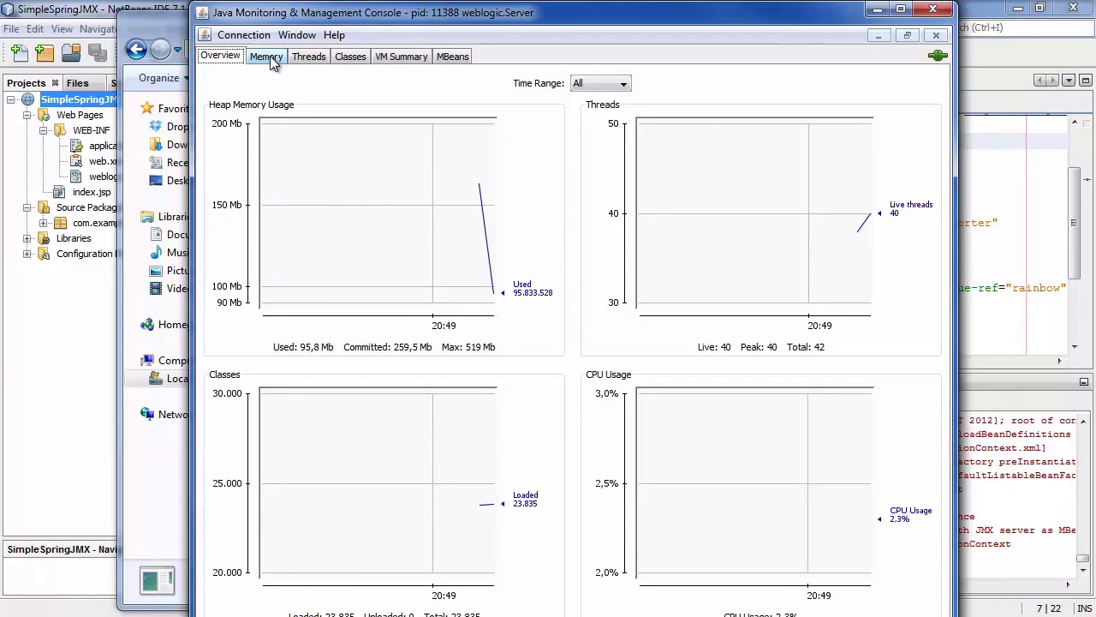
click(265, 54)
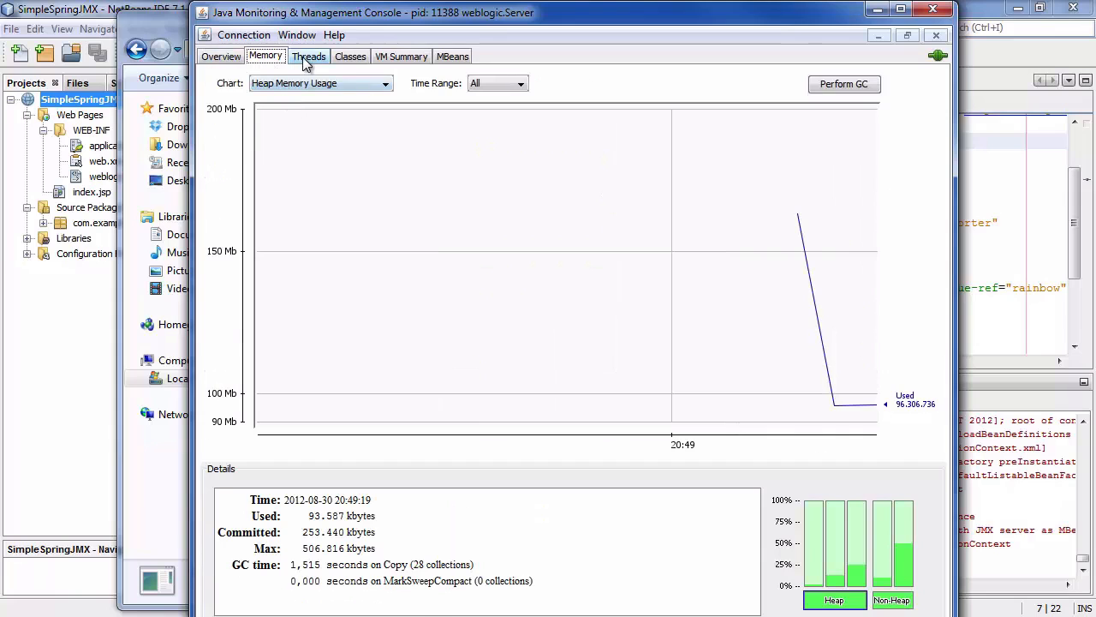
click(309, 55)
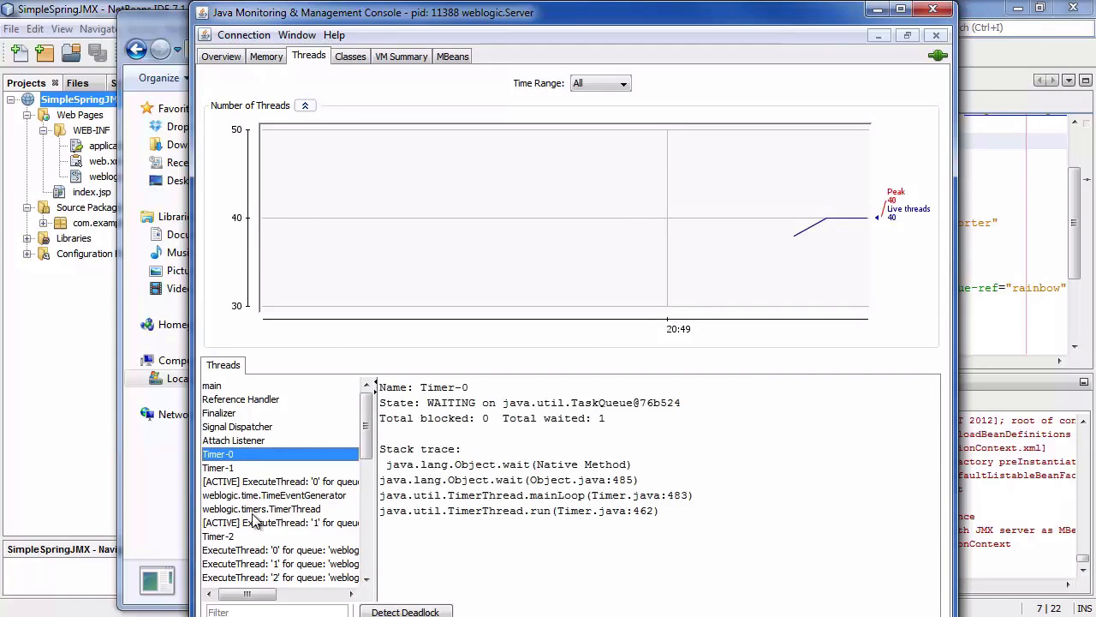
click(349, 57)
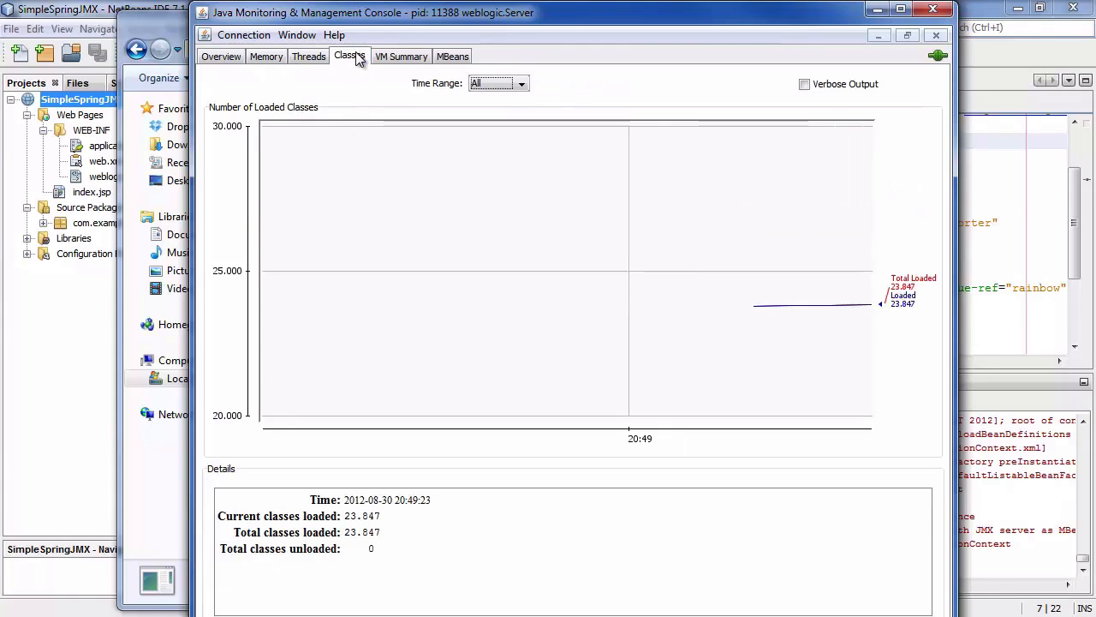
click(401, 55)
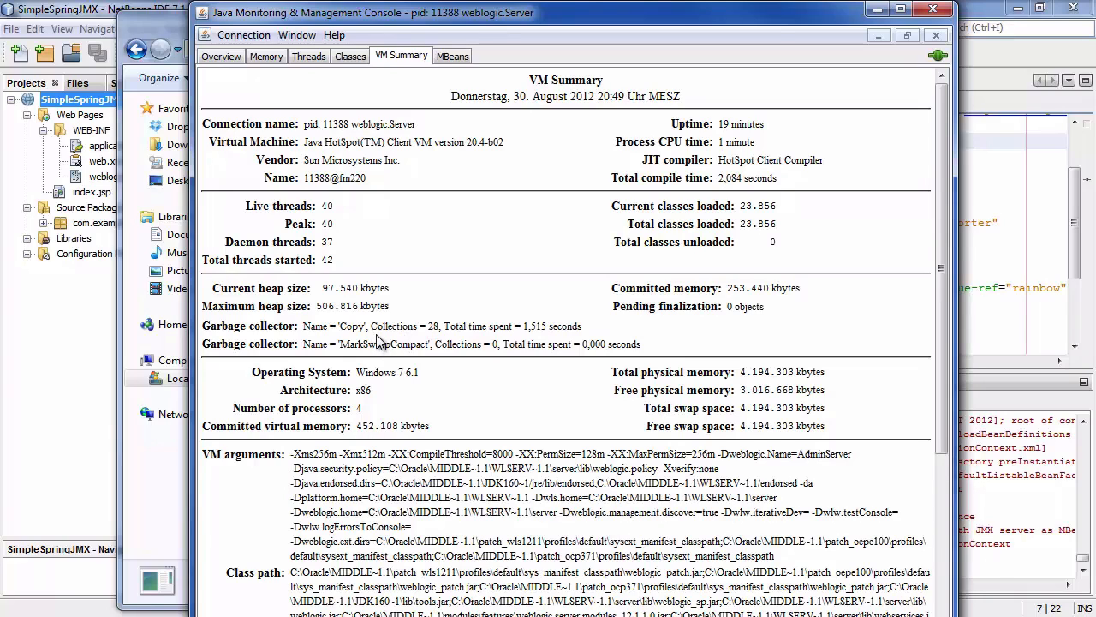
click(452, 55)
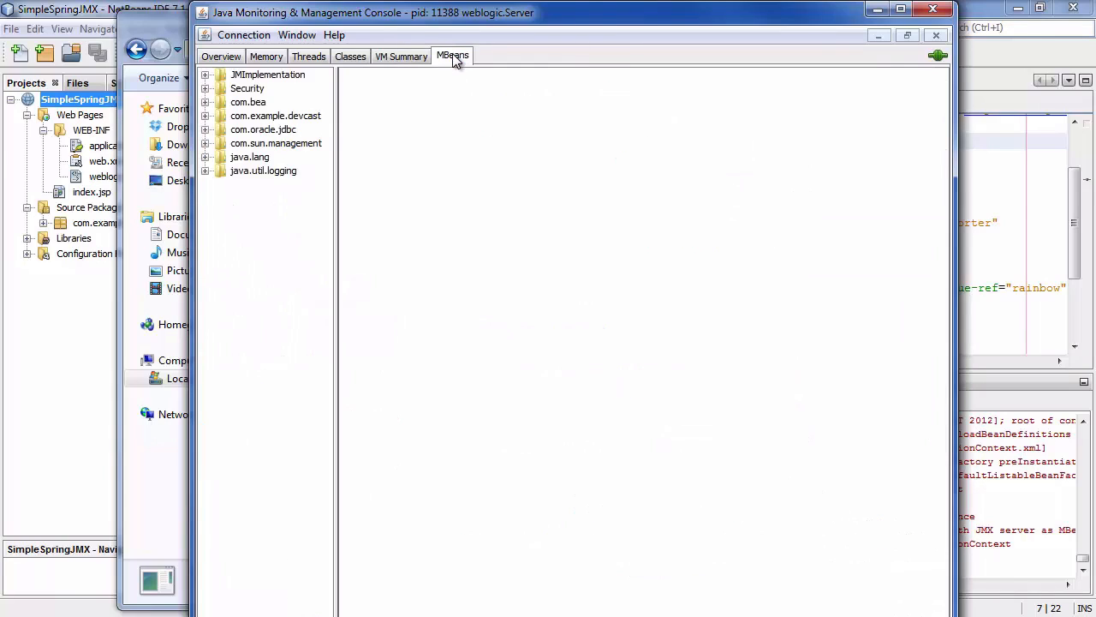
mouse_move(241, 127)
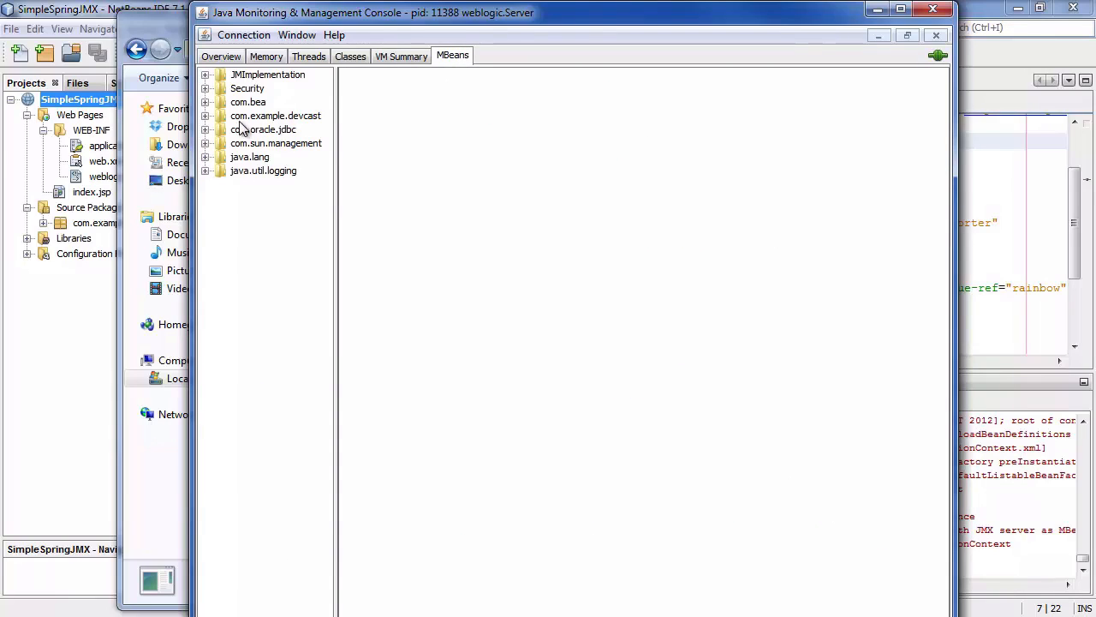
mouse_move(285, 127)
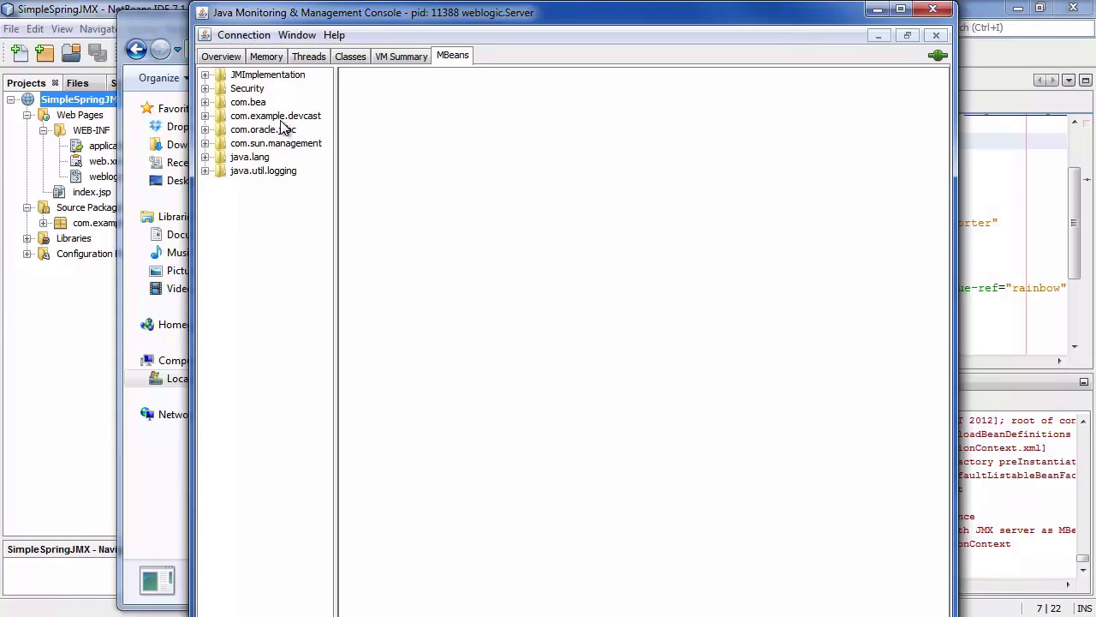
mouse_move(275, 116)
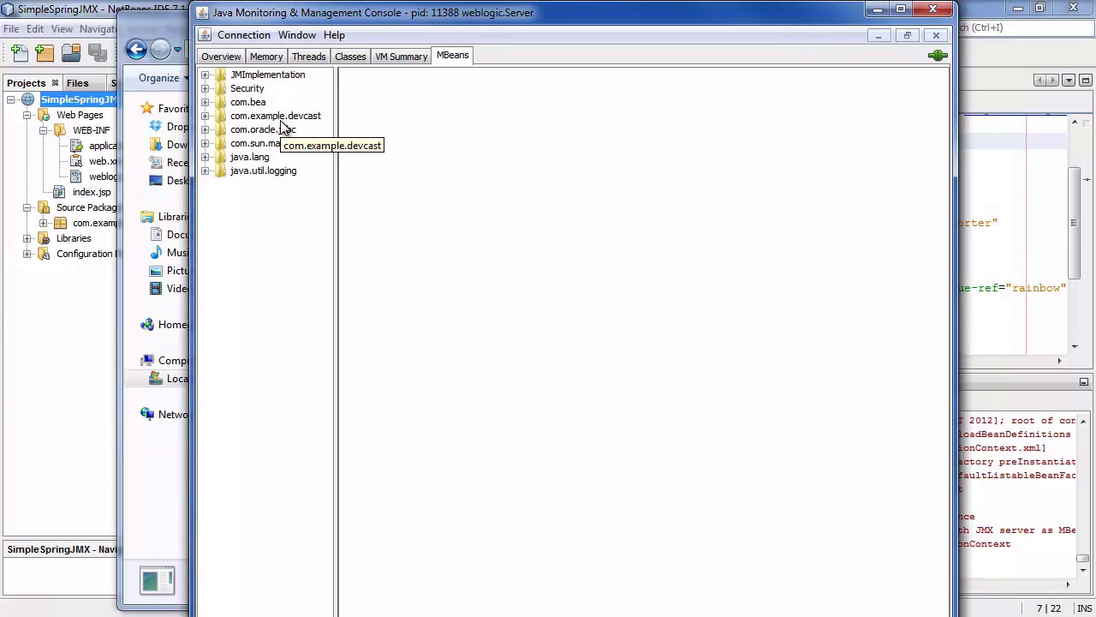
- Expand com.example.devcast > ManagedColor, view its Attributes and Operations, and invoke increment once
click(206, 117)
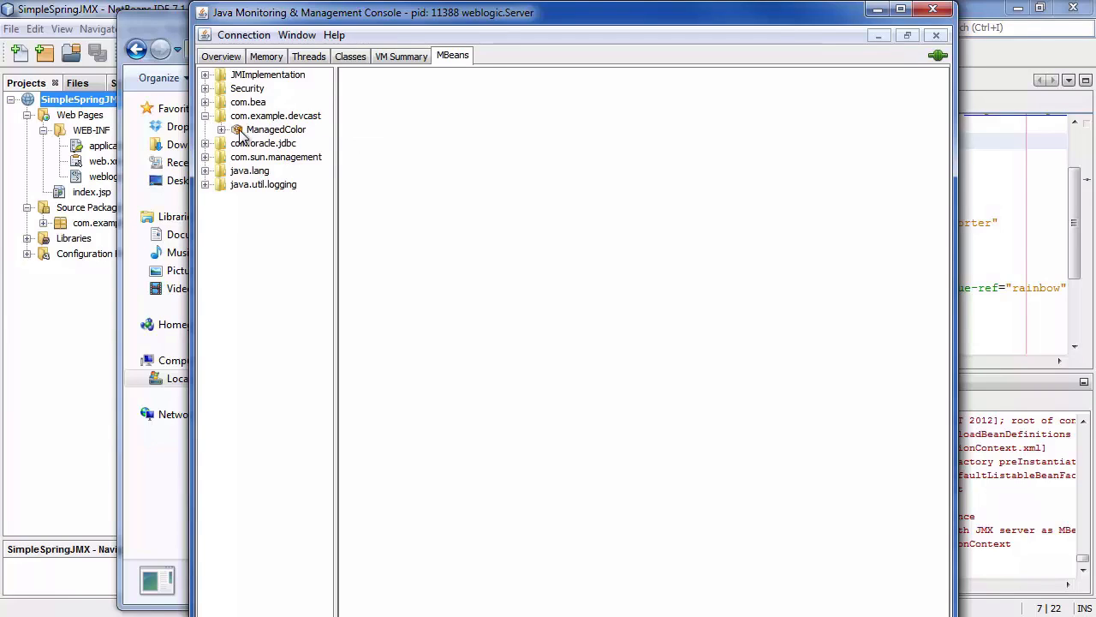
click(276, 130)
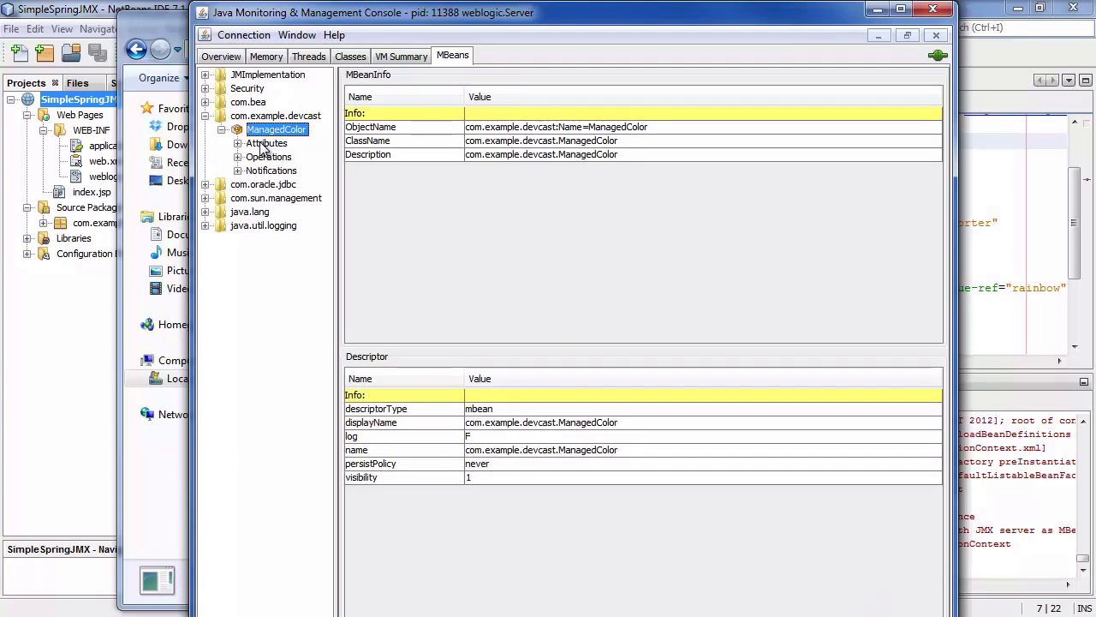
click(267, 144)
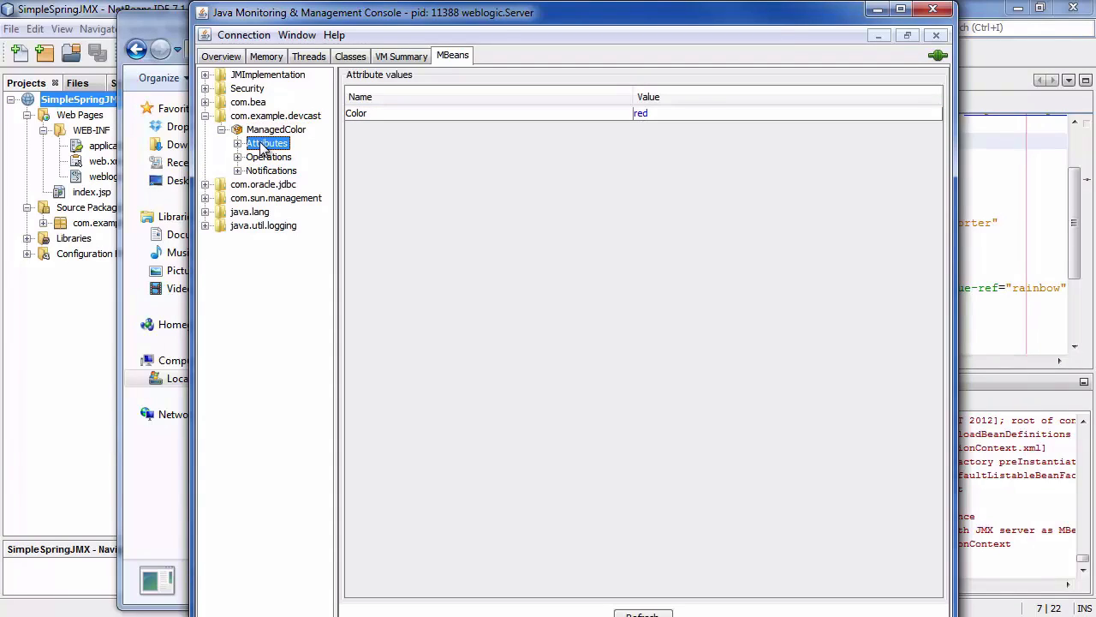
mouse_move(616, 123)
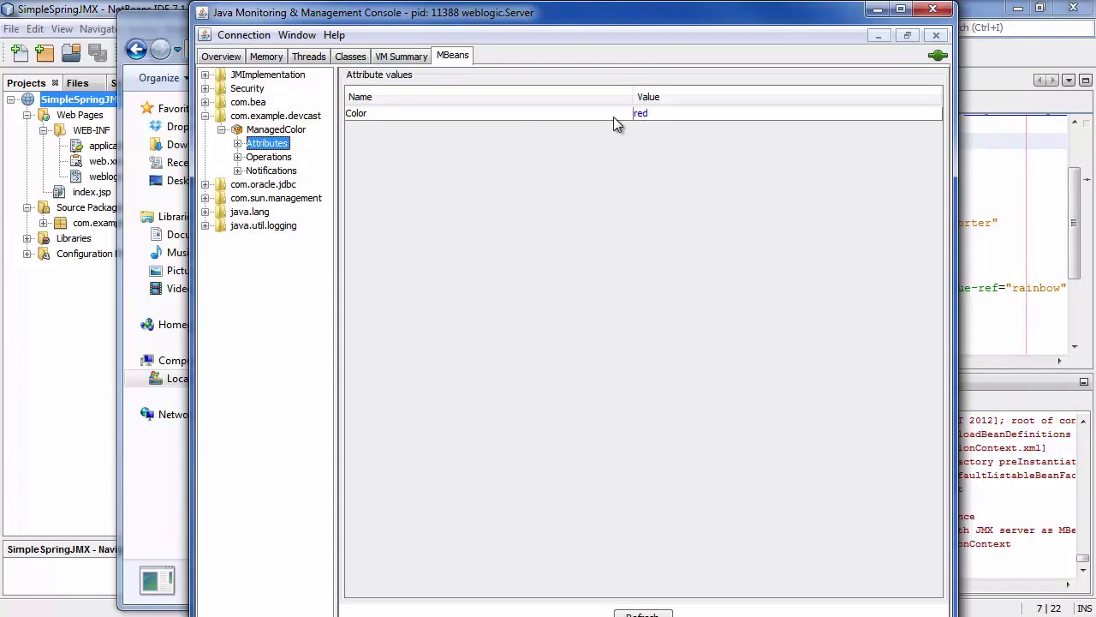
click(267, 158)
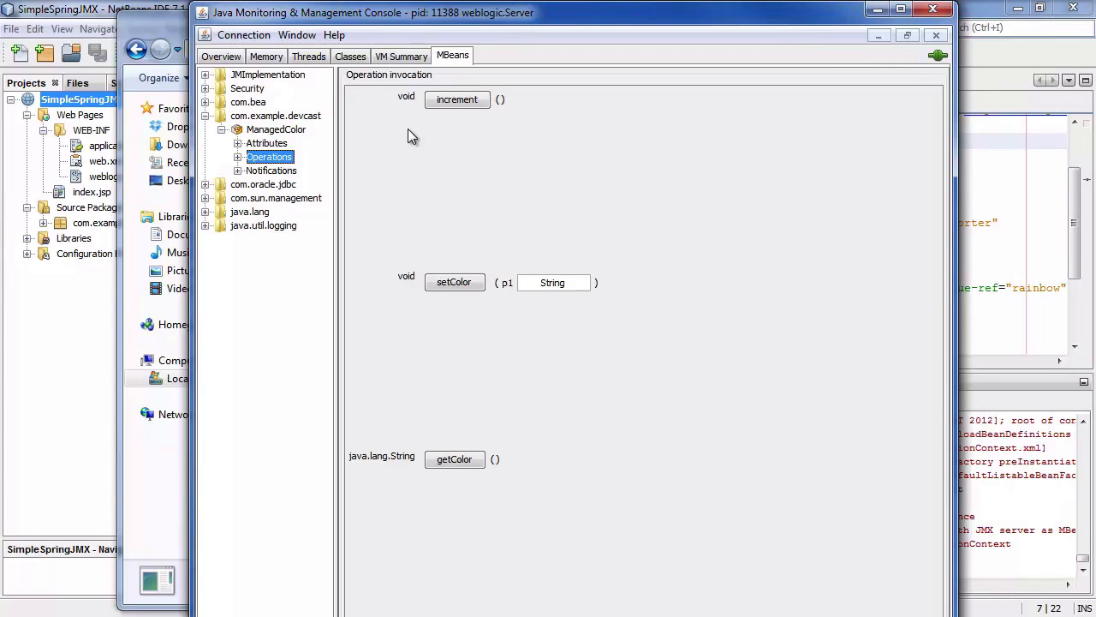
mouse_move(446, 124)
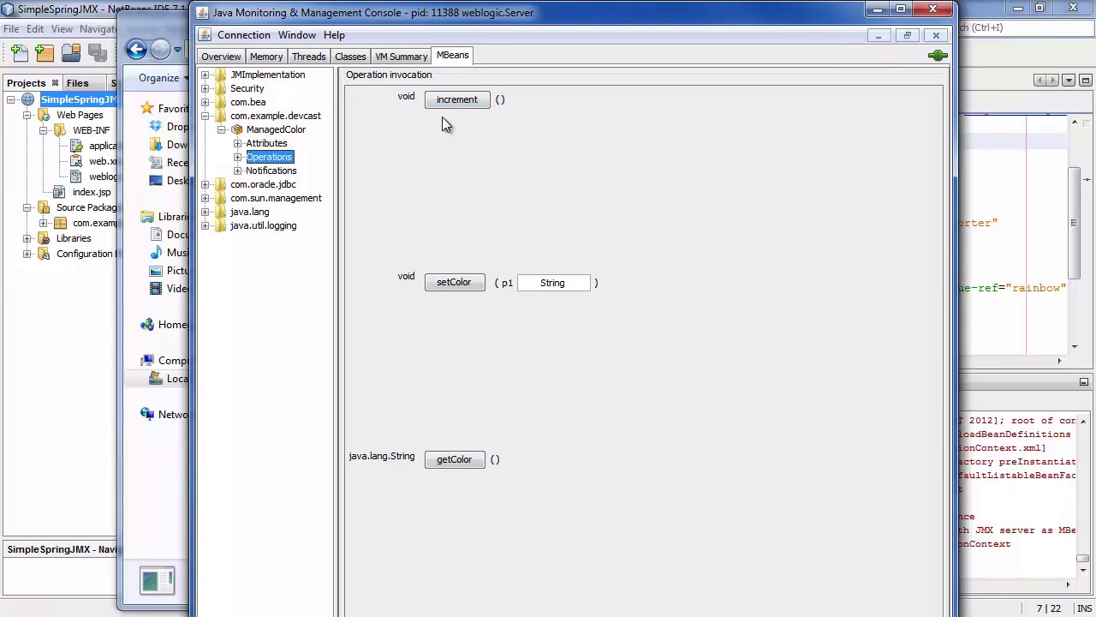
click(455, 99)
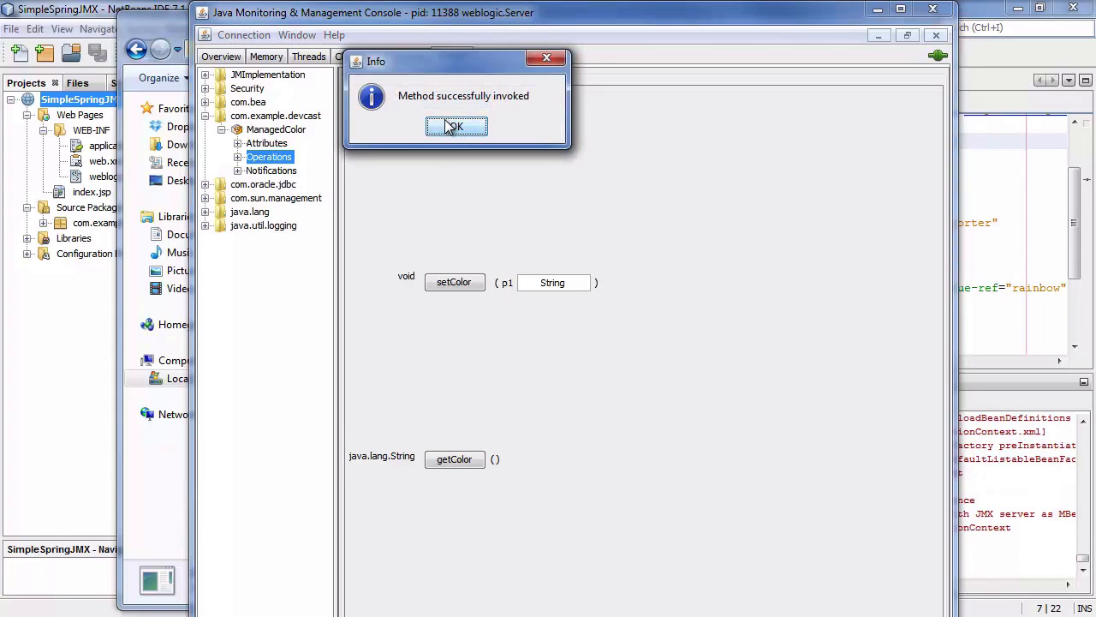
- Dismiss the success message, invoke increment a second time and confirm it
click(455, 127)
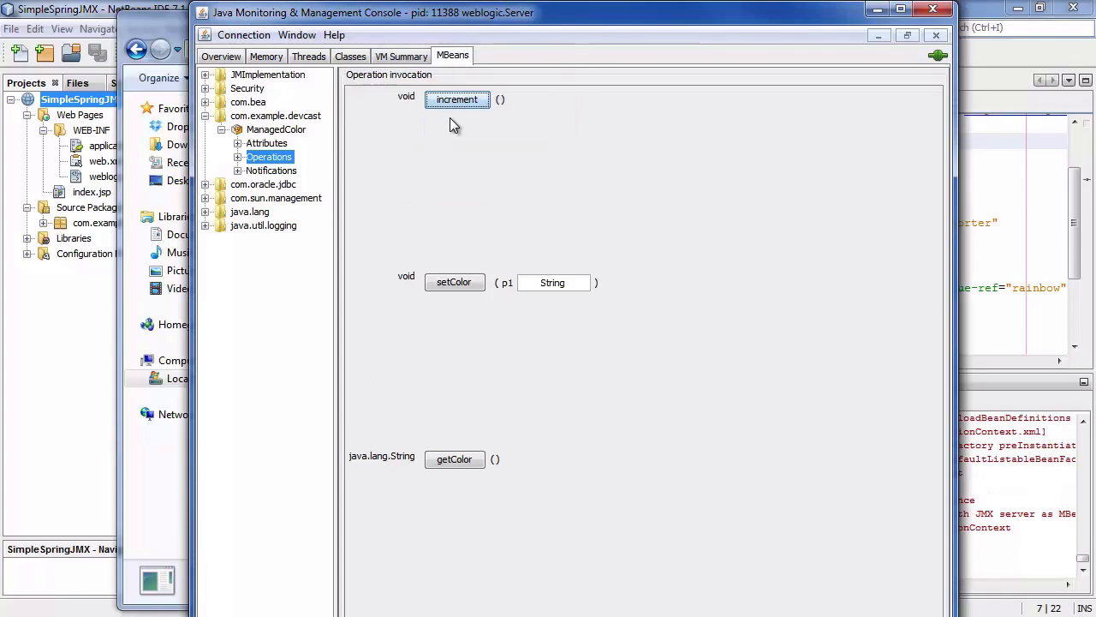
click(455, 99)
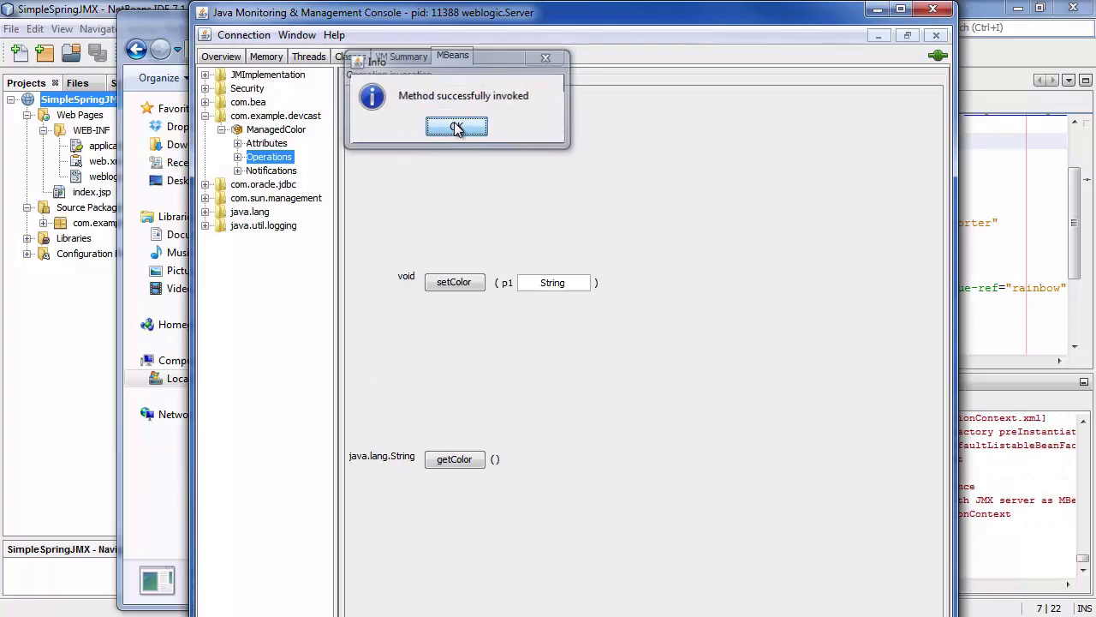
click(458, 127)
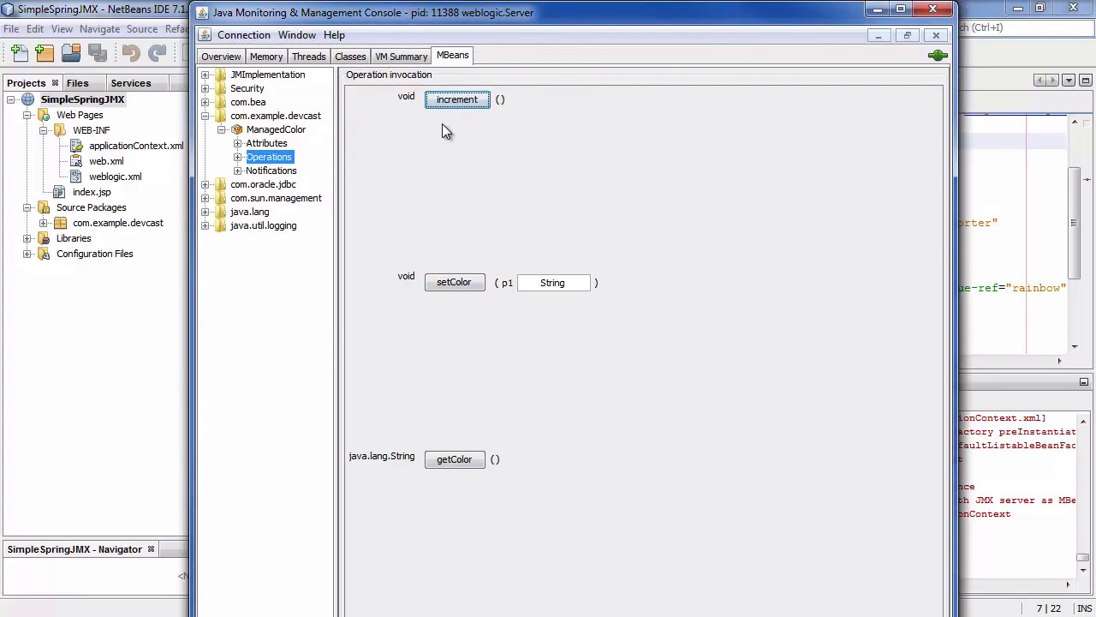
mouse_move(470, 142)
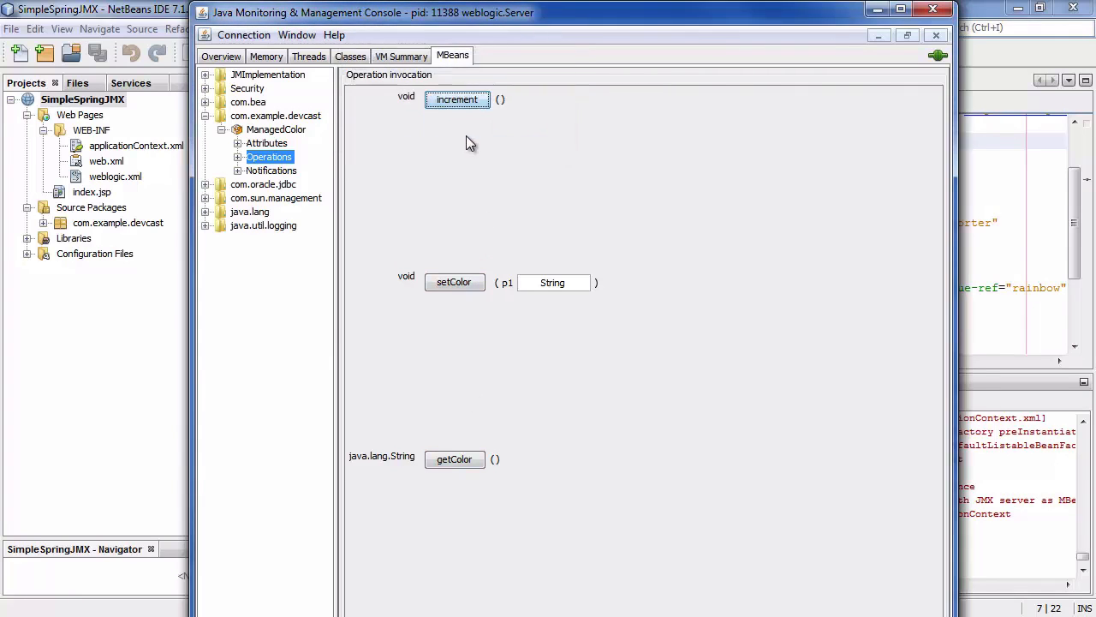
mouse_move(507, 449)
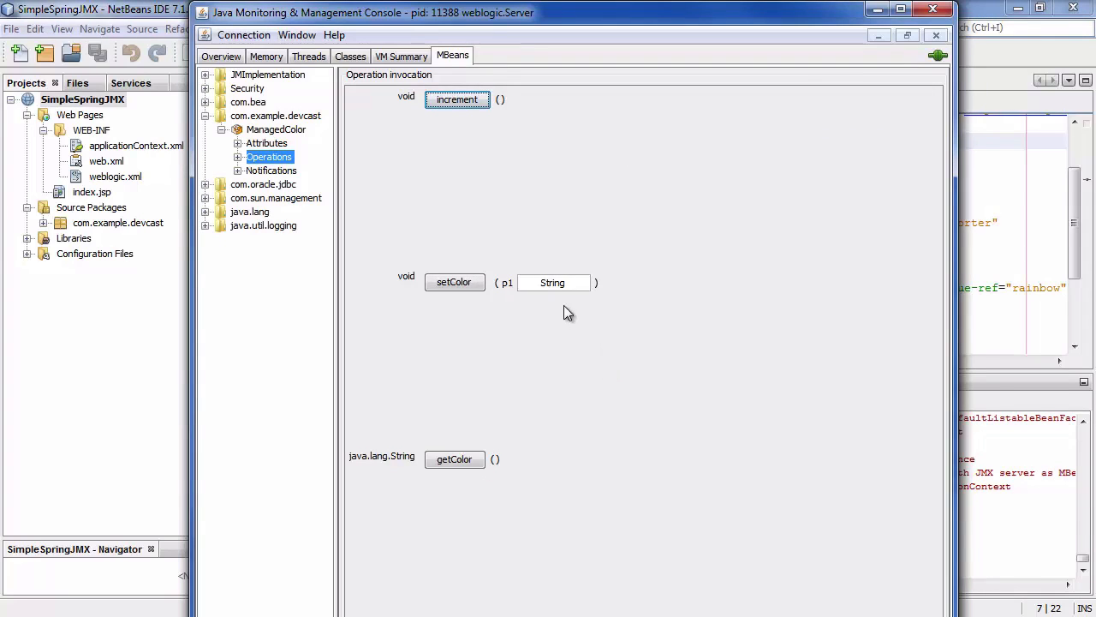
- Set ManagedColor's colour to white via setColor and read it back with getColor
triple_click(552, 283)
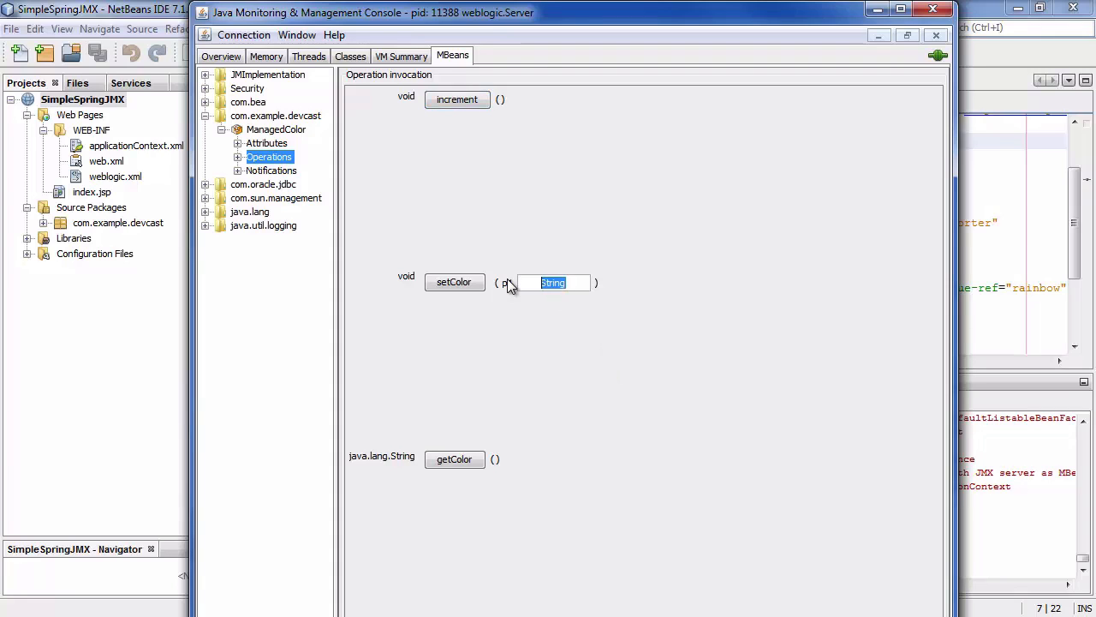
text(white)
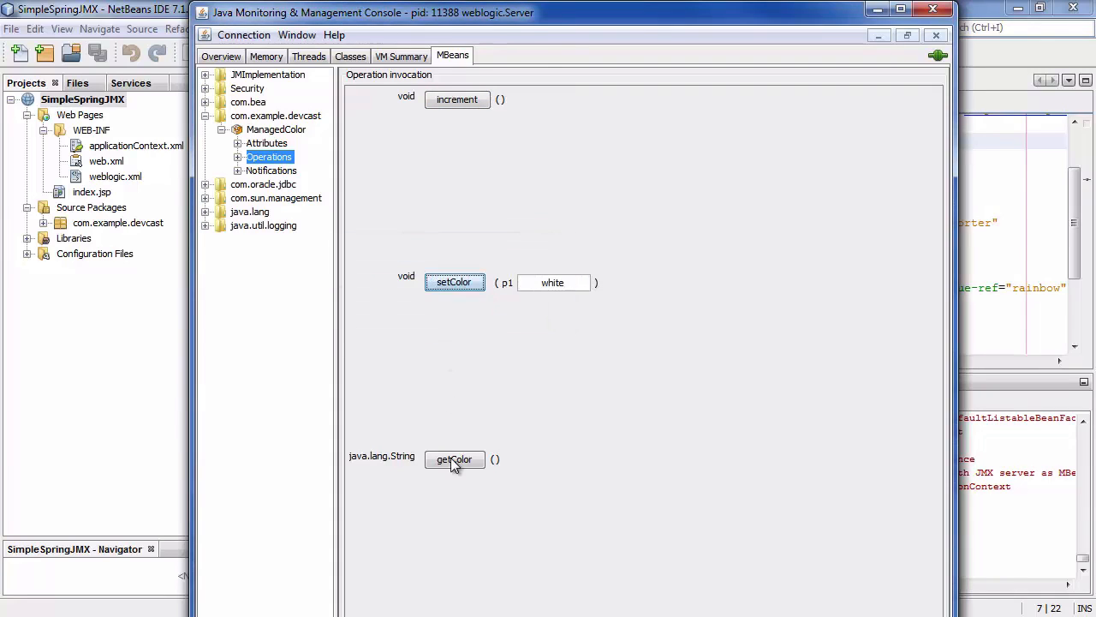
click(455, 459)
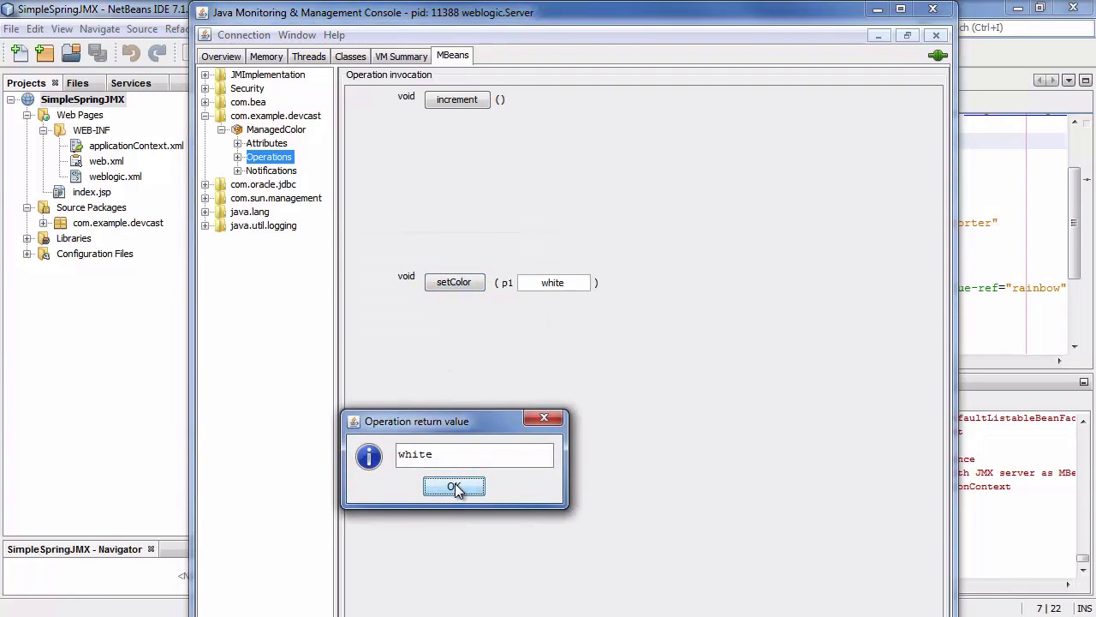
click(454, 487)
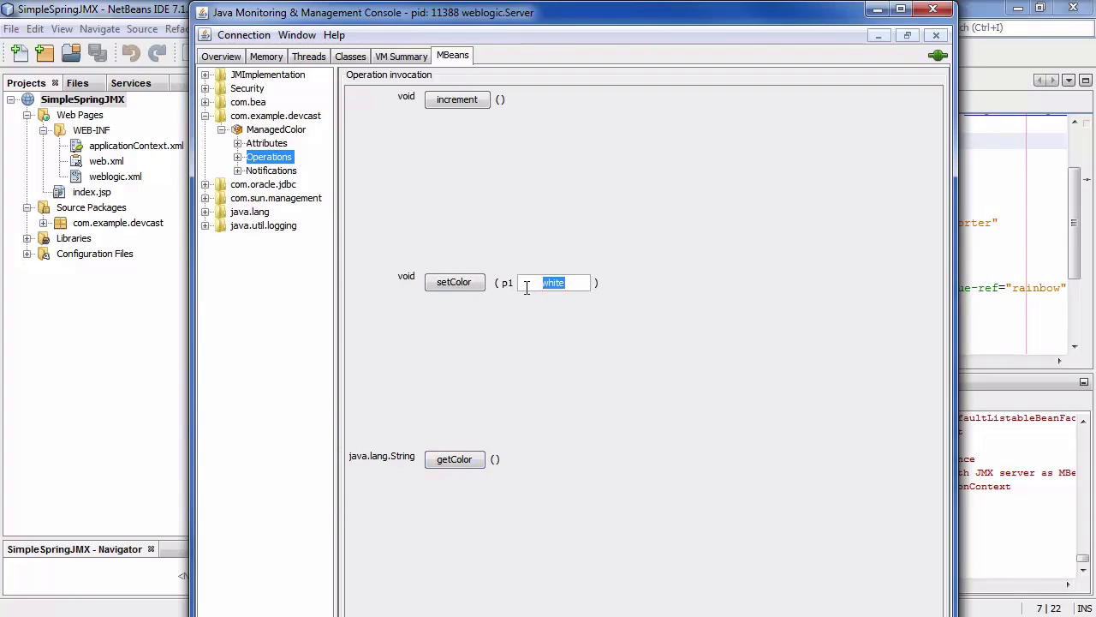
click(455, 281)
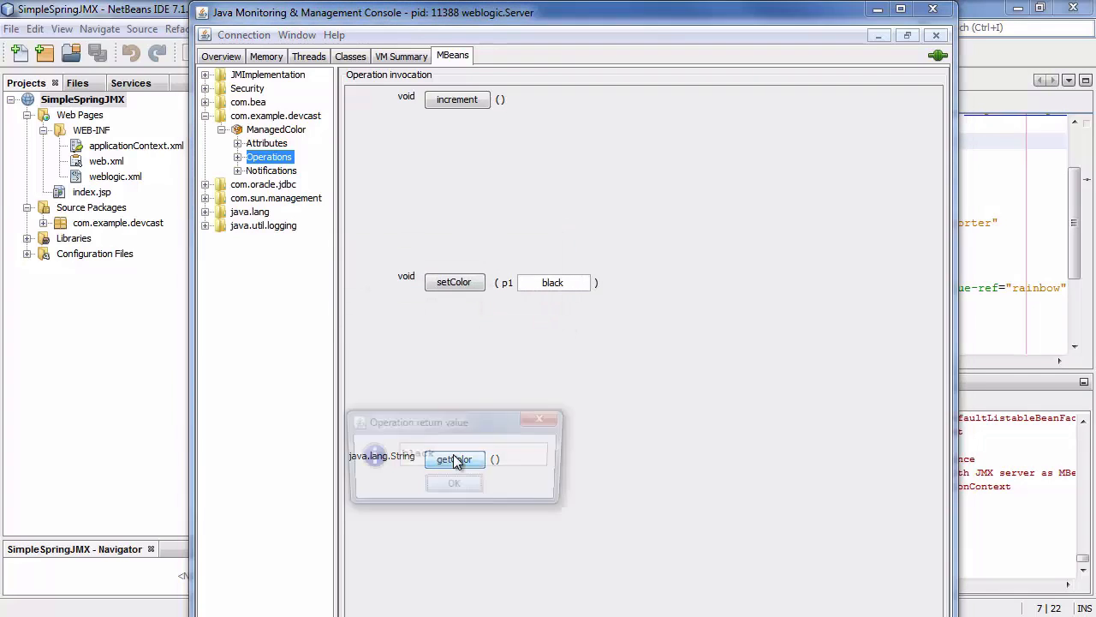
click(453, 483)
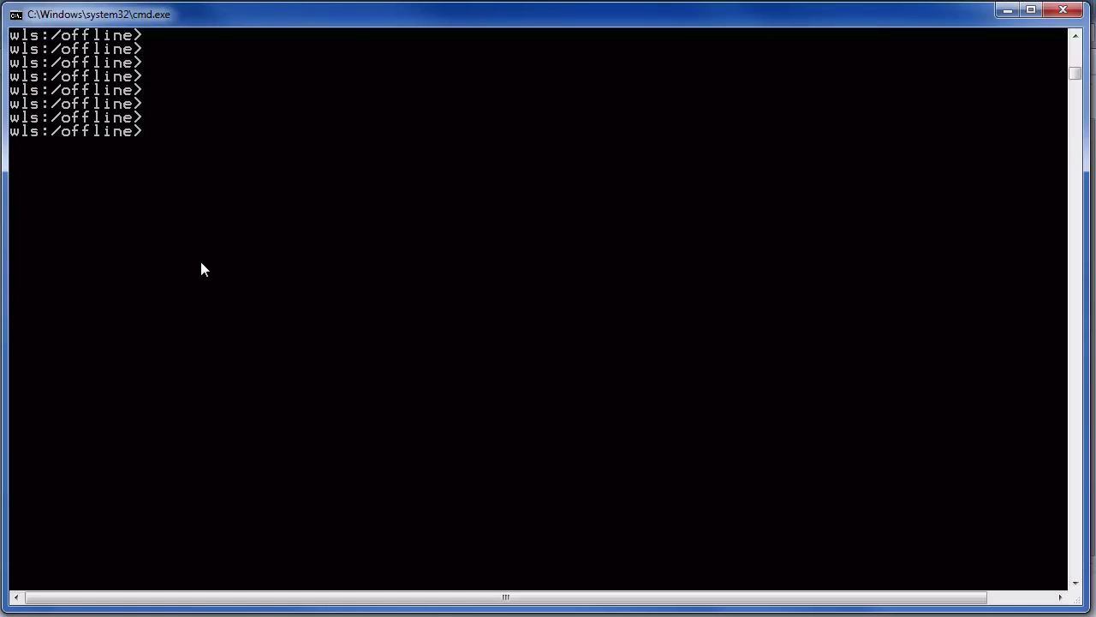
- Run connect(), custom() and easeSyntax() in WLST to enter the custom MBean tree and list its domains
text(connex)
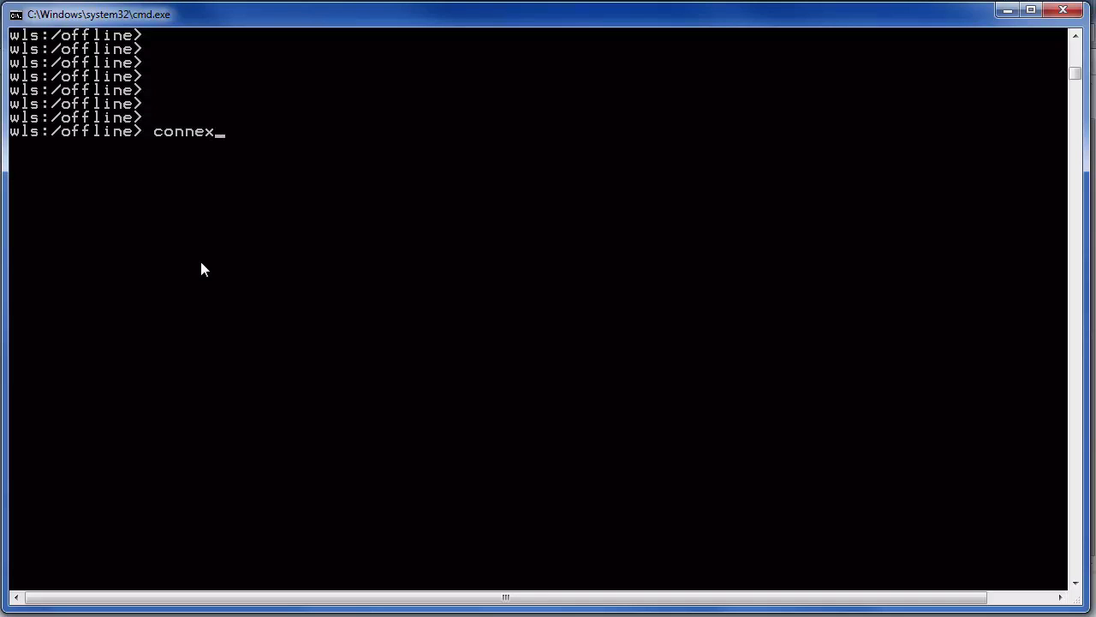
text(ct()
key(Return)
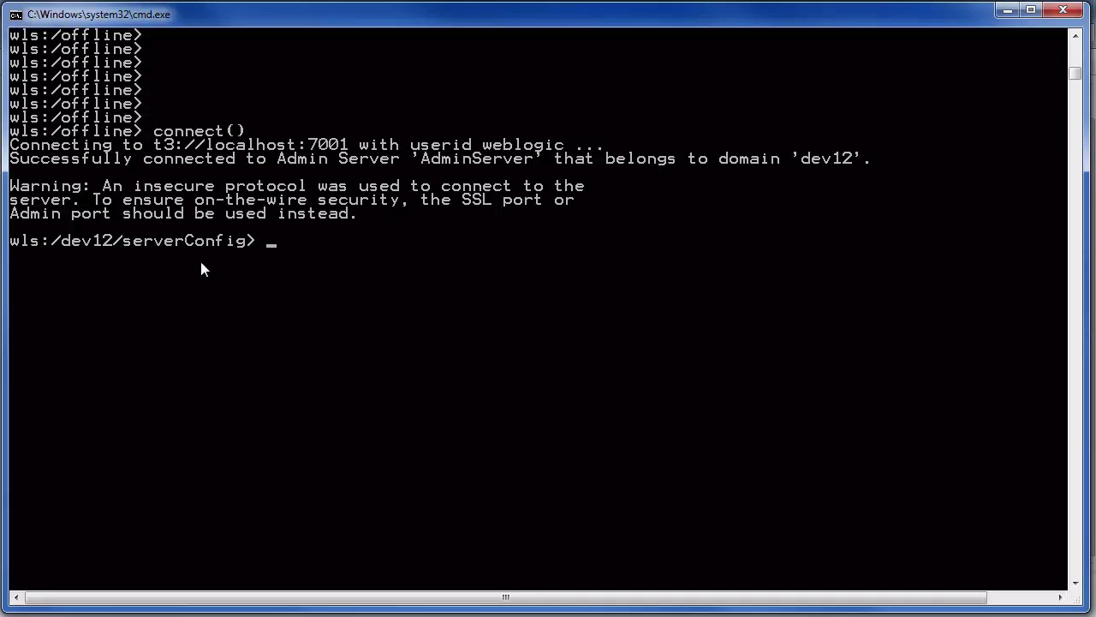
text(custom()
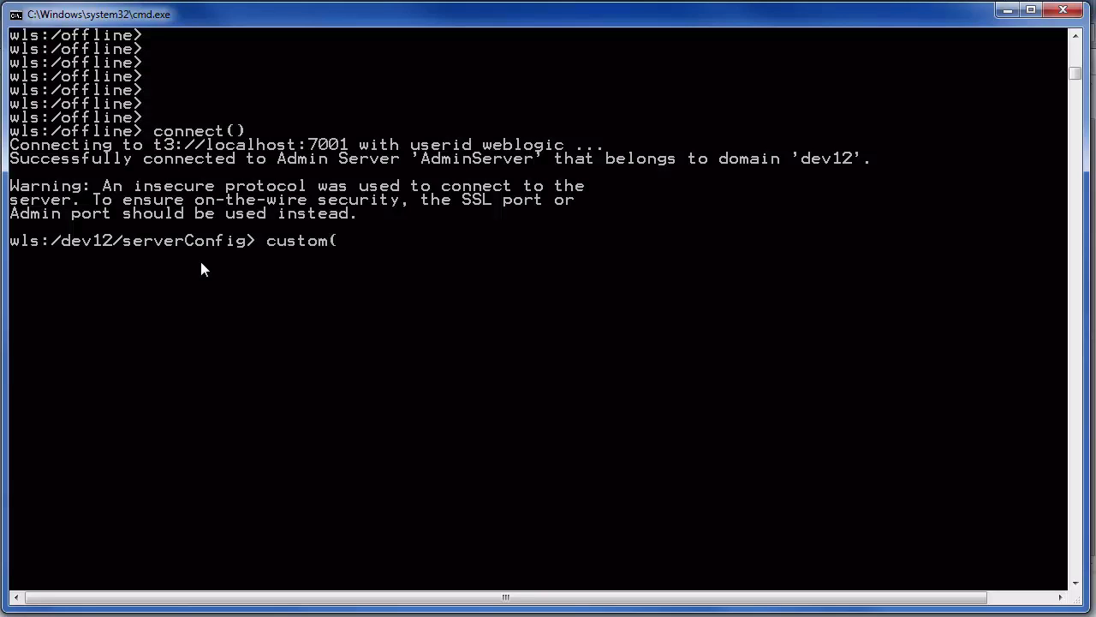
key(Return)
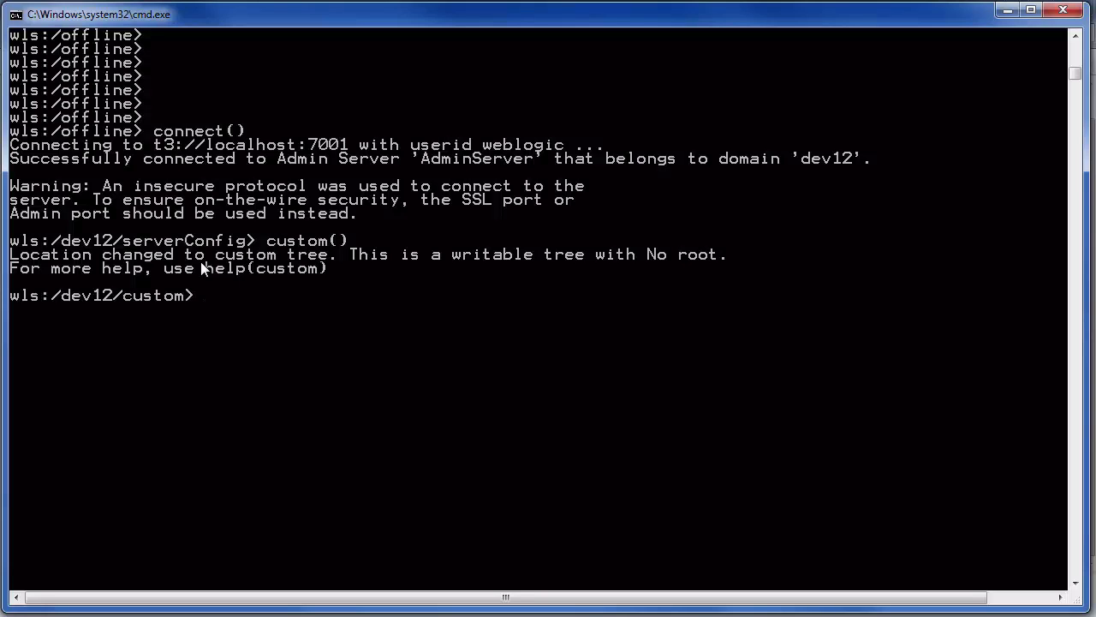
text(easeSy)
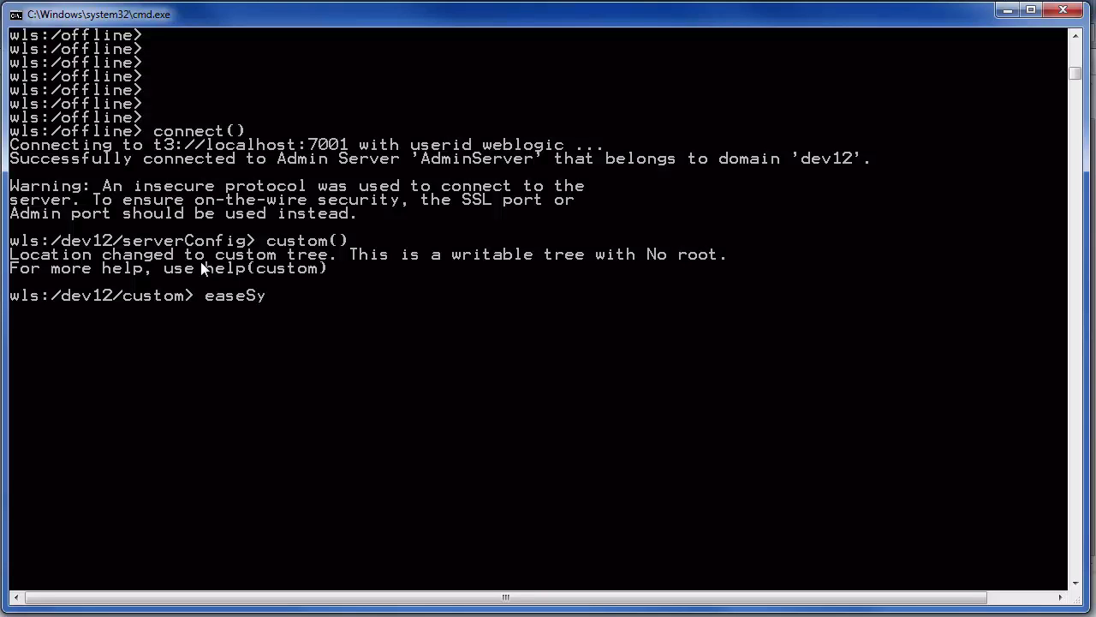
text(ntax())
text(ls)
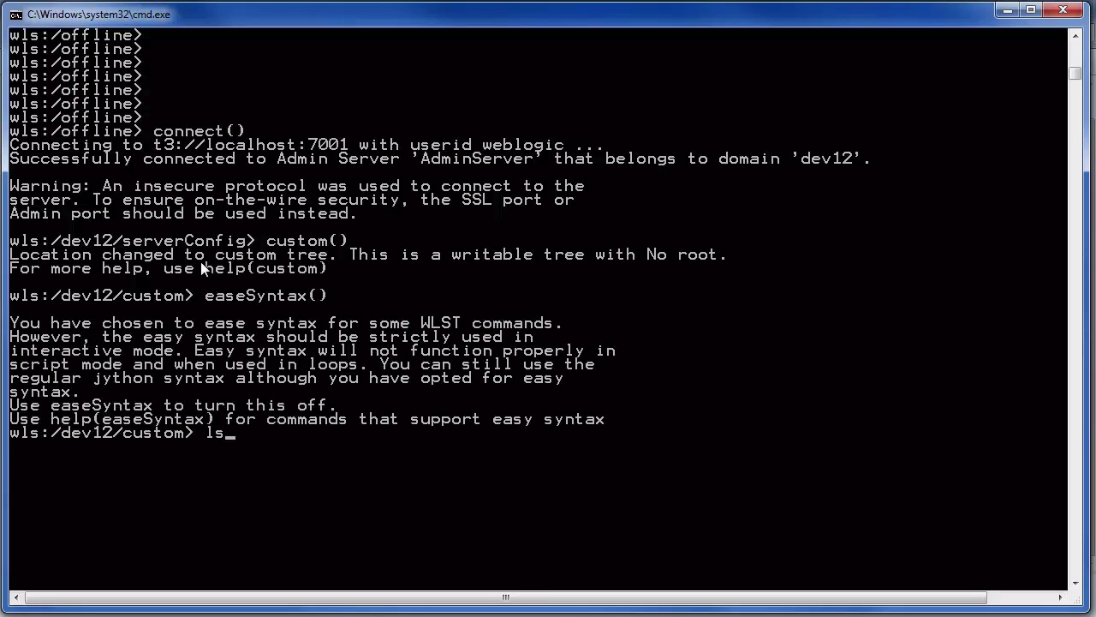
key(Return)
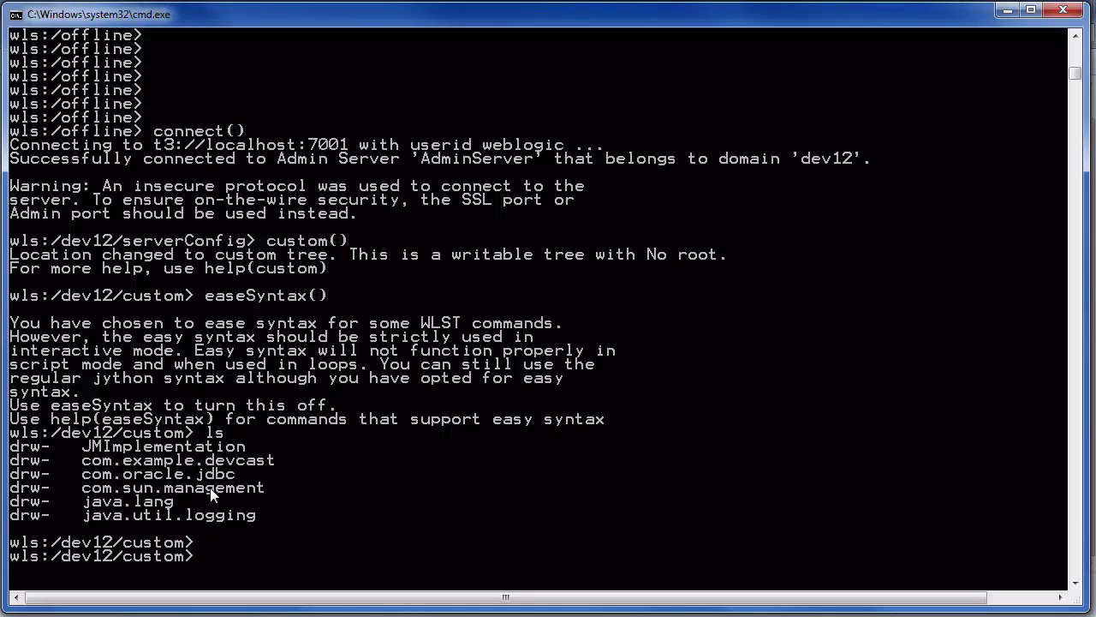
- Attempt cd com.examples.devcast, which fails
text(cd co)
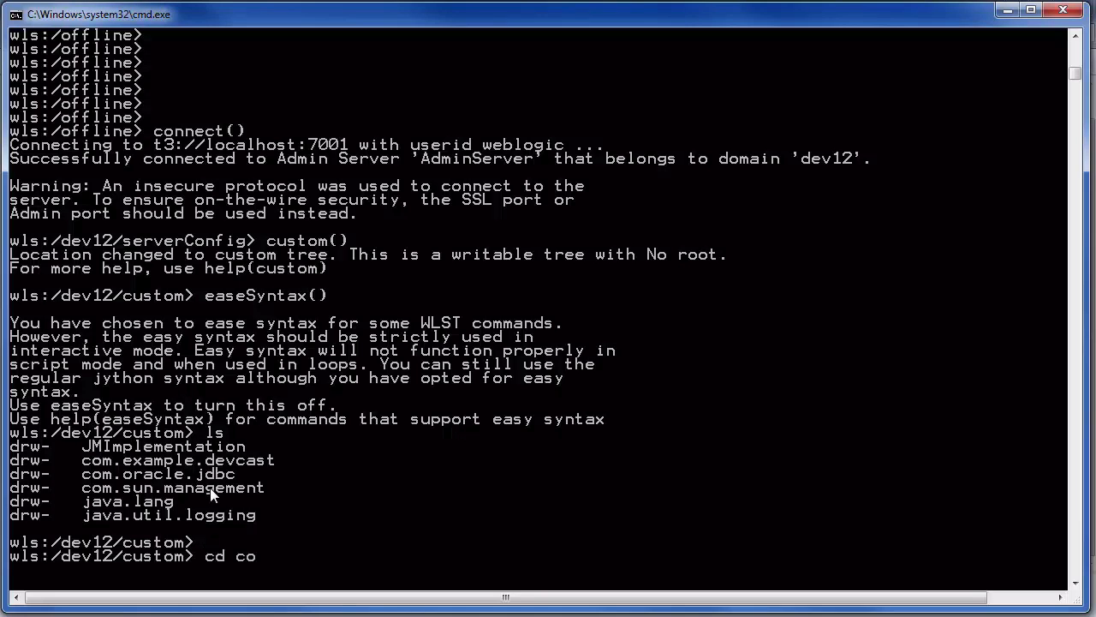
text(m.examples.)
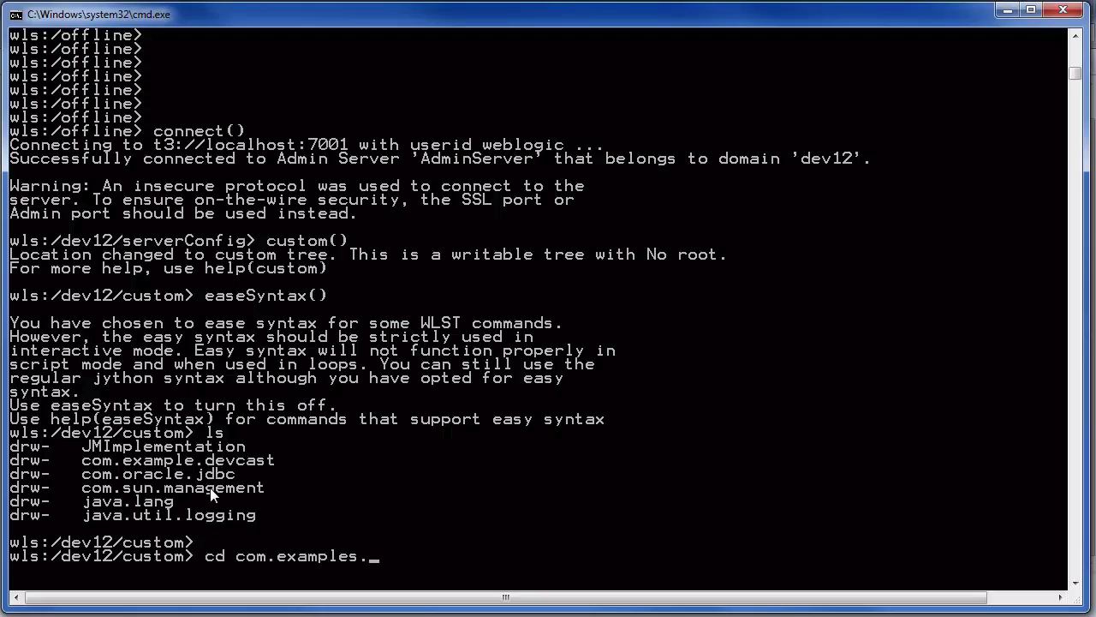
key(Return)
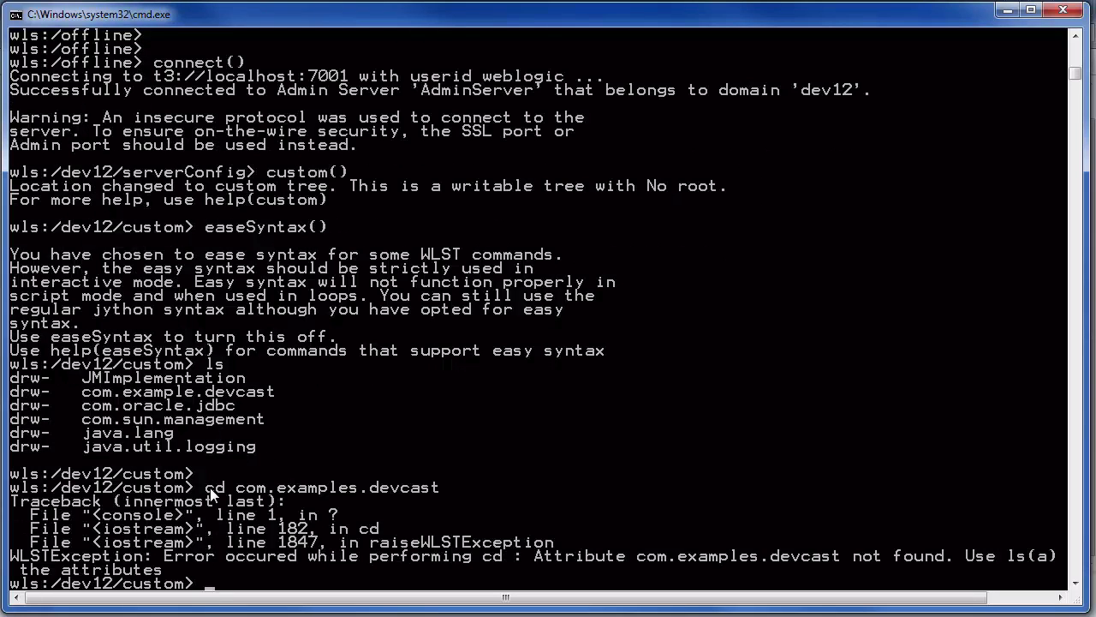
- cd into com.example.devcast and the ManagedColor MBean, then list its attributes with ls a
text(cd com.examples.devcast)
text(ls)
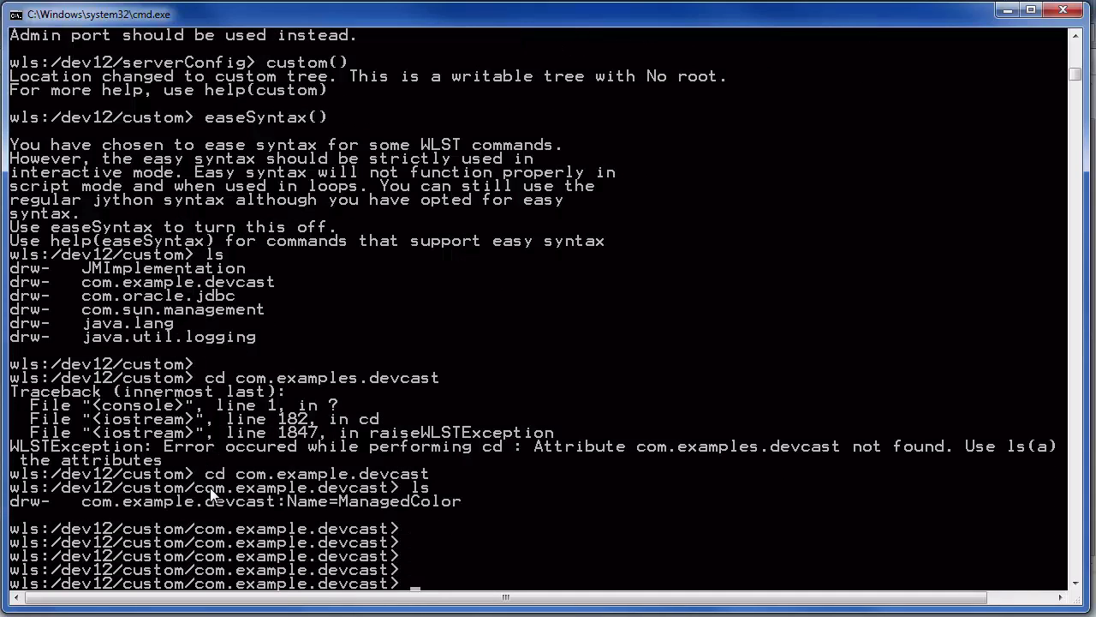
text(cd)
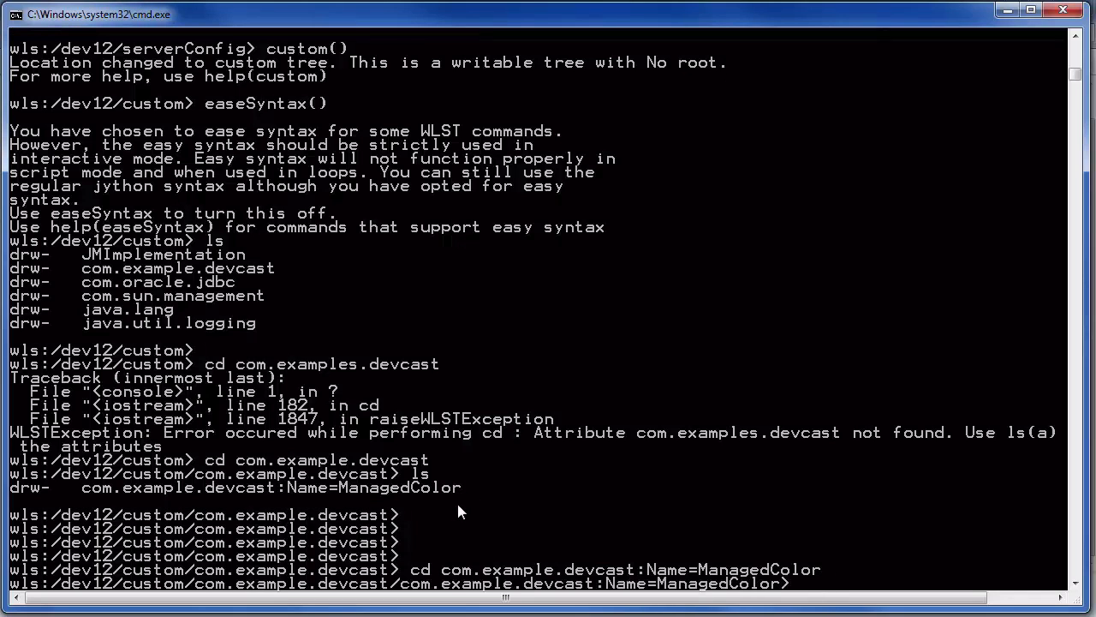
text(ls a)
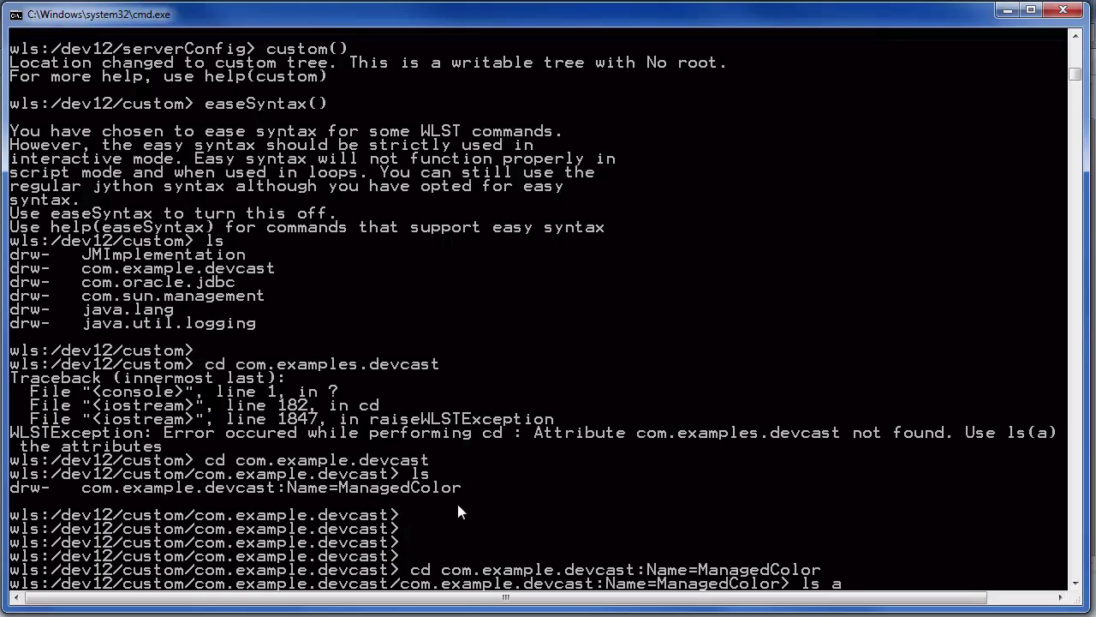
key(Return)
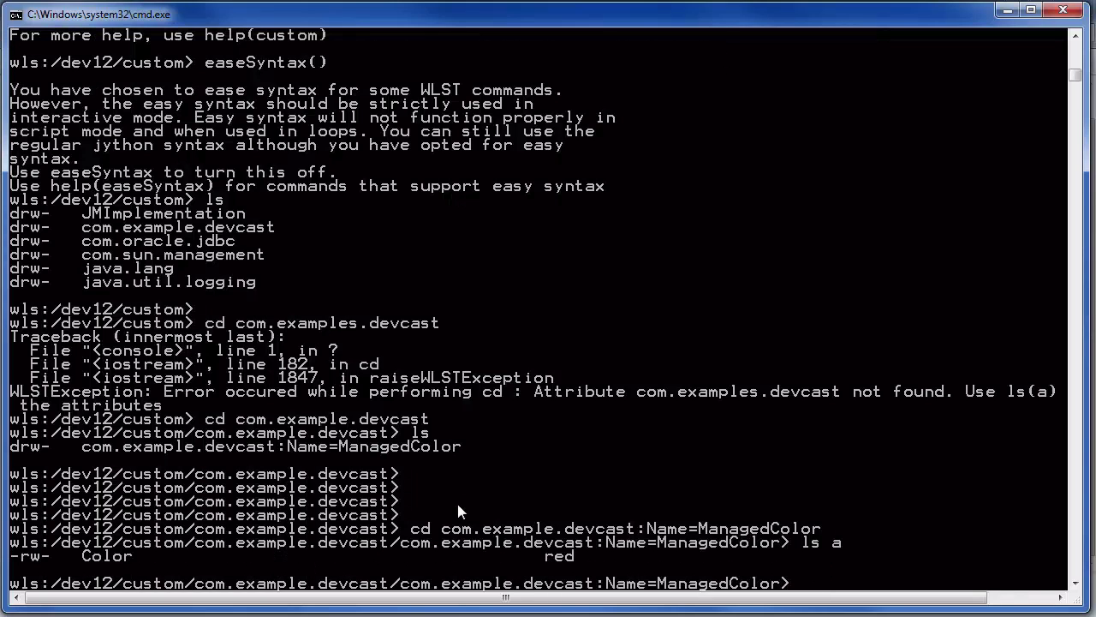
- Read Color as red, set('Color','darkblue'), read it back and print cmo
text(g)
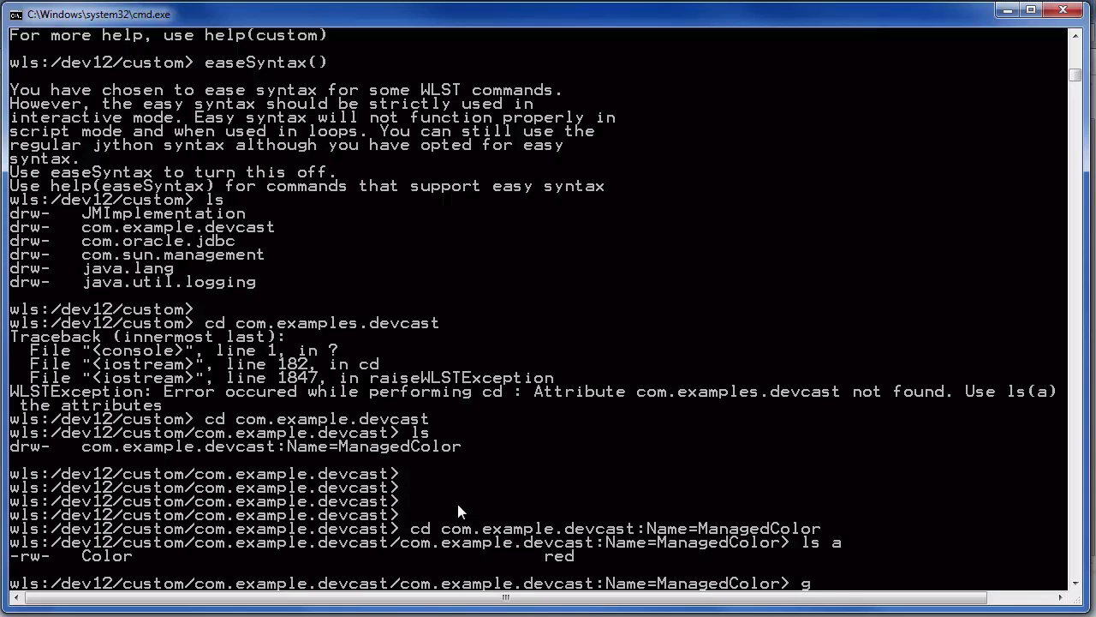
text(et Coli)
text(se)
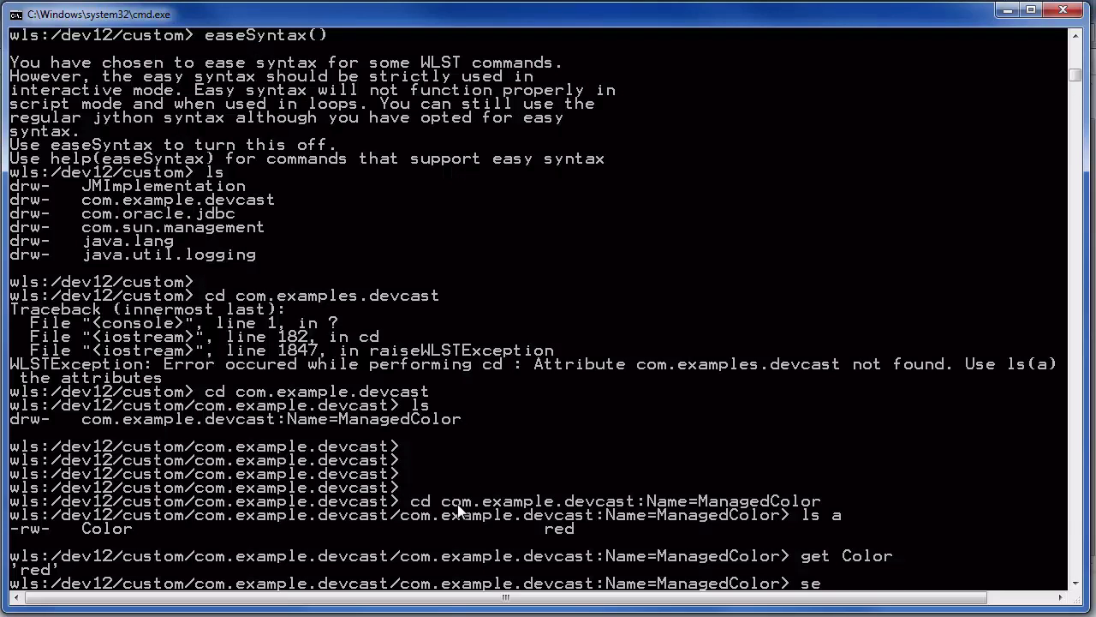
text(t(')
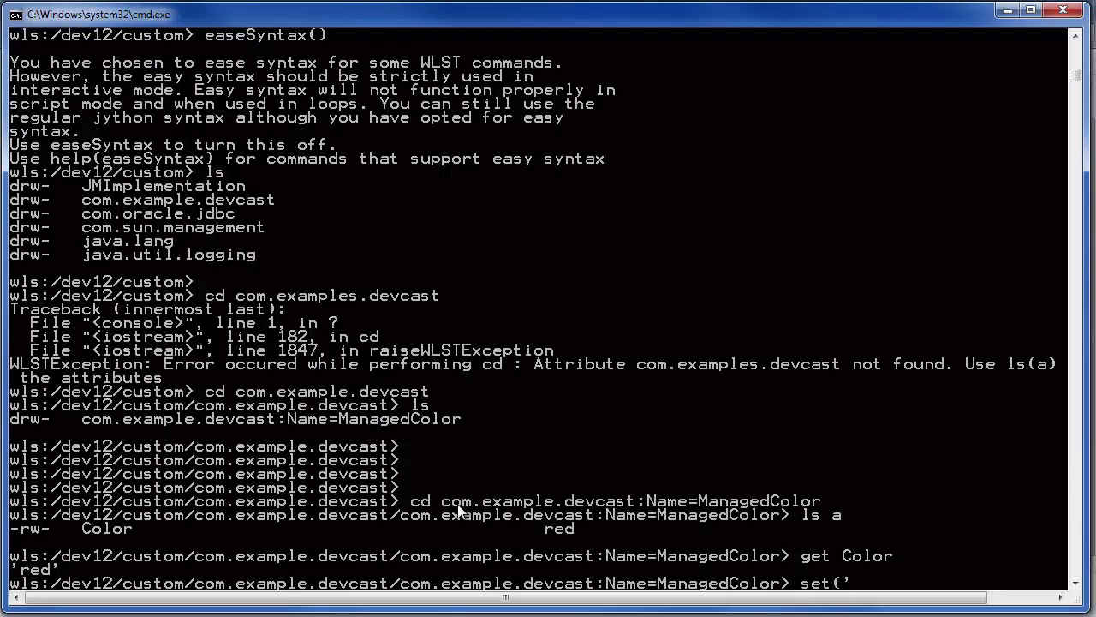
text(Color')
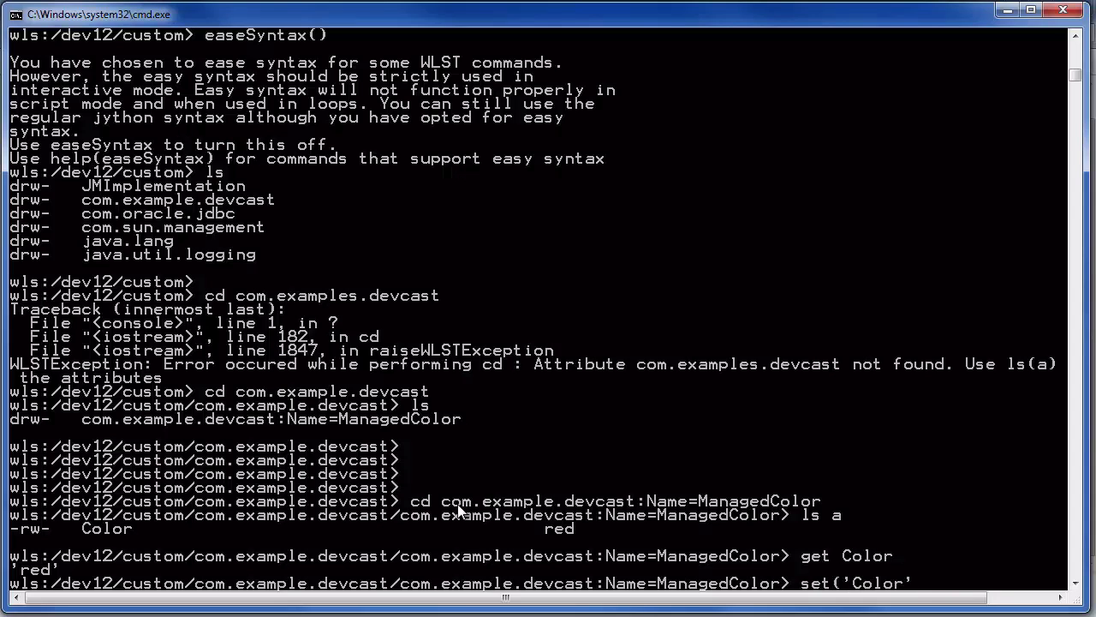
text(,'dark)
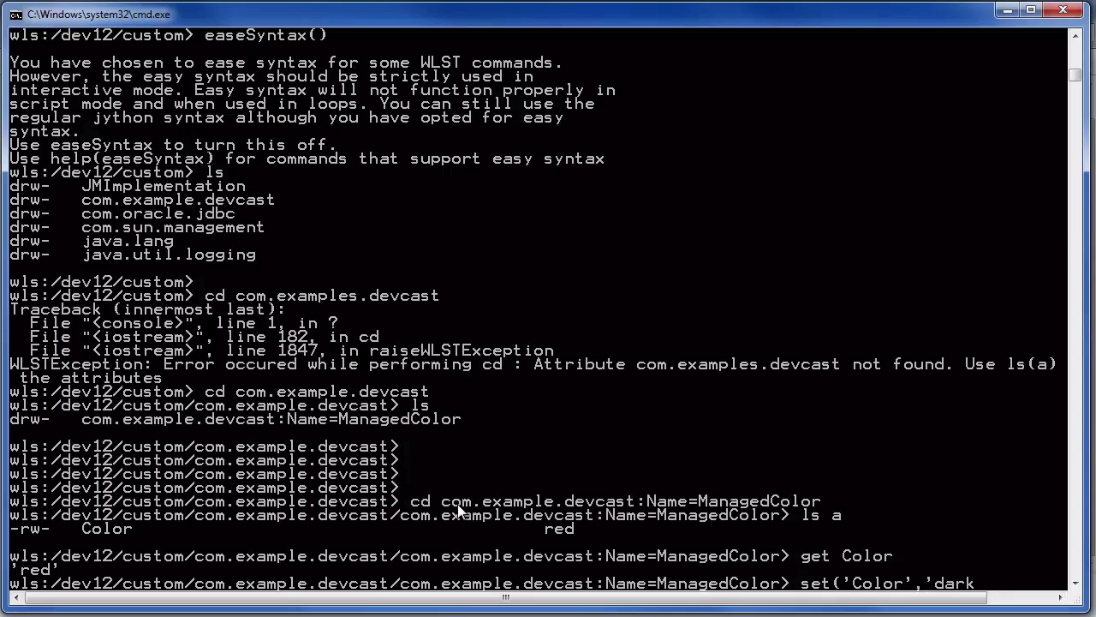
text(blue)
text(get Color)
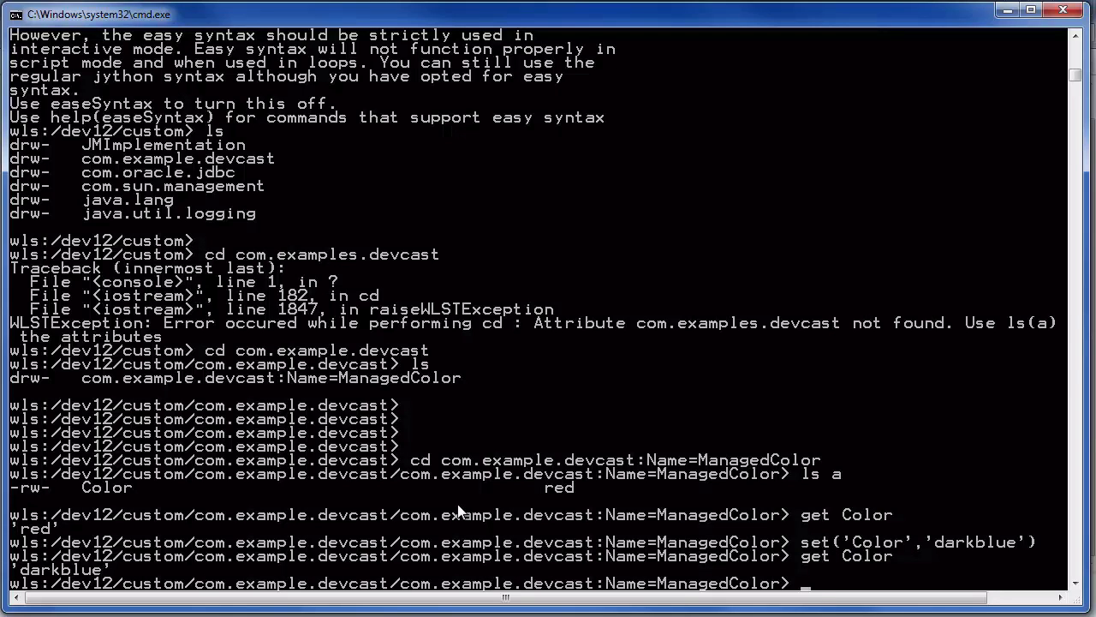
text(print cmo)
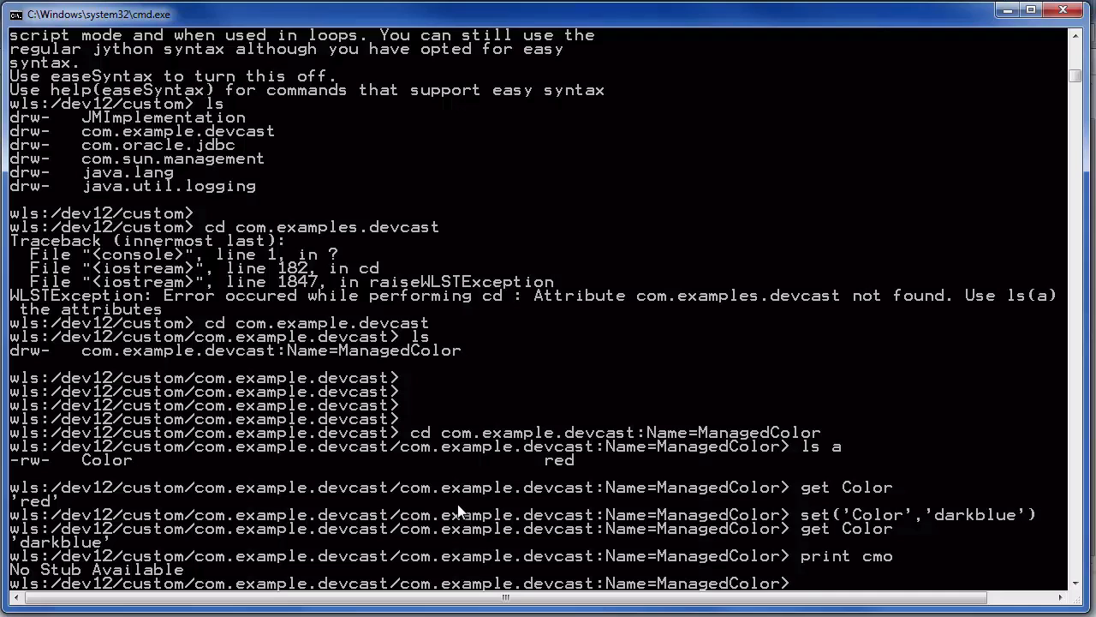
- Run print mbs, then mbs.invoke(ObjectName('com.example.devcast:Name=ManagedColor'),'increment',None,None)
text(print mbs)
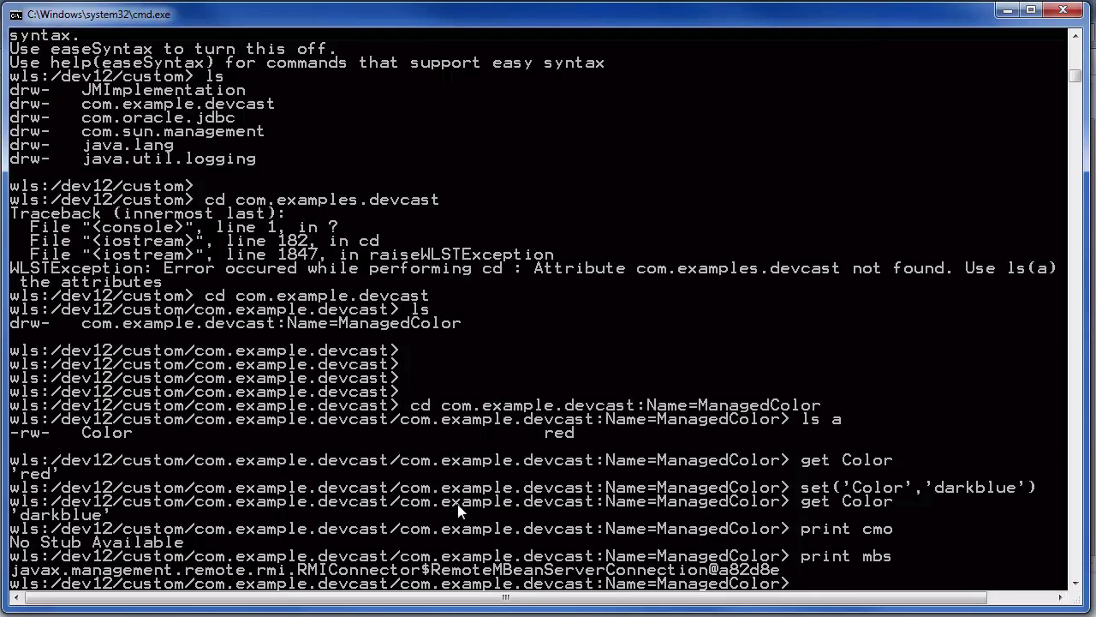
text(mb)
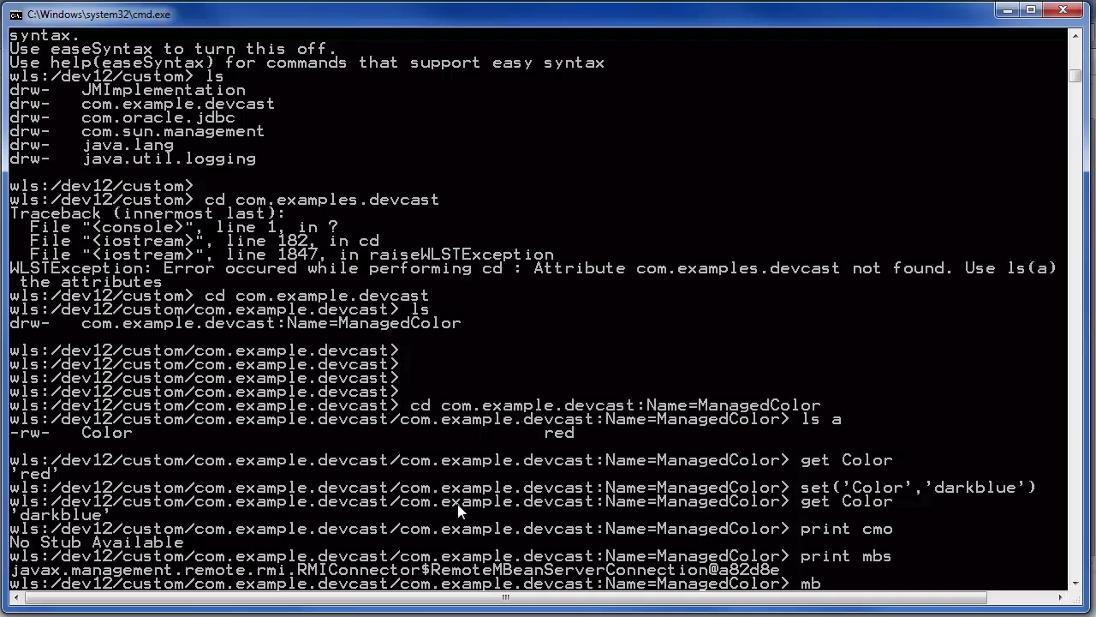
text(s.)
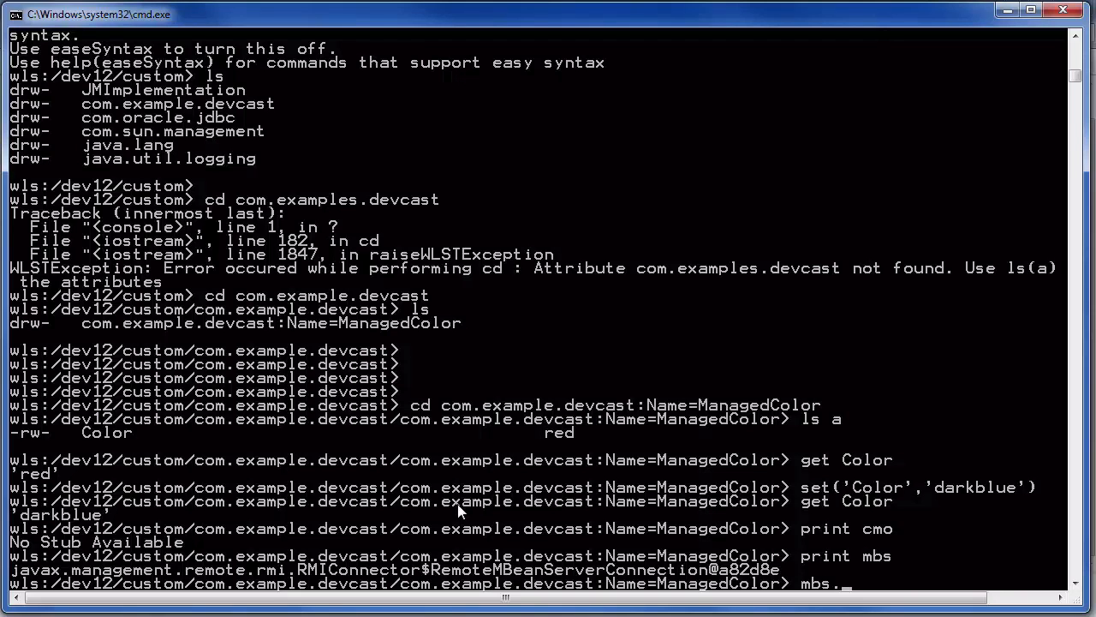
text(invo)
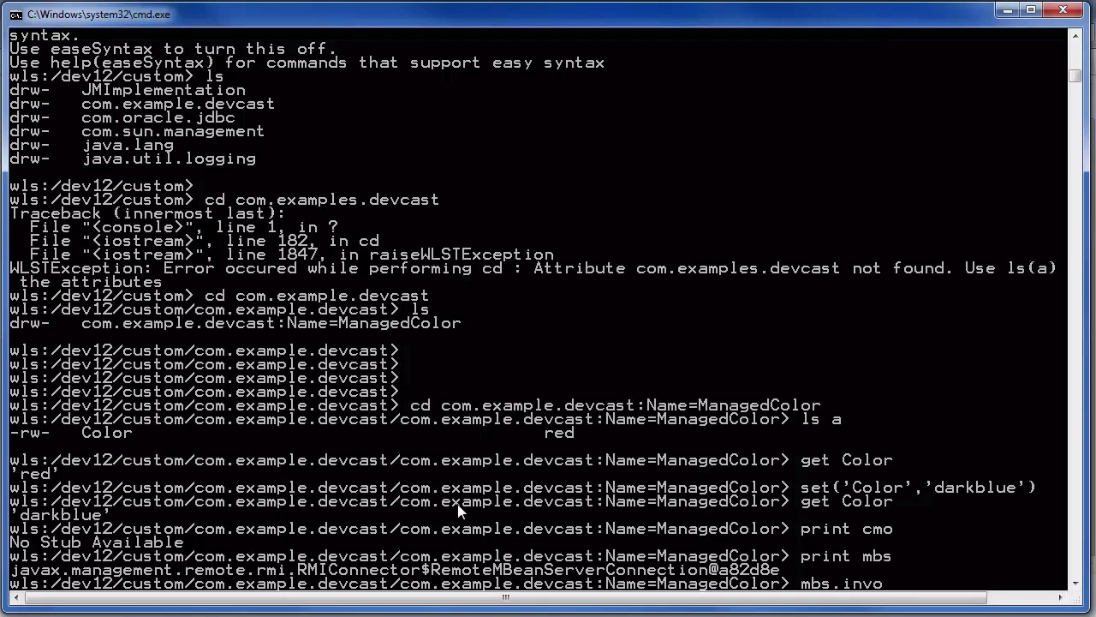
text(ke()
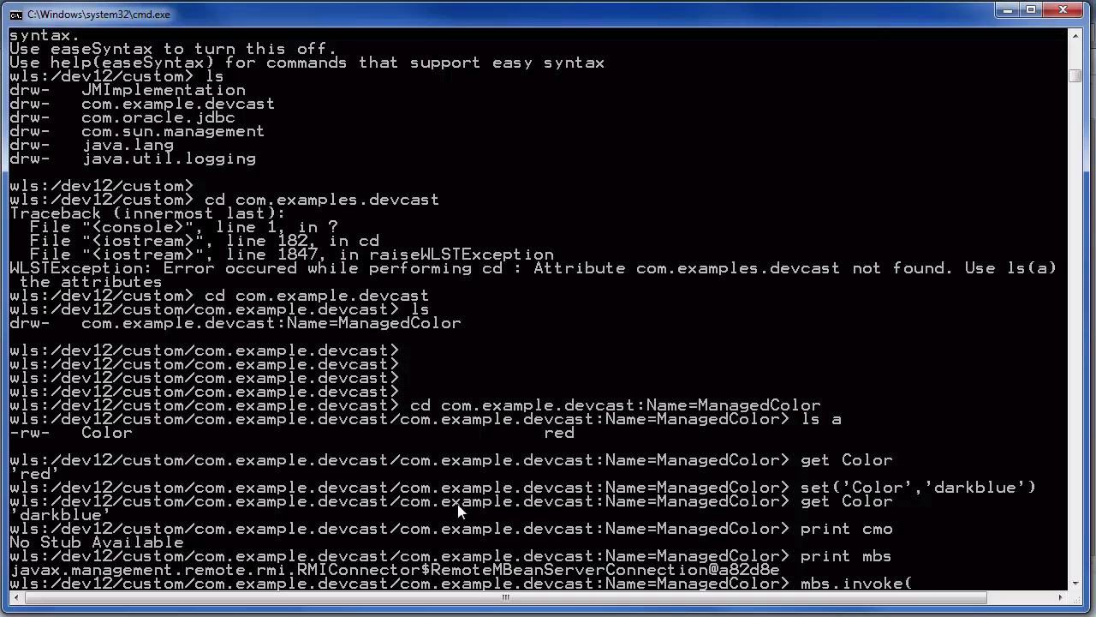
text(0)
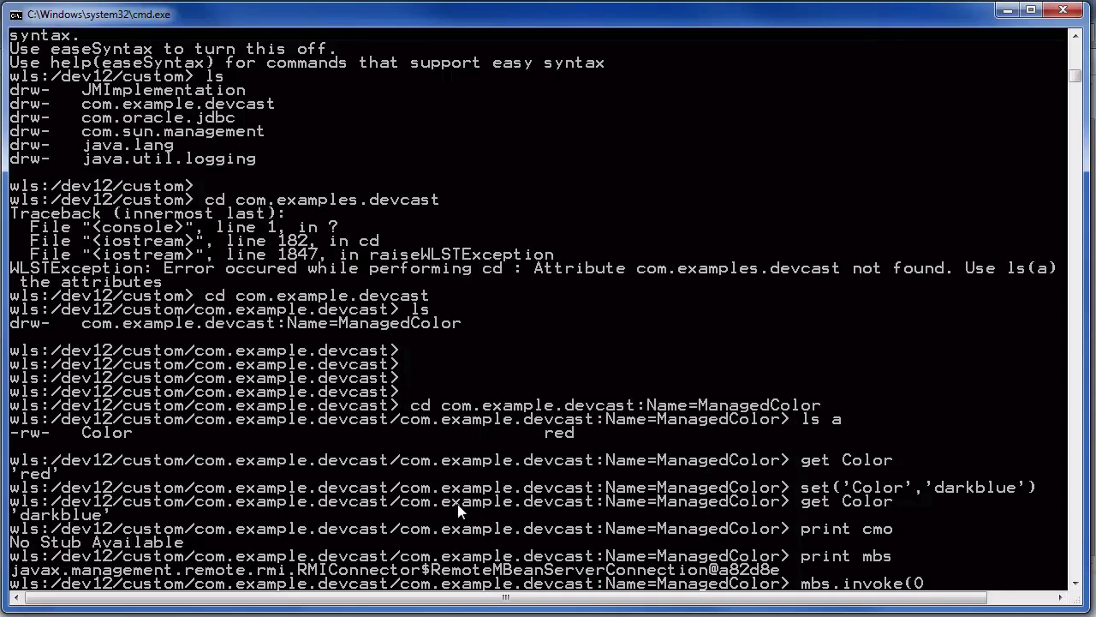
text(ObjectNam)
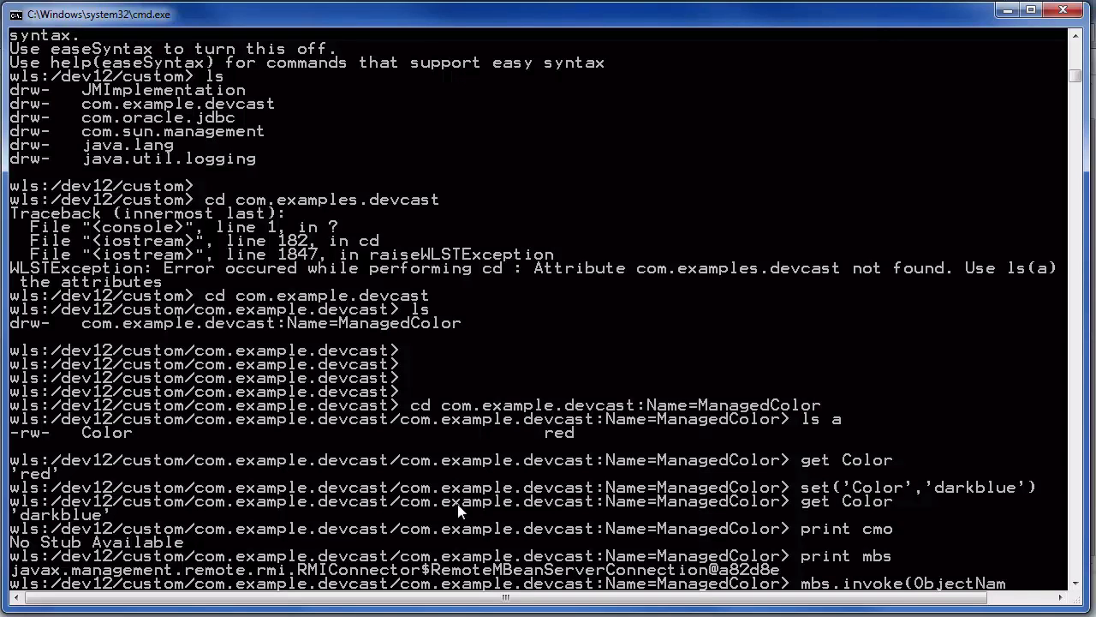
text(e()
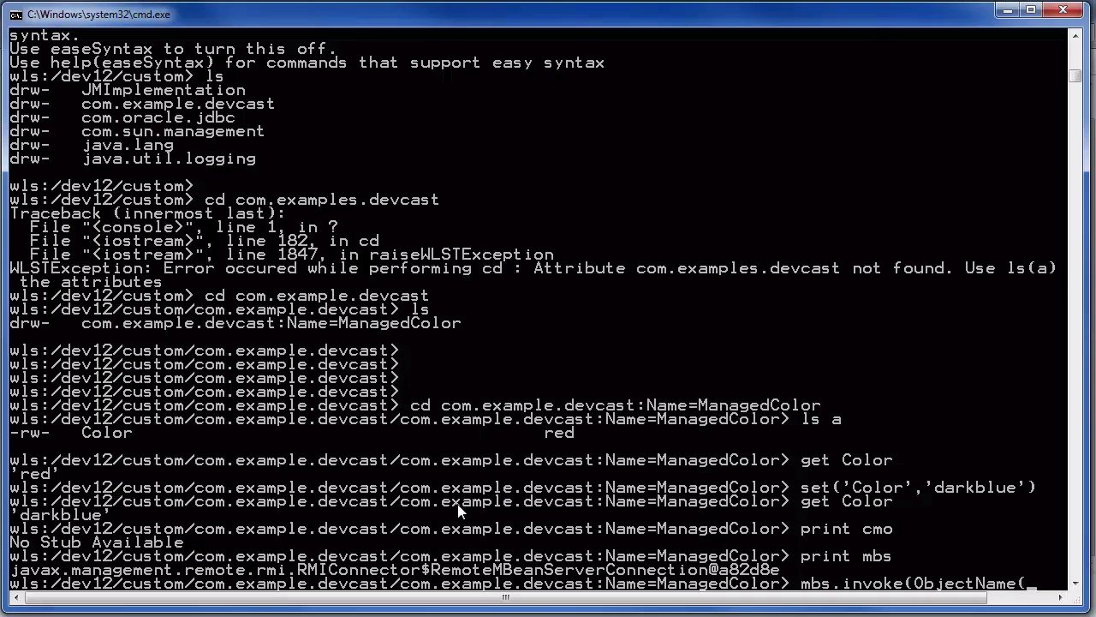
mouse_move(408, 591)
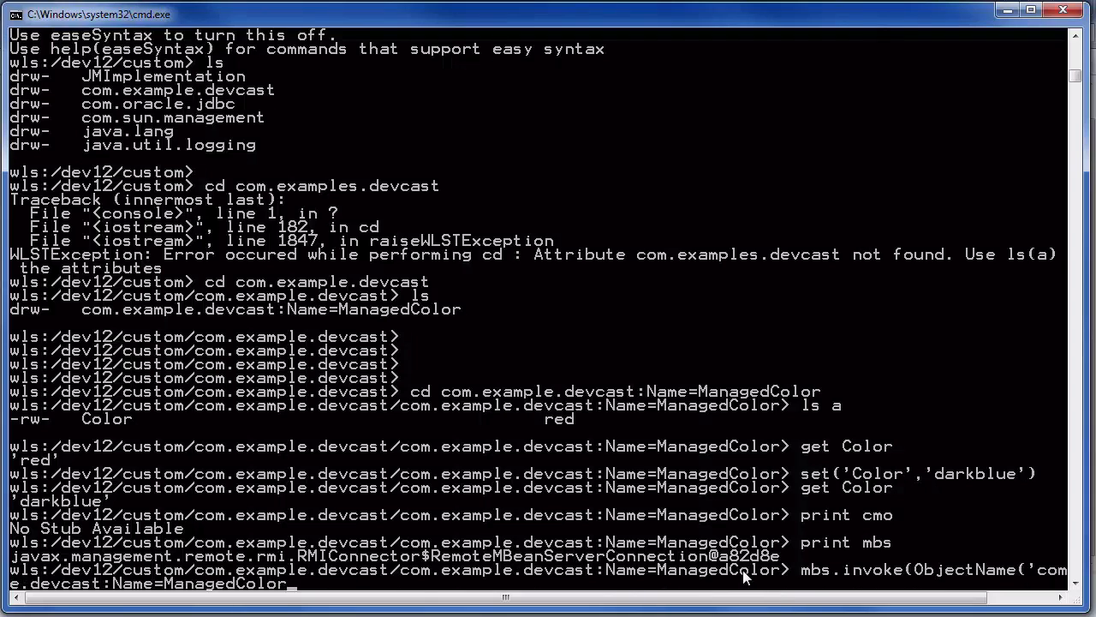
text('),)
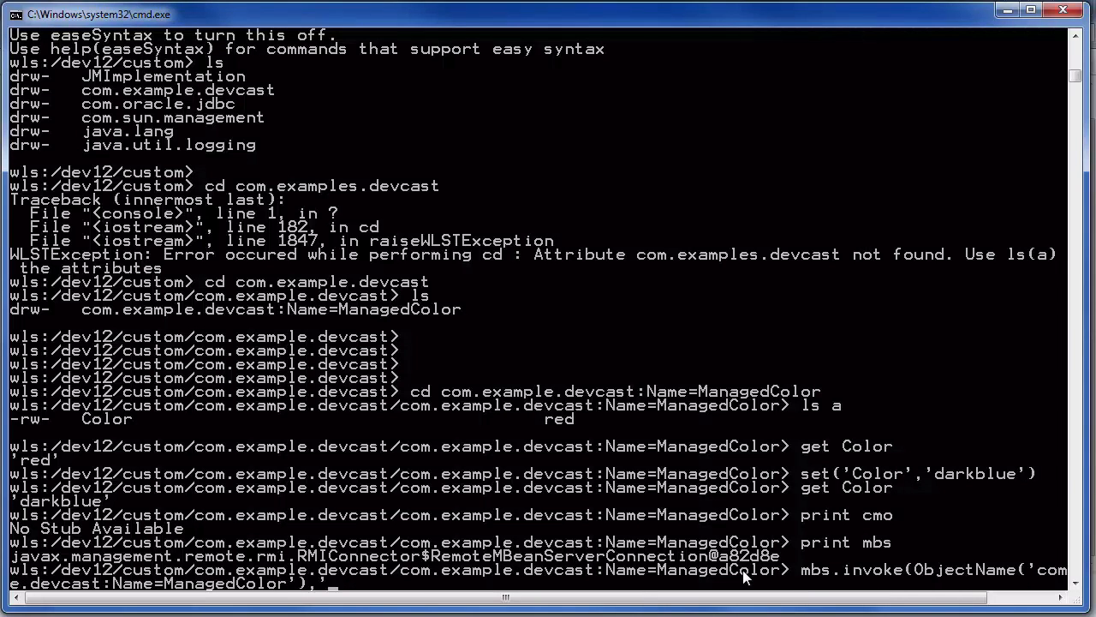
text(incr)
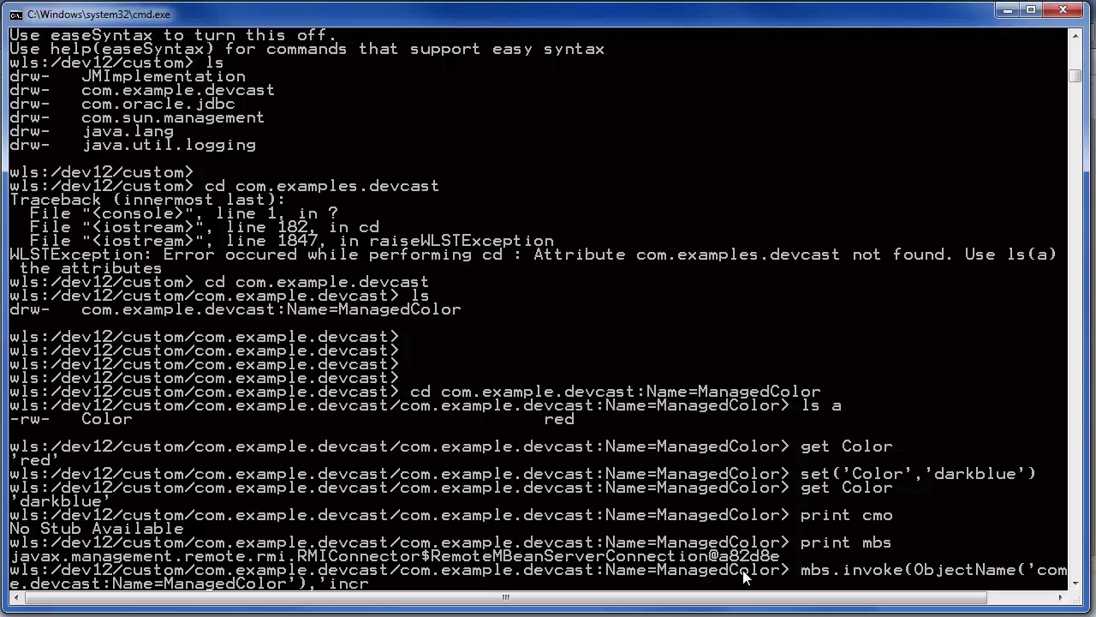
text(ement)
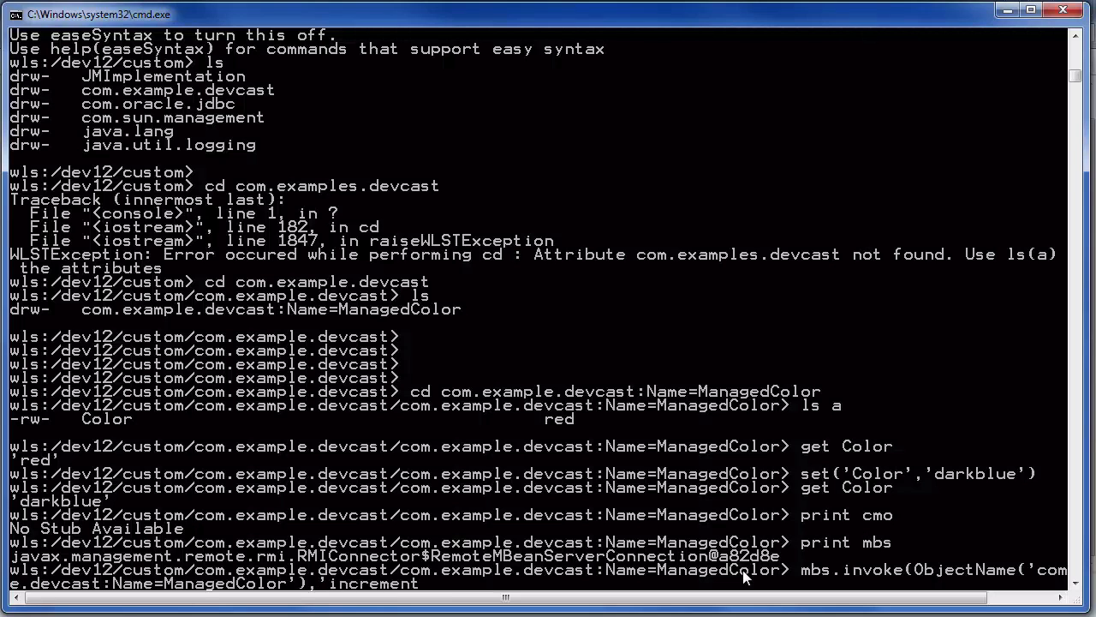
text(',Non)
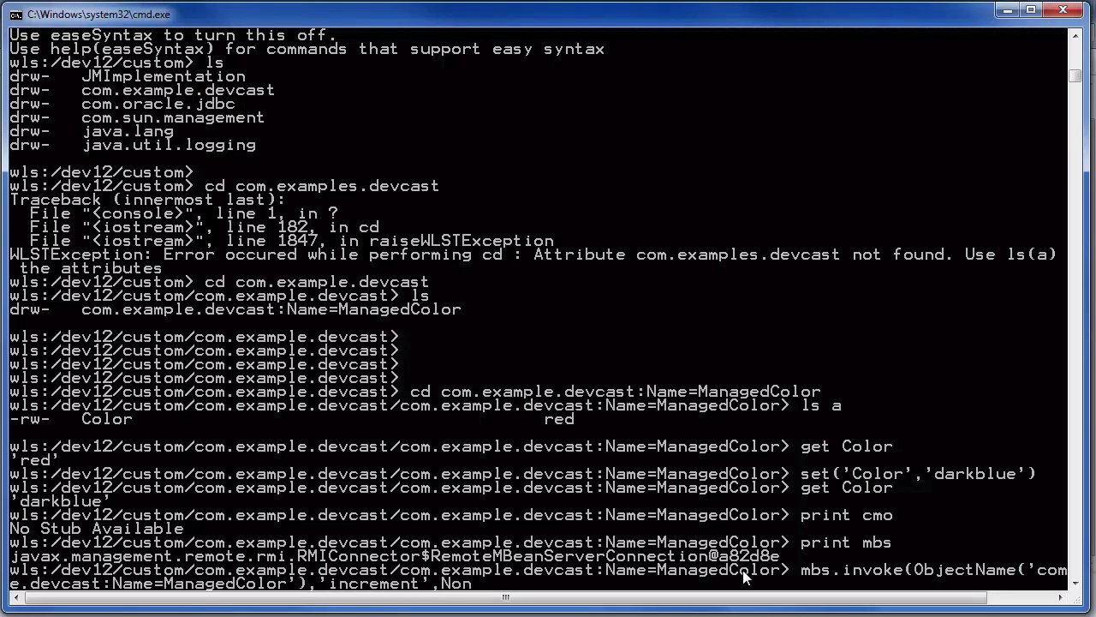
text(,None)
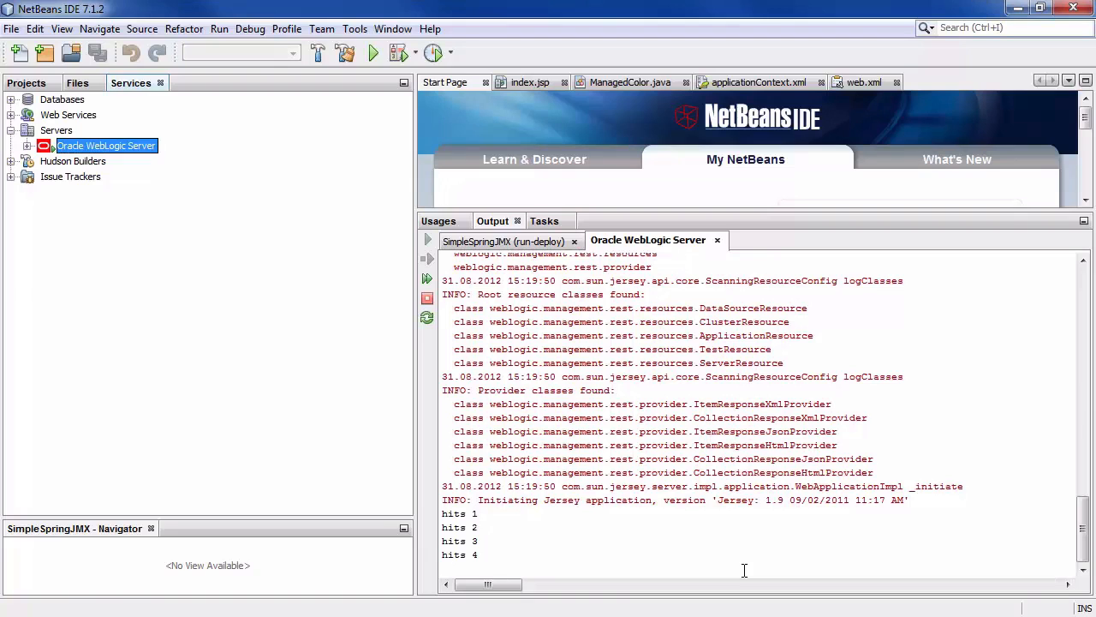
mouse_move(606, 548)
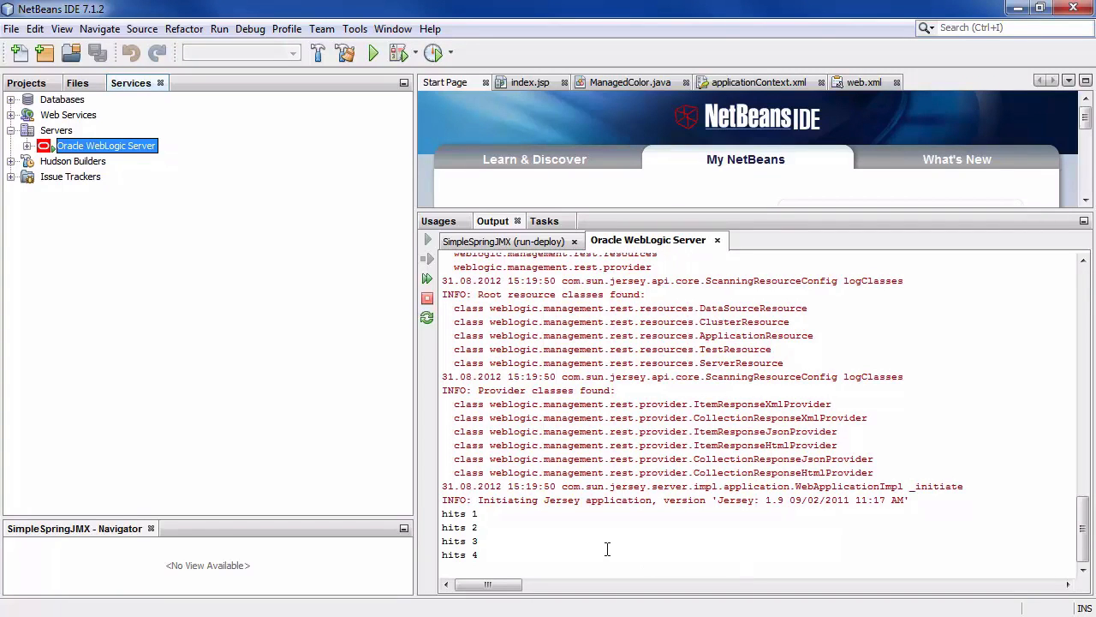